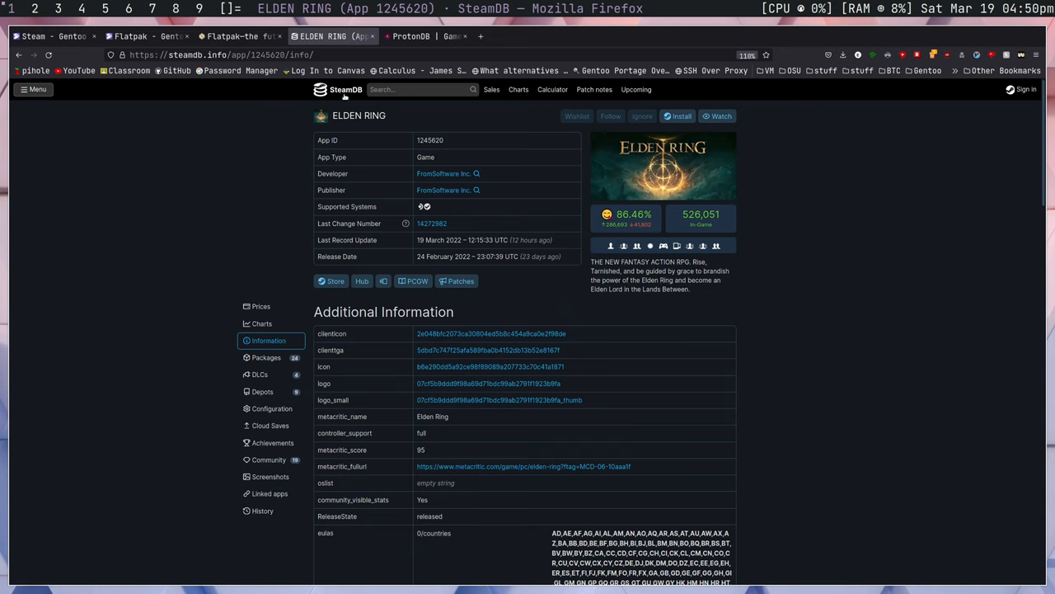
pyautogui.moveTo(236, 143)
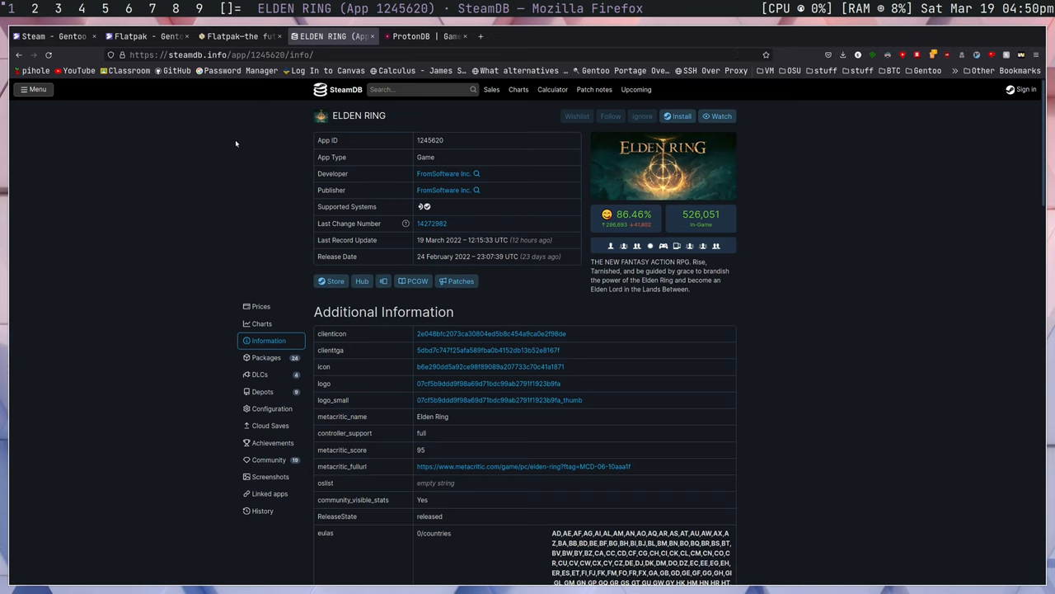
# - Bring up Elden Ring's ProtonDB page and scroll to its Gold rating, anti-cheat notice and reports
pyautogui.press('ctrl+plus')
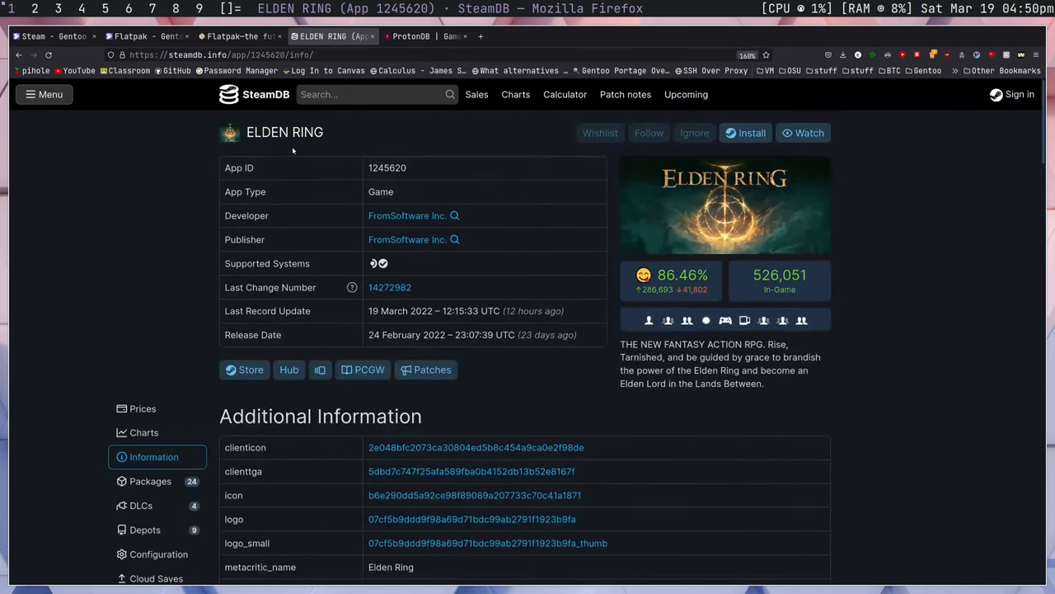
pyautogui.moveTo(359, 267)
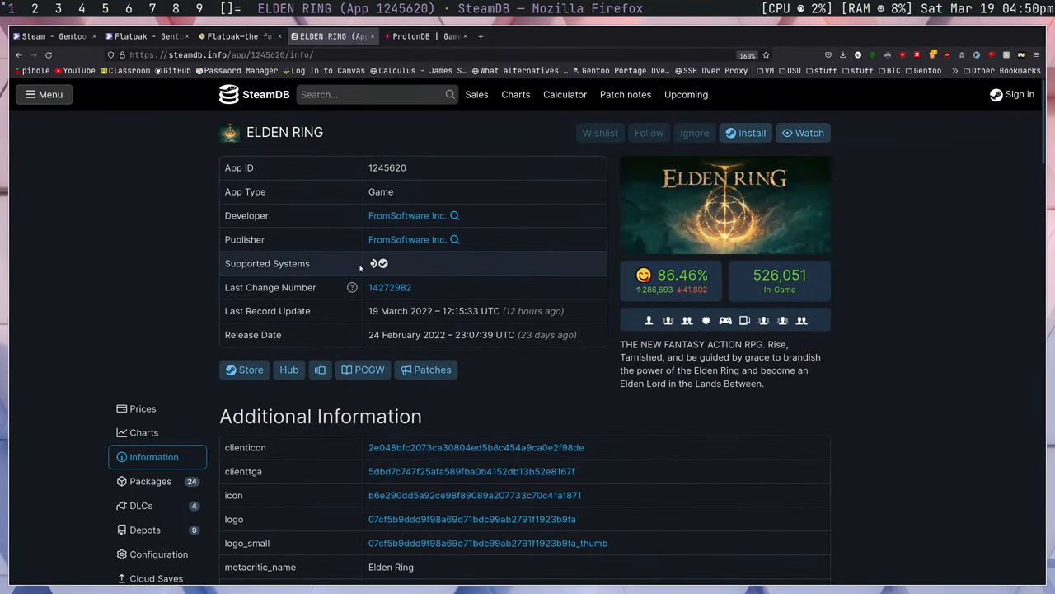
pyautogui.moveTo(381, 263)
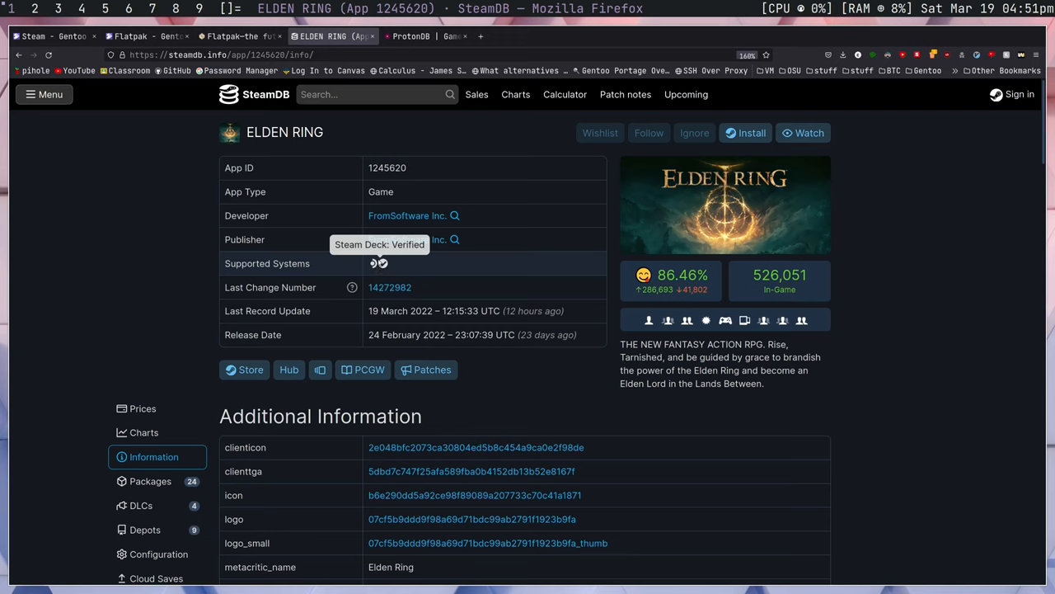
pyautogui.moveTo(380, 263)
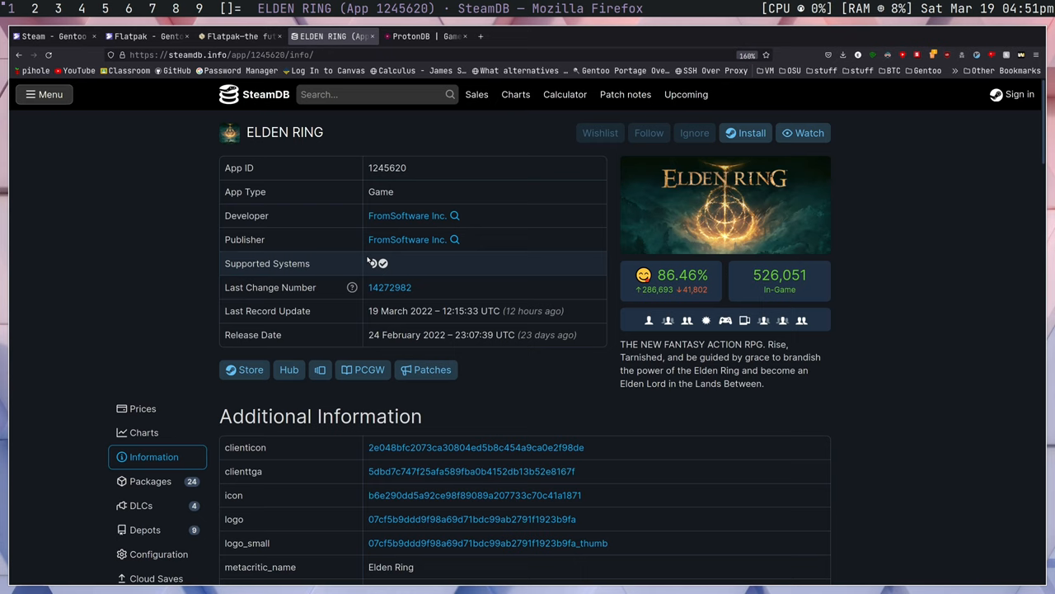
pyautogui.moveTo(376, 264)
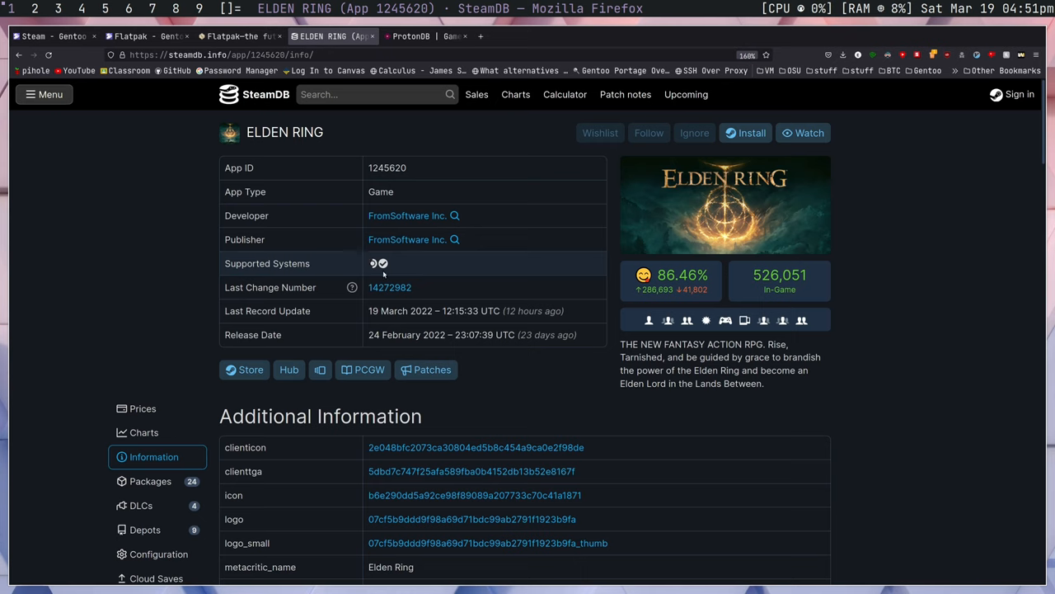
pyautogui.moveTo(383, 272)
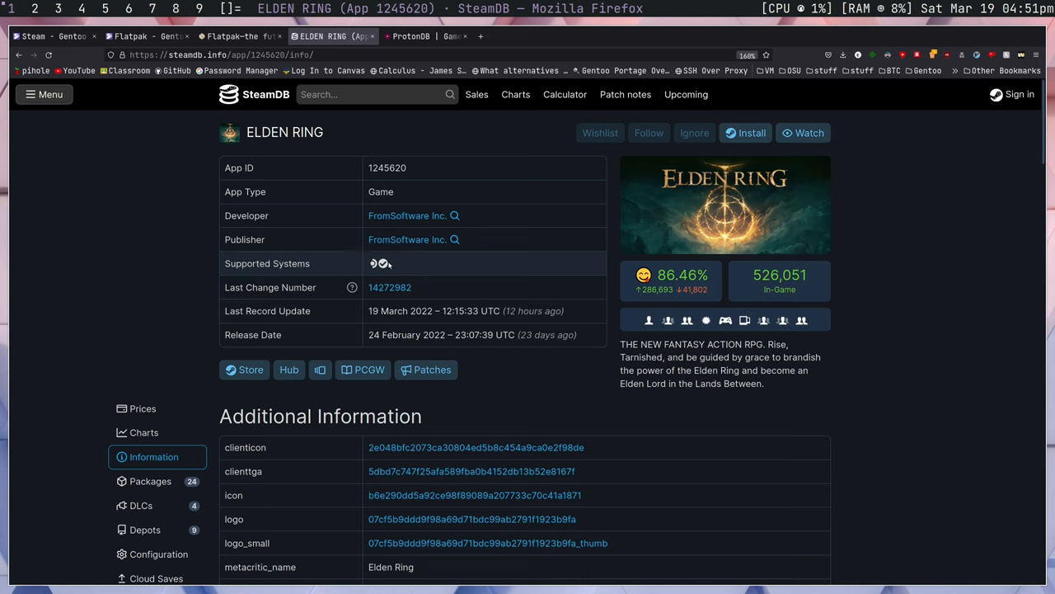
pyautogui.moveTo(383, 263)
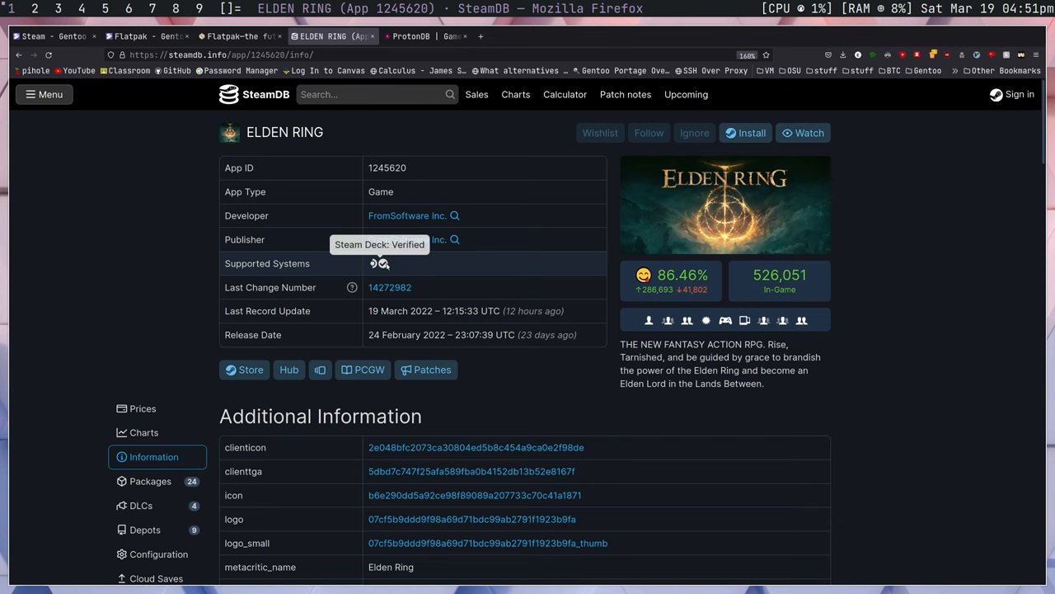
pyautogui.click(426, 37)
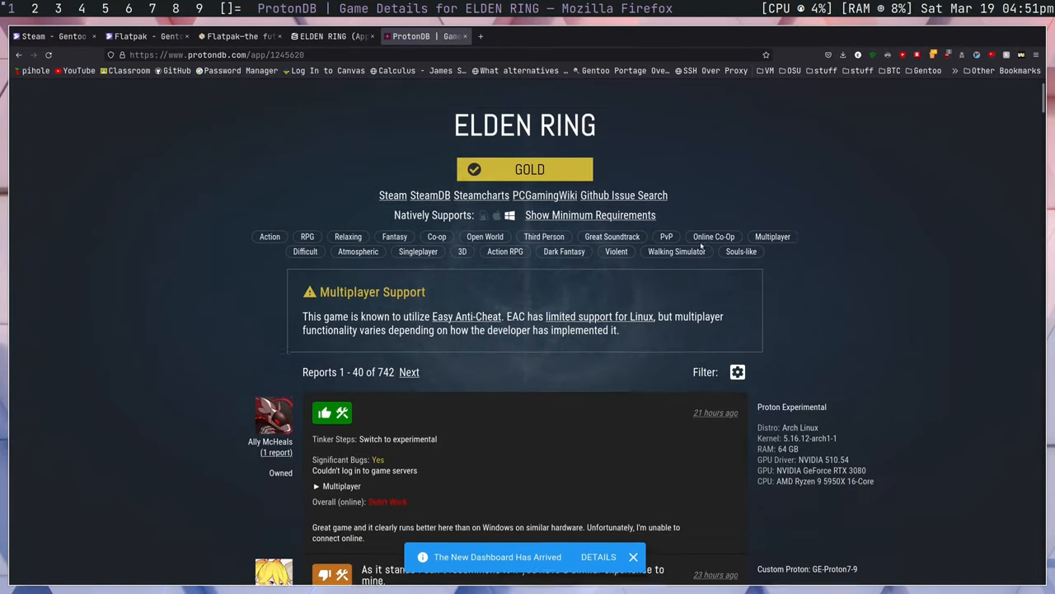
pyautogui.scroll(-3)
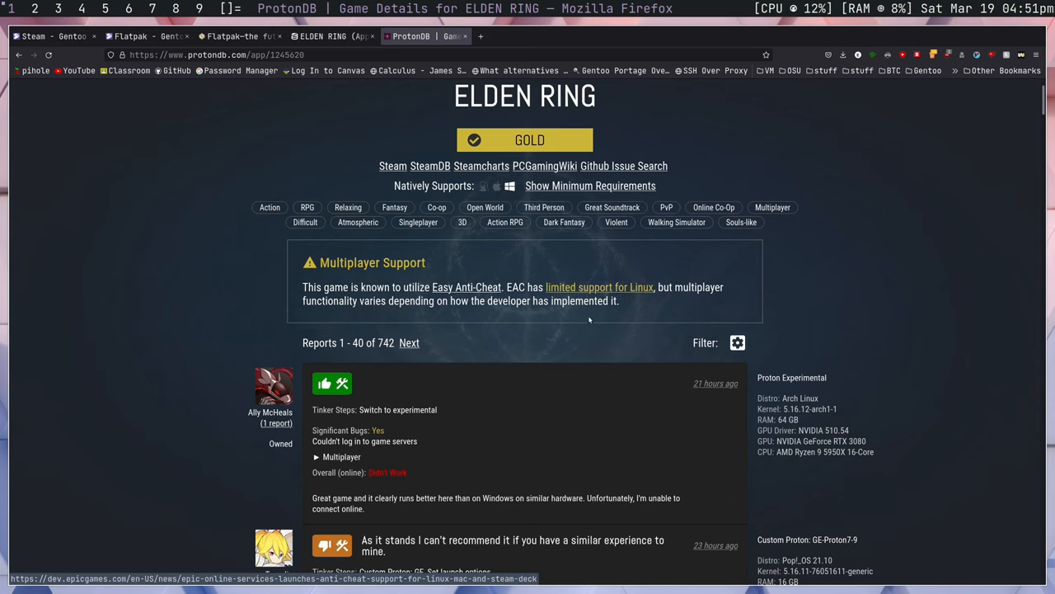
pyautogui.moveTo(647, 312)
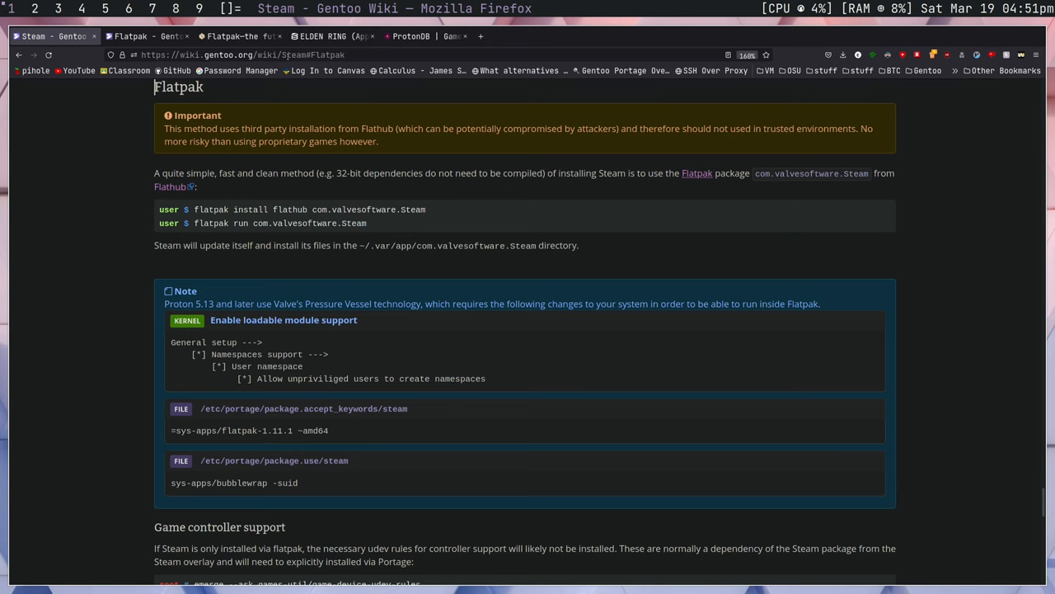
# - Scroll through the Gentoo Wiki Flatpak instructions, then switch to flatpak.org's Gentoo setup guide
pyautogui.scroll(-3)
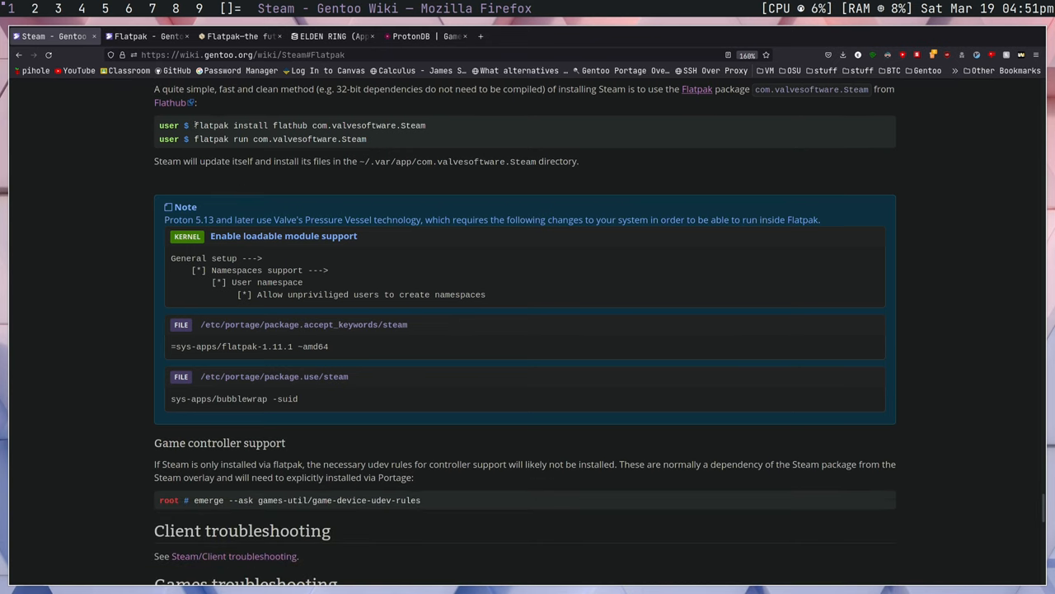
pyautogui.scroll(3)
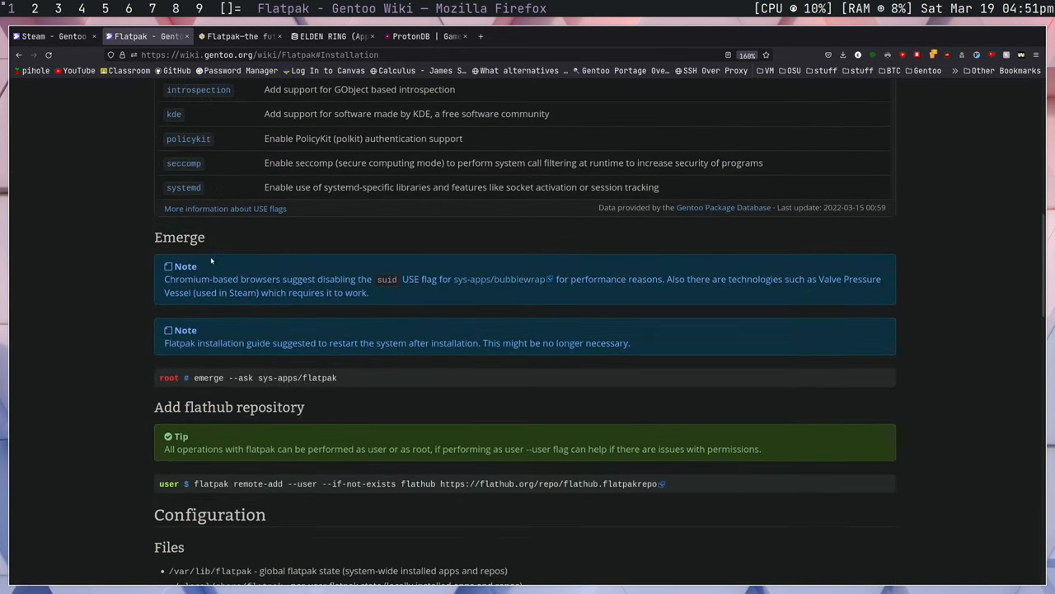
pyautogui.scroll(-3)
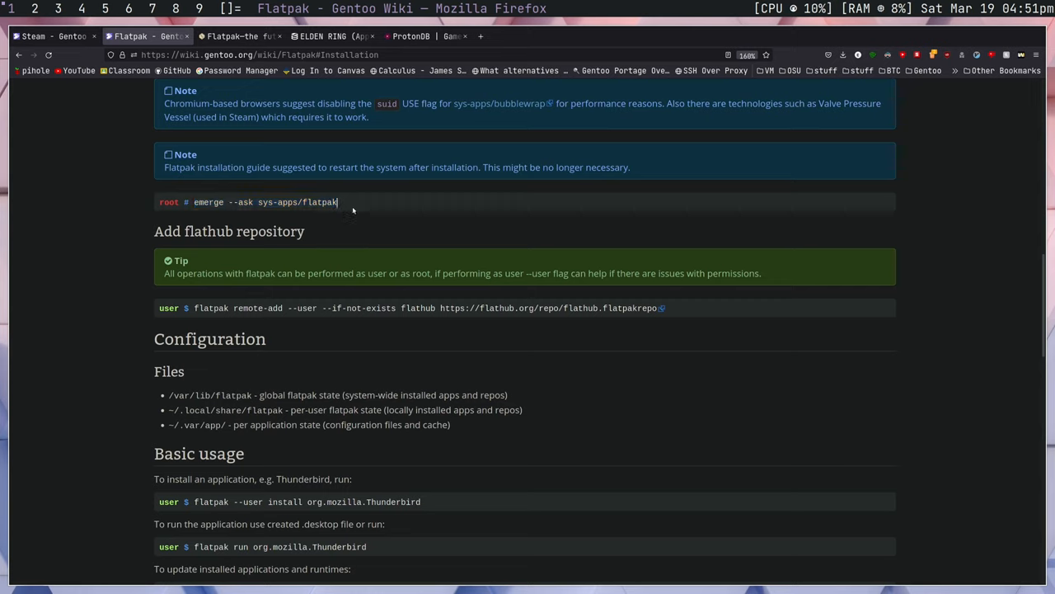
pyautogui.click(235, 36)
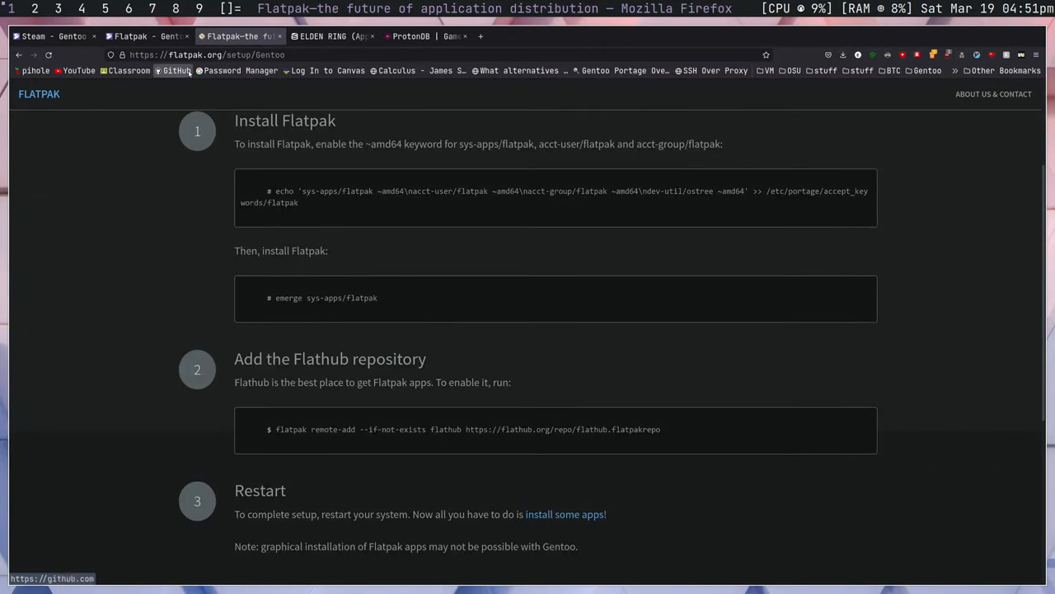
pyautogui.moveTo(301, 195)
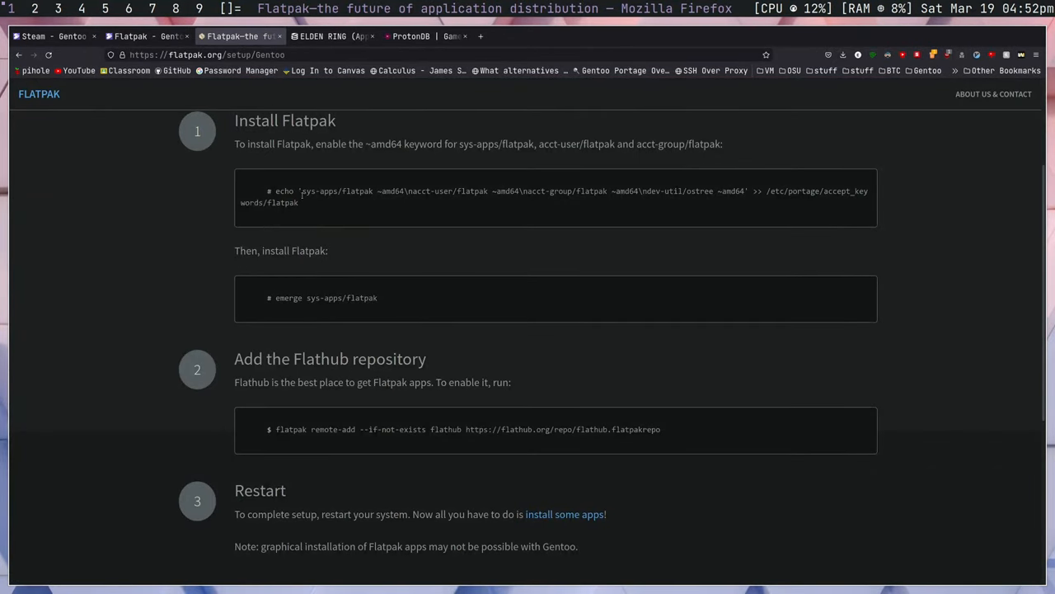
# - Select the sys-apps/flatpak ~amd64 keyword text in the guide's echo command
pyautogui.doubleClick(283, 191)
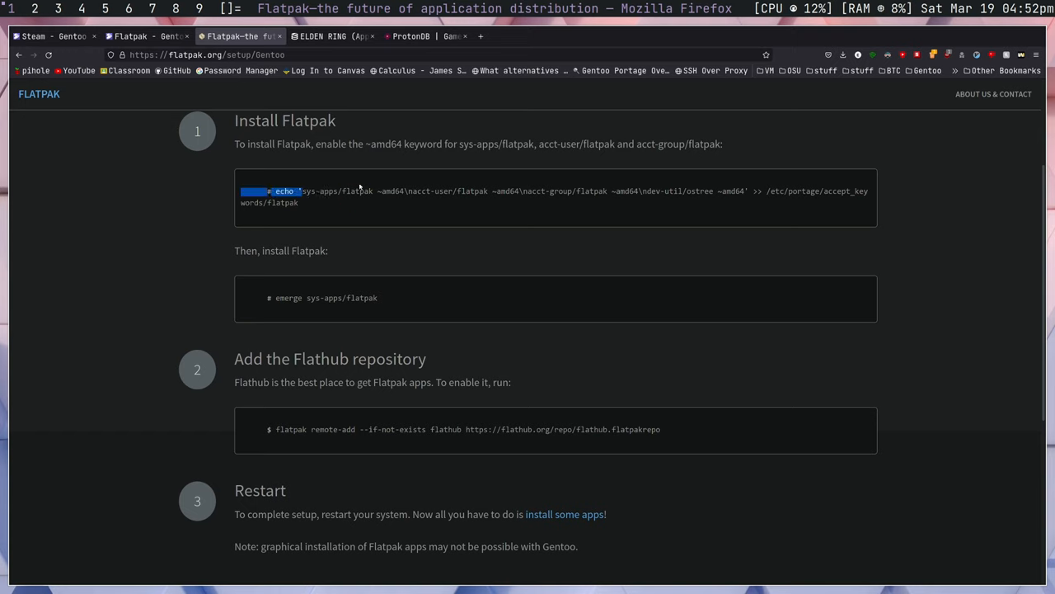
pyautogui.doubleClick(336, 190)
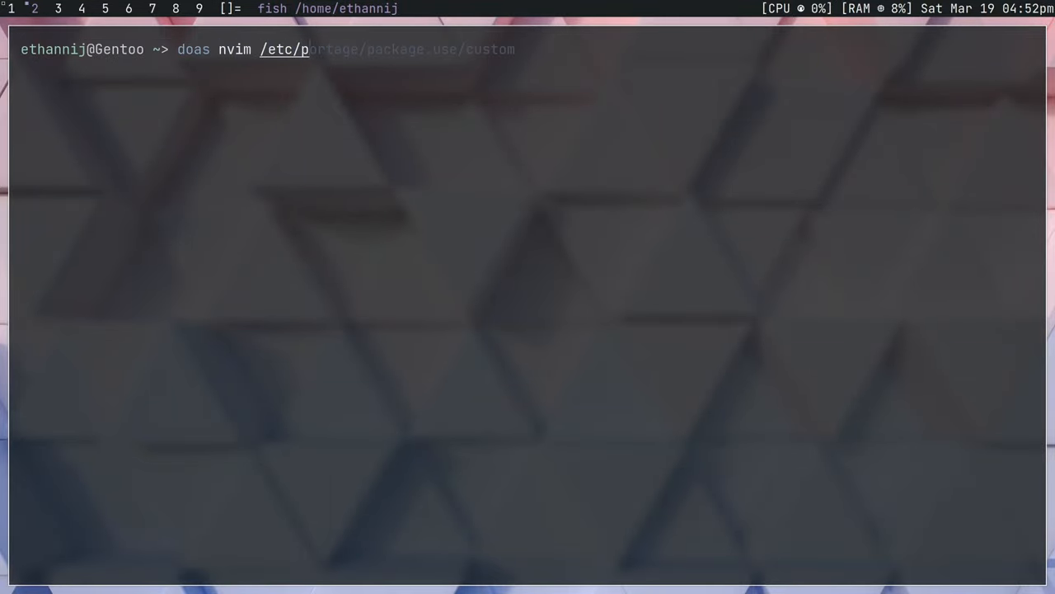
# - Run doas nvim on /etc/portage/package.accept_keywords to edit it as root
pyautogui.write('ortage/pacak')
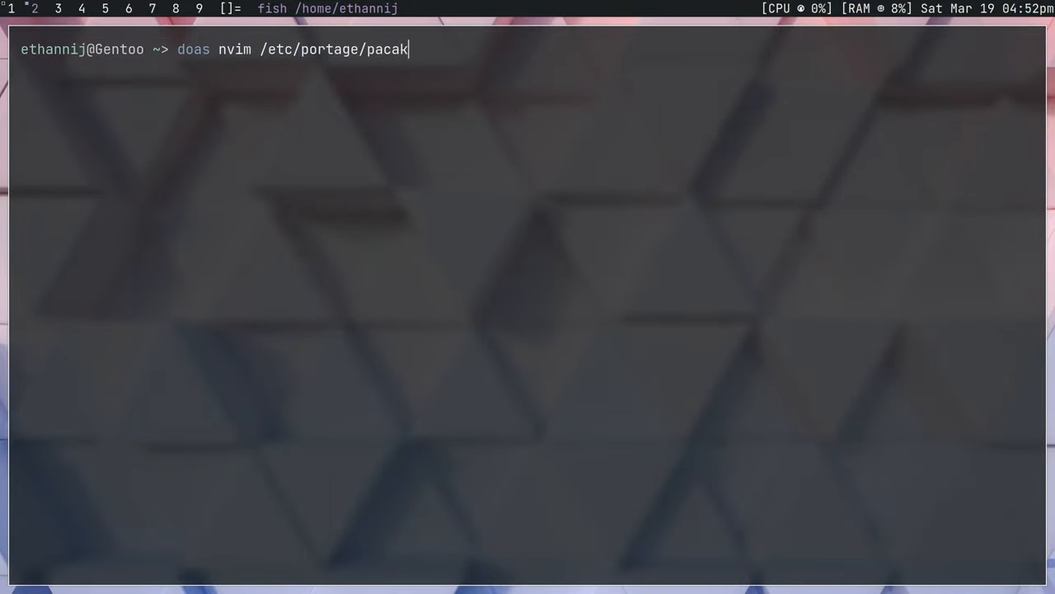
pyautogui.write('age.accept_')
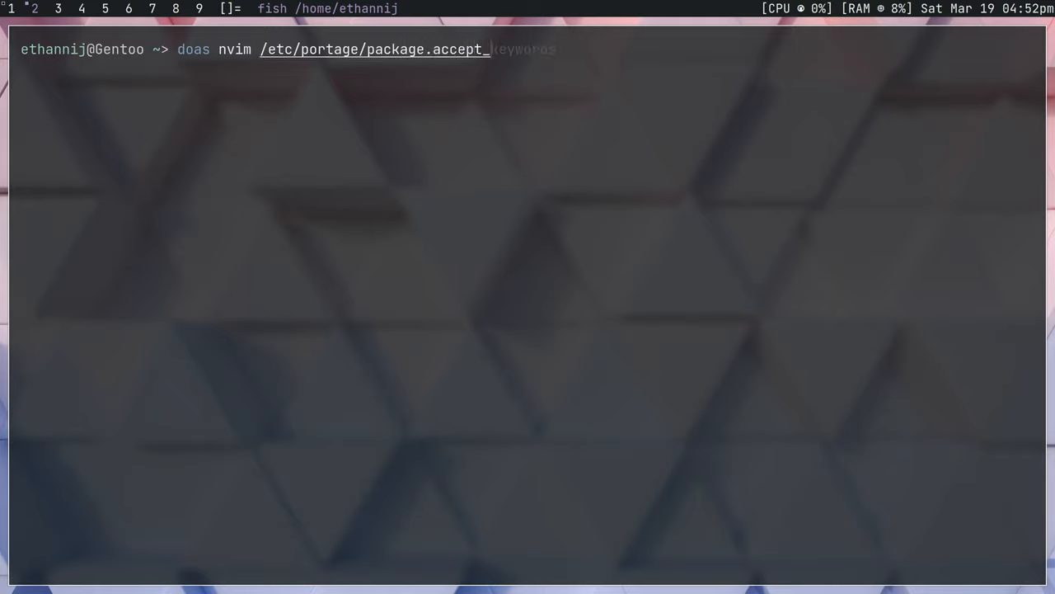
pyautogui.press('Return')
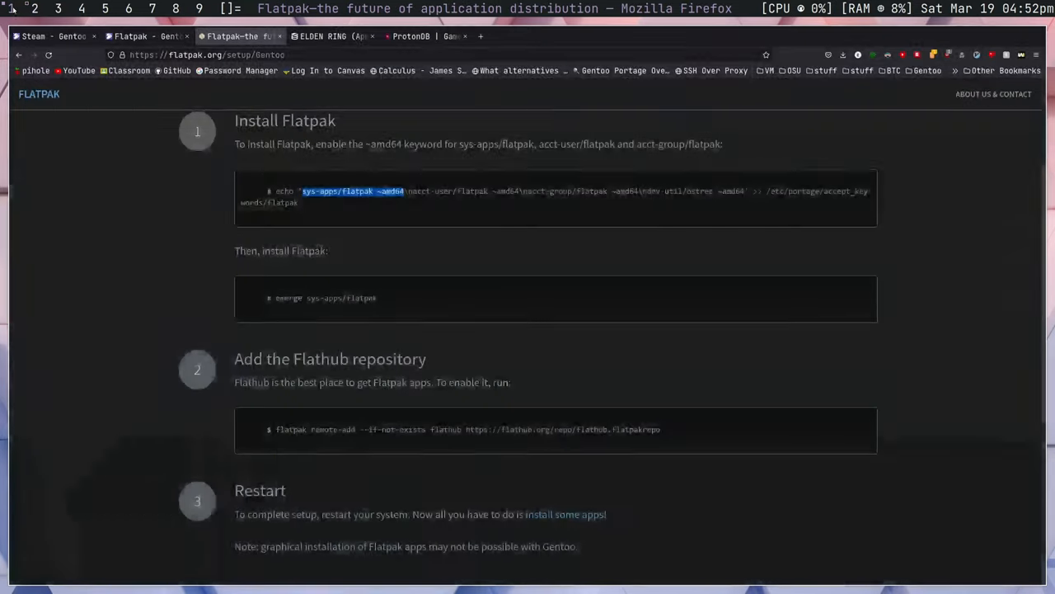
# - Review the bubblewrap suid note in the Gentoo Wiki Flatpak guide, then return to the terminal
pyautogui.click(132, 35)
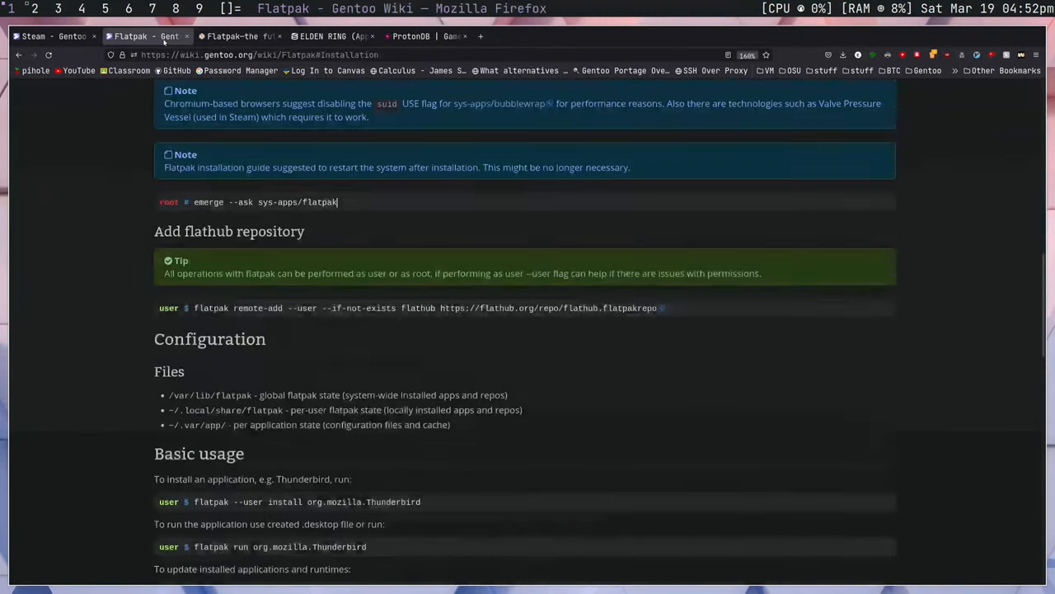
pyautogui.click(49, 35)
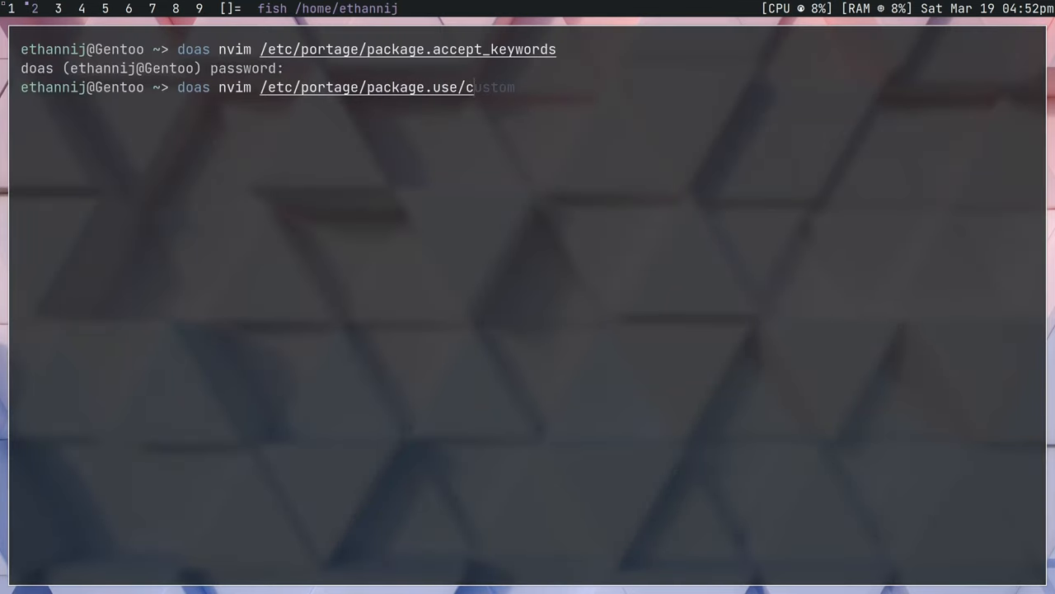
pyautogui.press('Return')
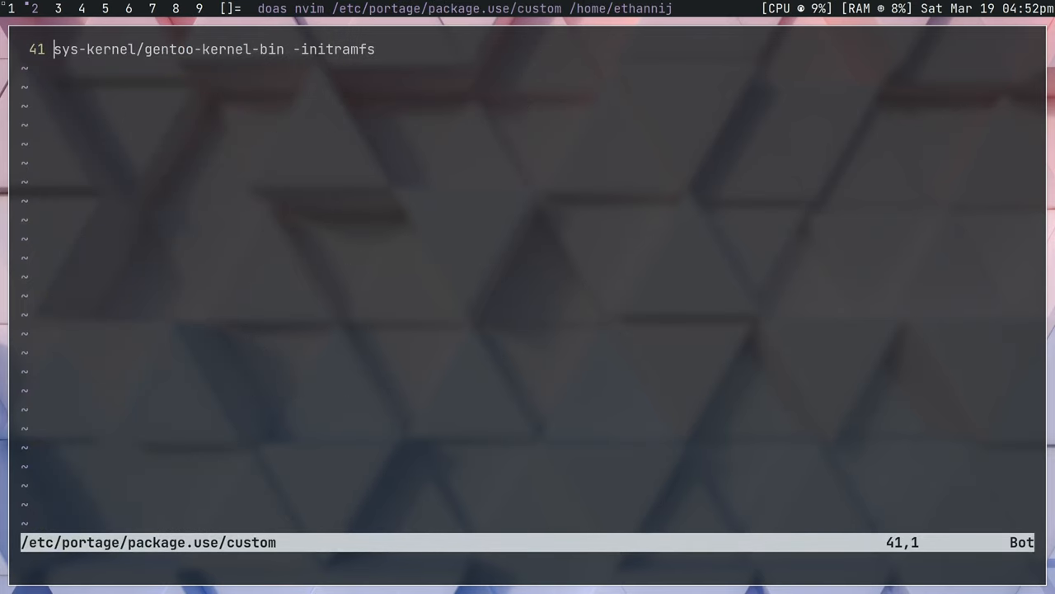
pyautogui.press('k')
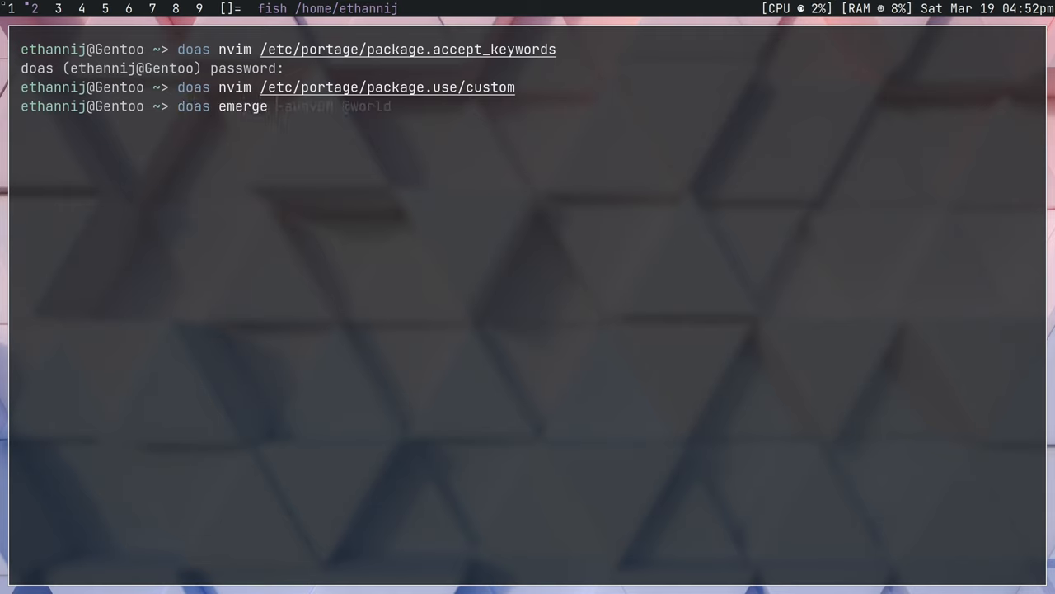
pyautogui.write('-auqvDN @world')
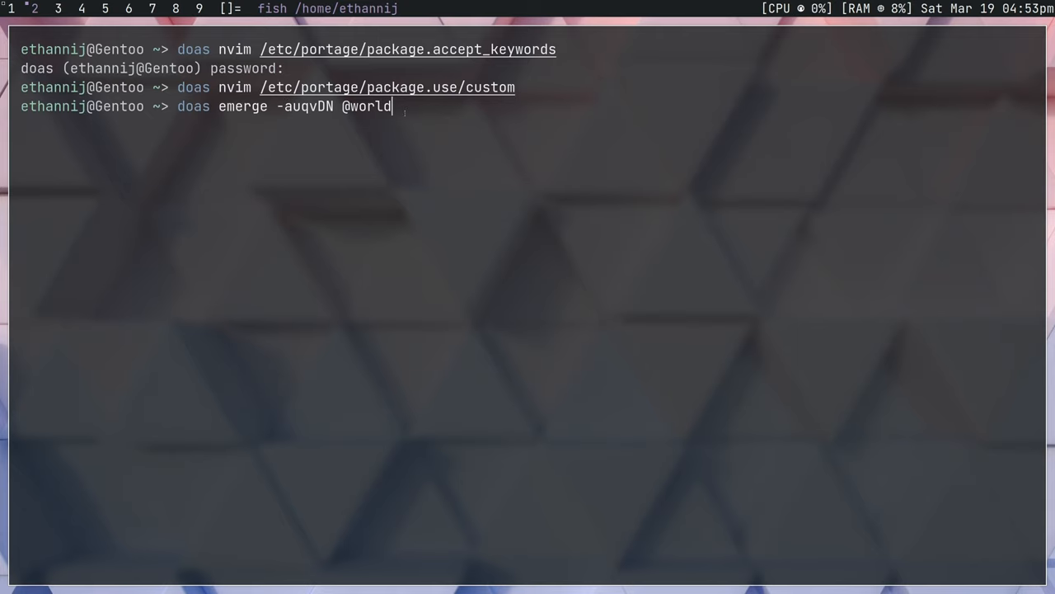
pyautogui.press('ctrl+c')
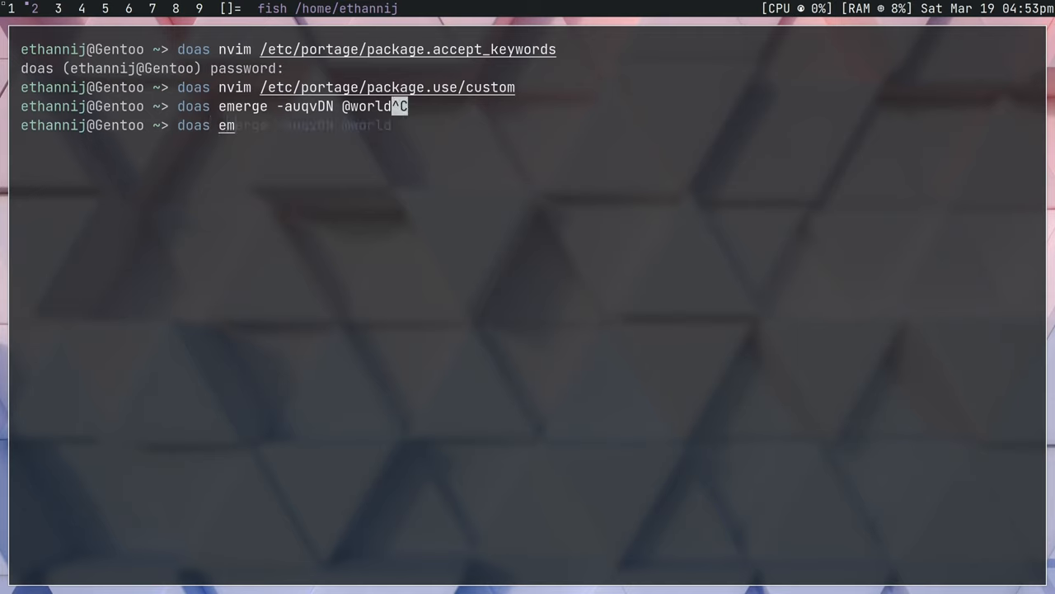
# - Type 'doas emerge --changed-use --new-use' and cancel it, leaving an empty prompt
pyautogui.write('erge --cha')
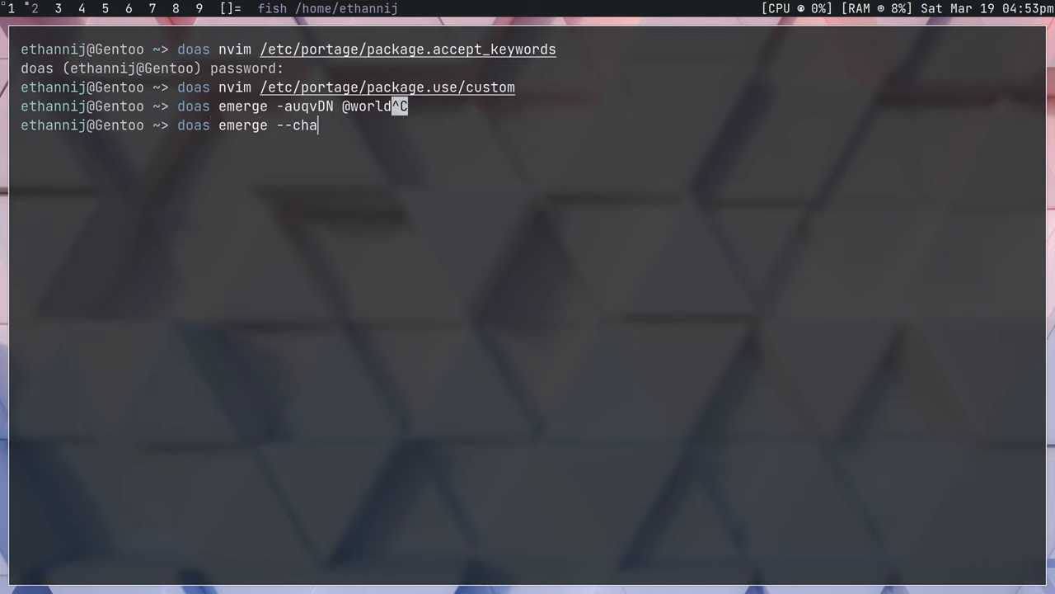
pyautogui.write('nged-use --new-')
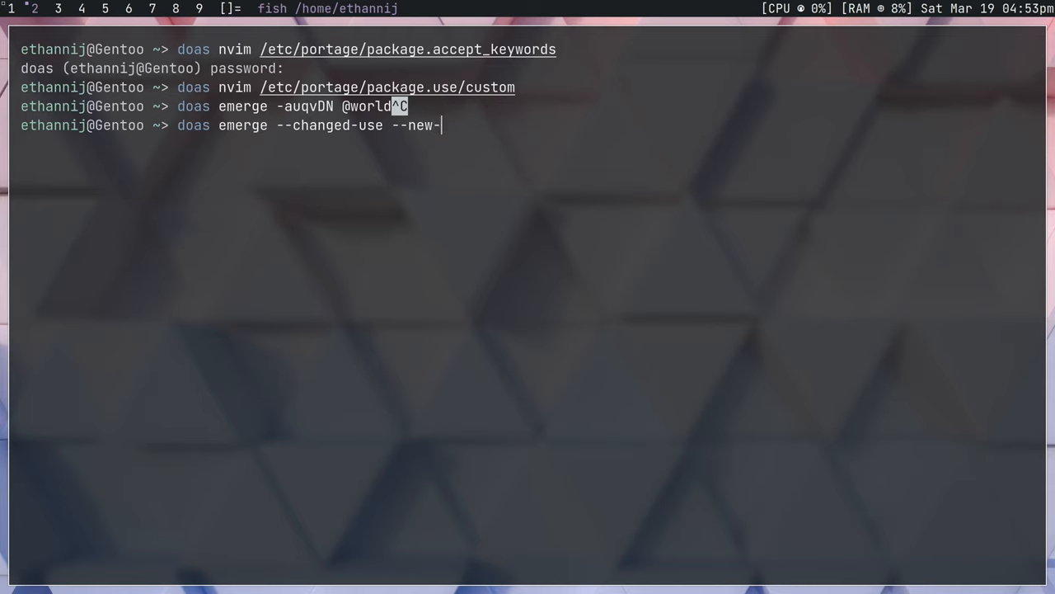
pyautogui.write('use')
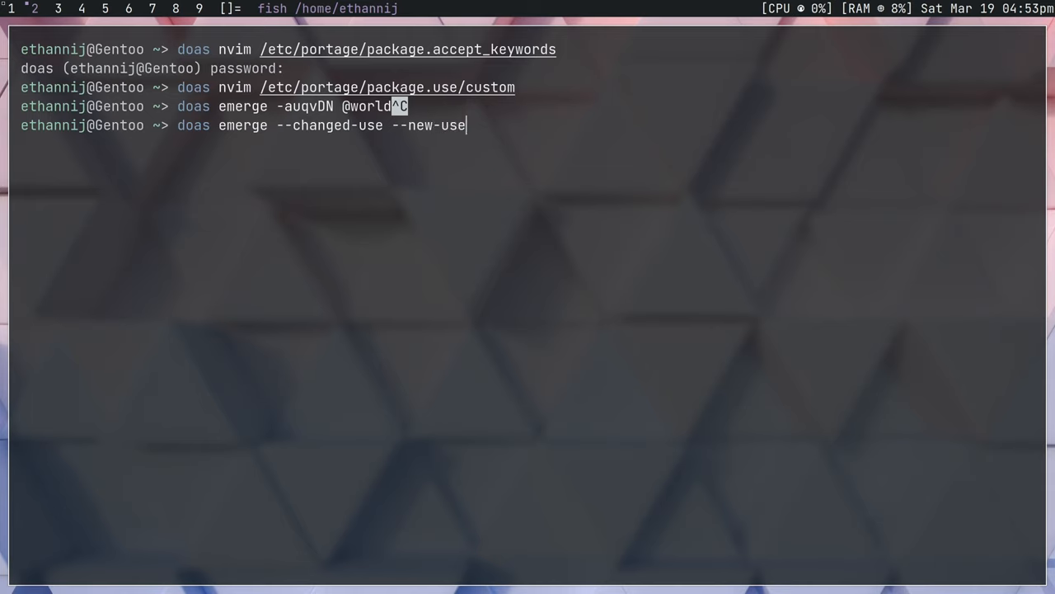
pyautogui.press('ctrl+c')
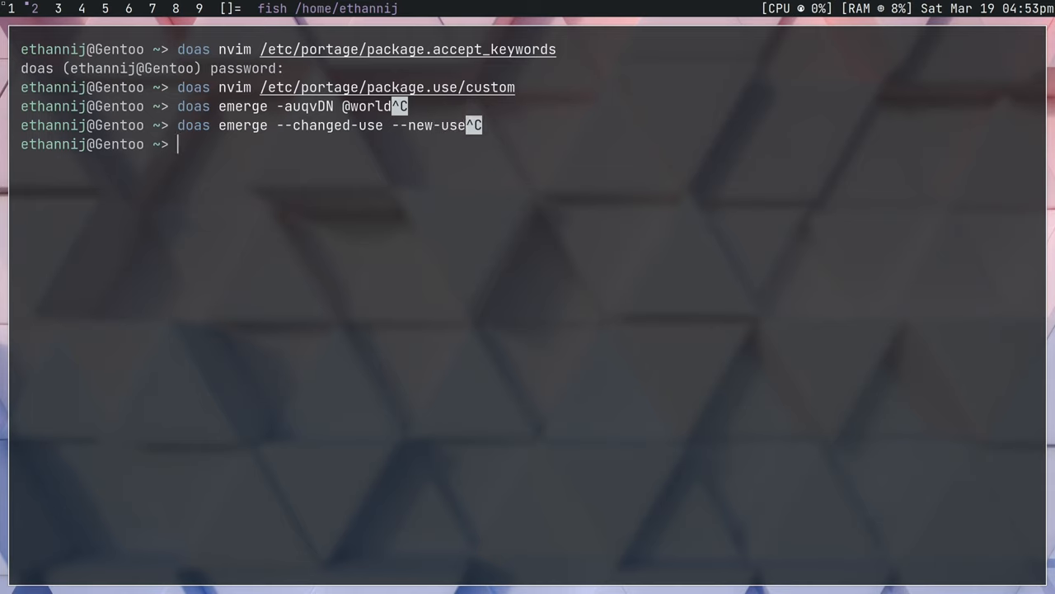
# - Confirm with eix that flatpak 1.13.2 and bubblewrap 0.5.0 are installed
pyautogui.write('eix fla')
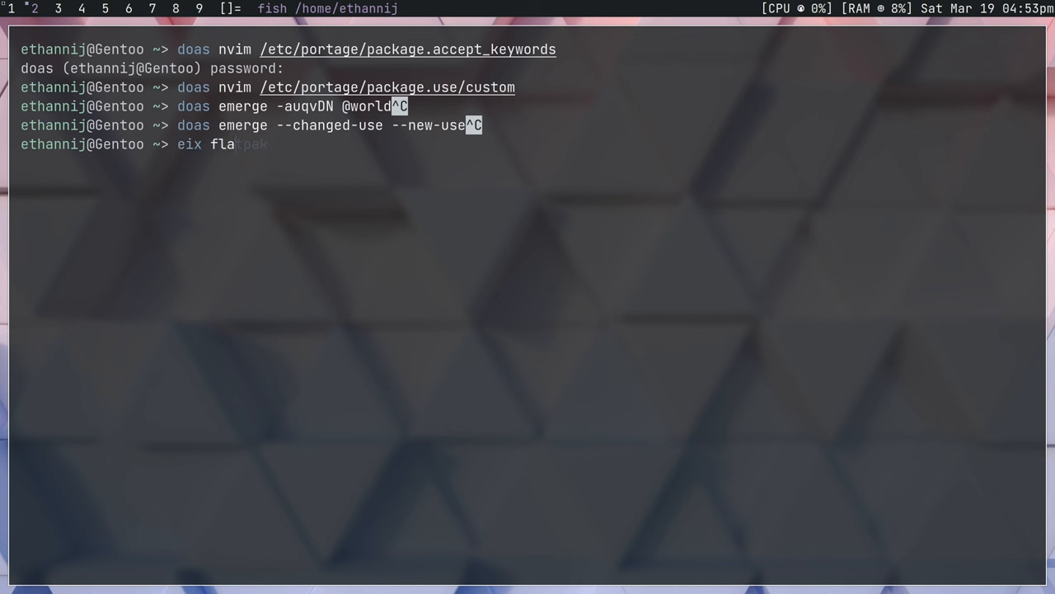
pyautogui.press('Return')
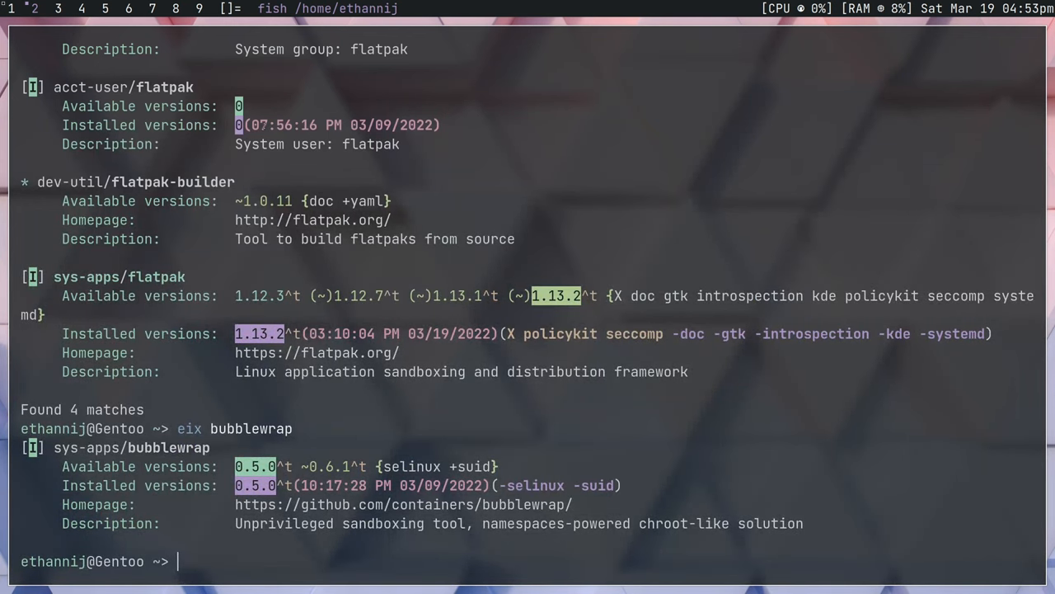
pyautogui.write('cd /usr/src/')
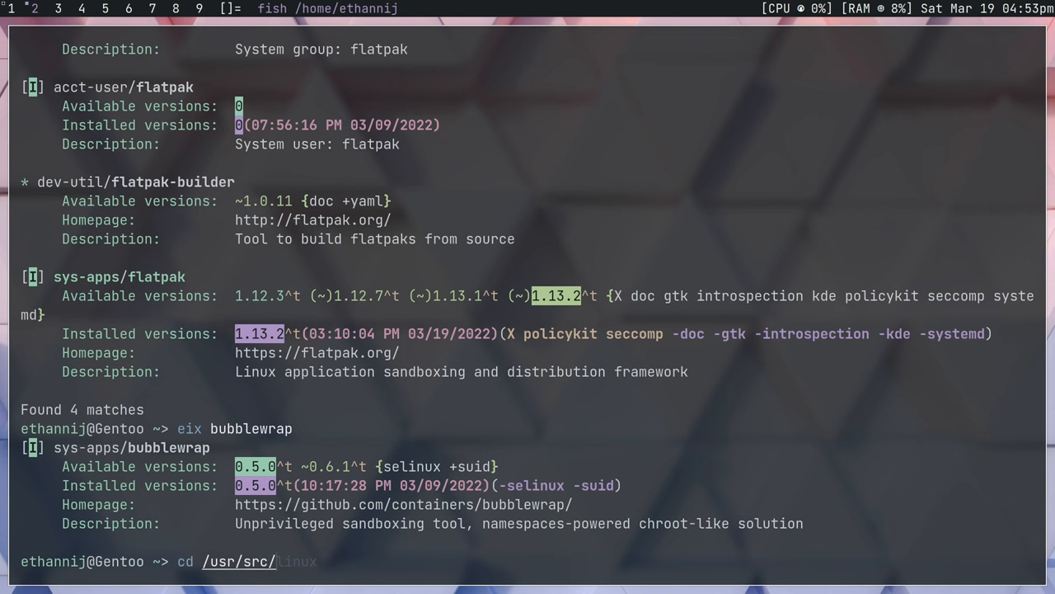
# - Launch doas make menuconfig in the kernel sources and open General setup > Namespaces support
pyautogui.press('Return')
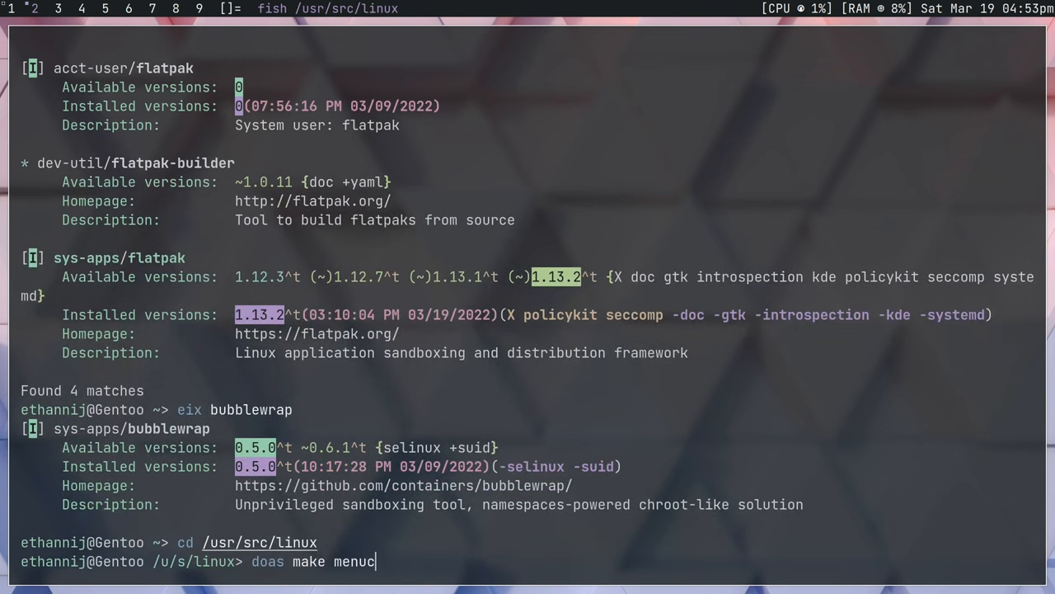
pyautogui.press('Return')
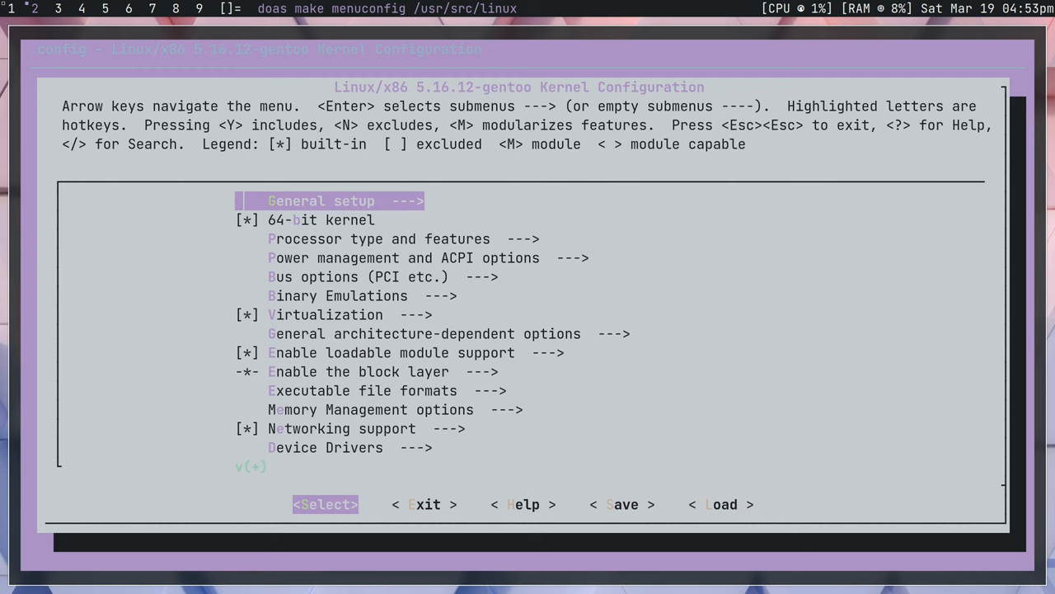
pyautogui.press('Return')
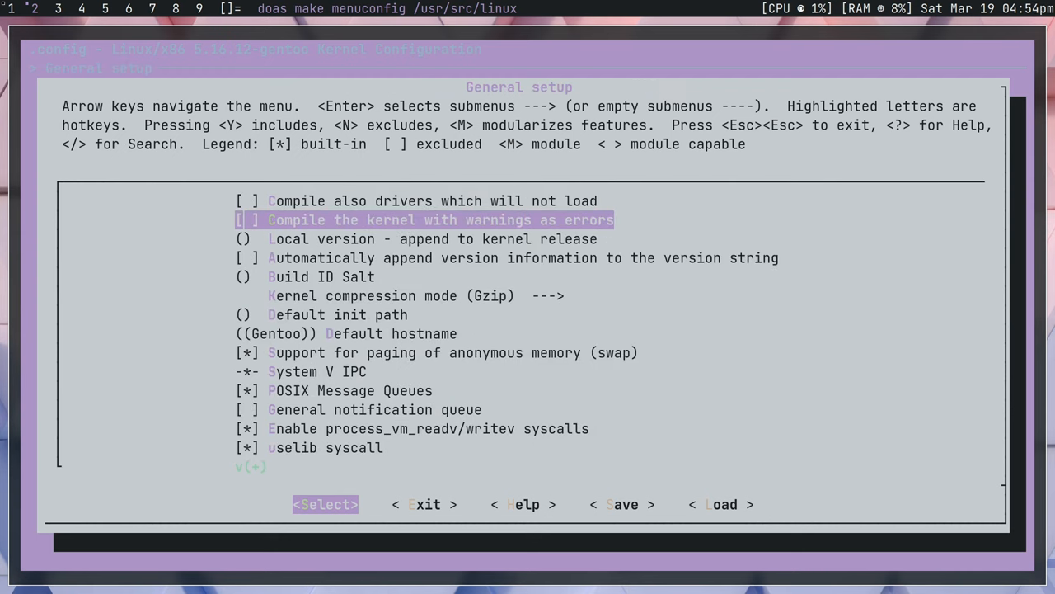
pyautogui.scroll(-3)
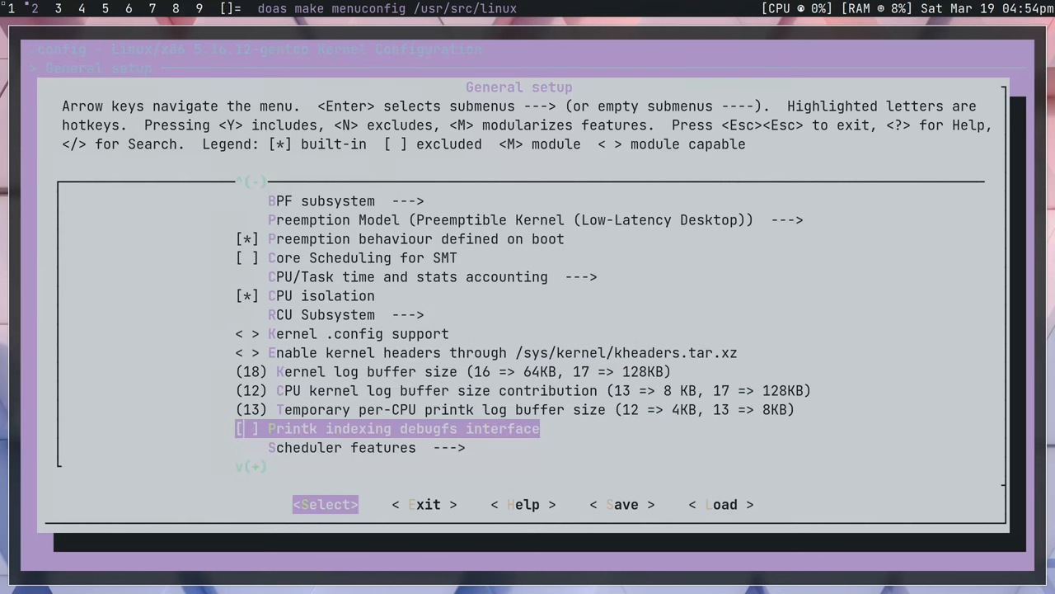
pyautogui.scroll(-3)
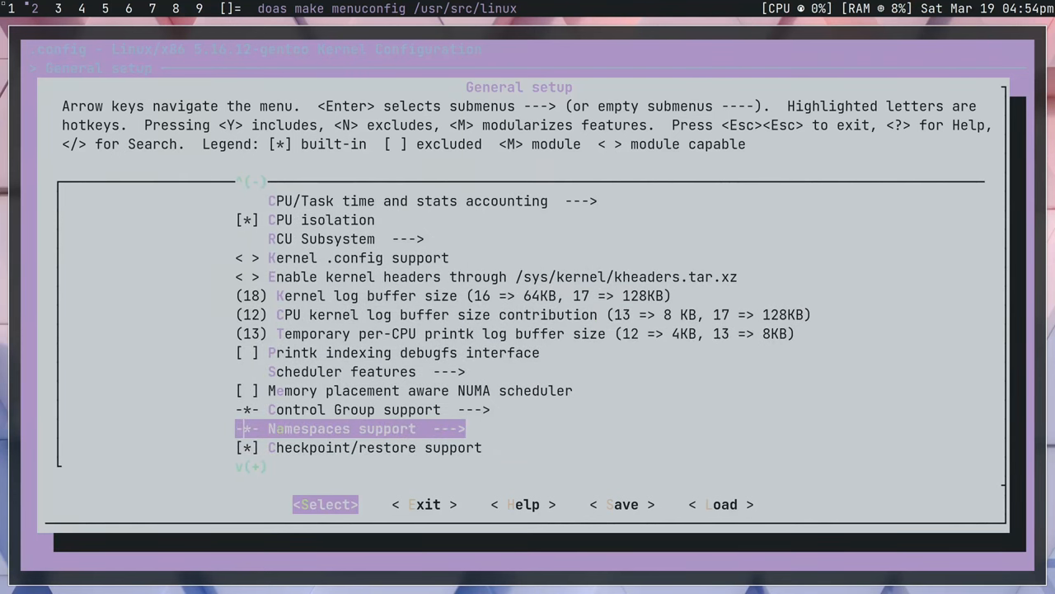
pyautogui.press('Return')
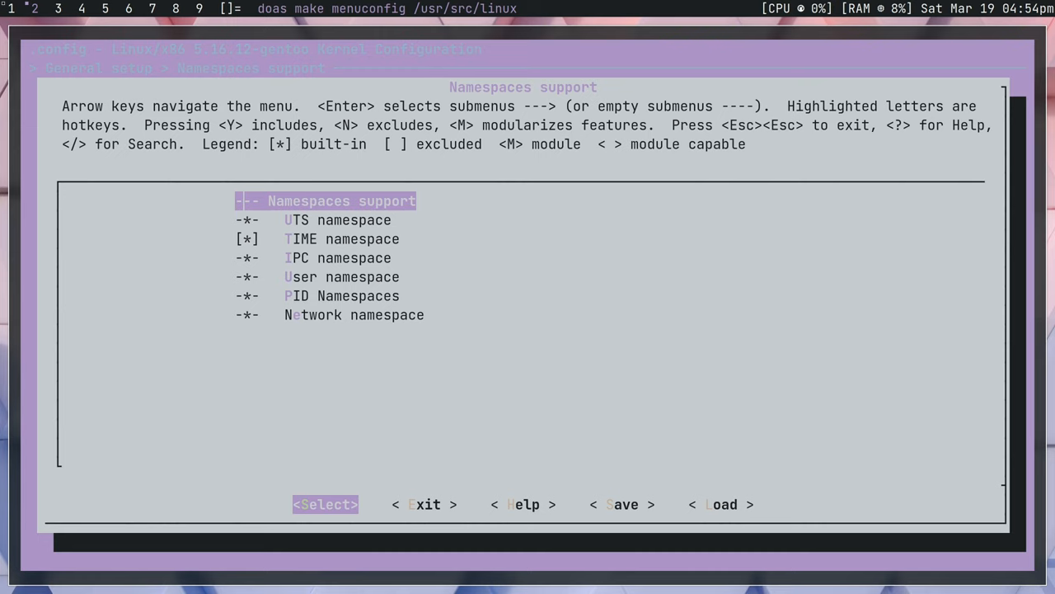
# - View User namespace help, search for USER to confirm USER_NS is built in, then quit
pyautogui.press('Down')
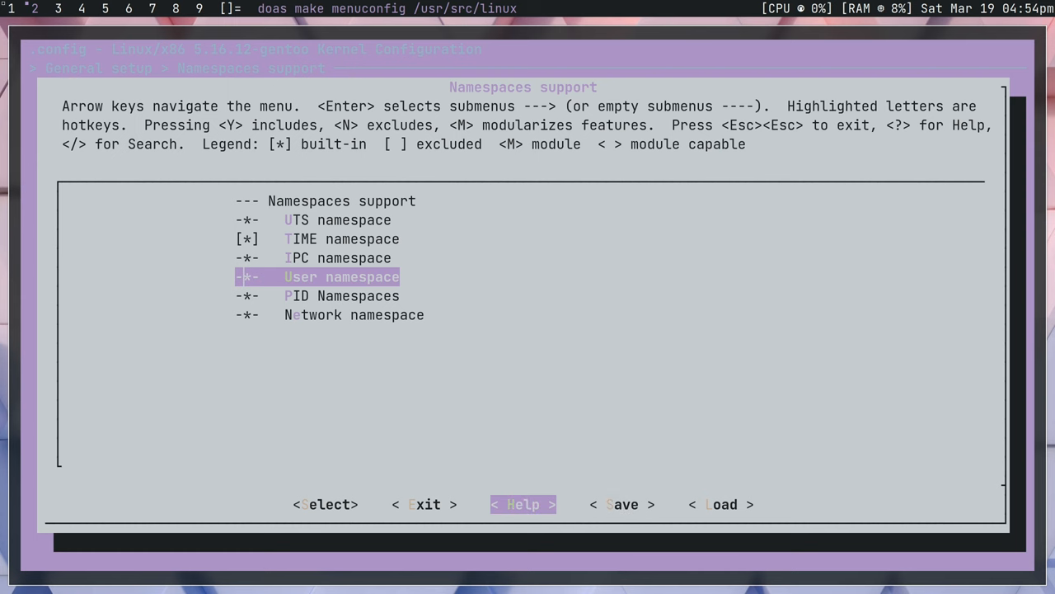
pyautogui.click(523, 504)
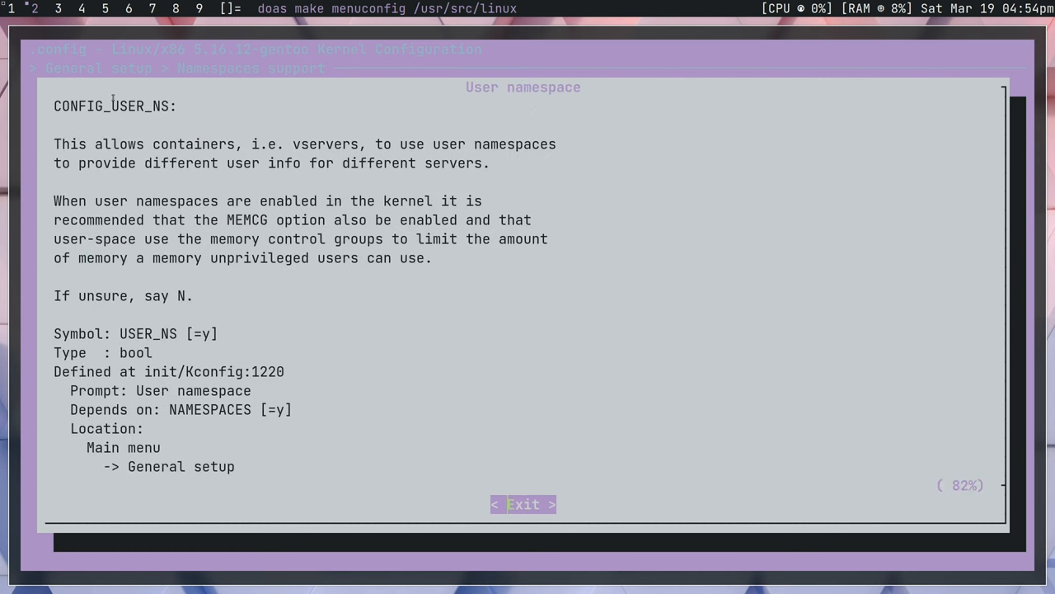
pyautogui.moveTo(253, 125)
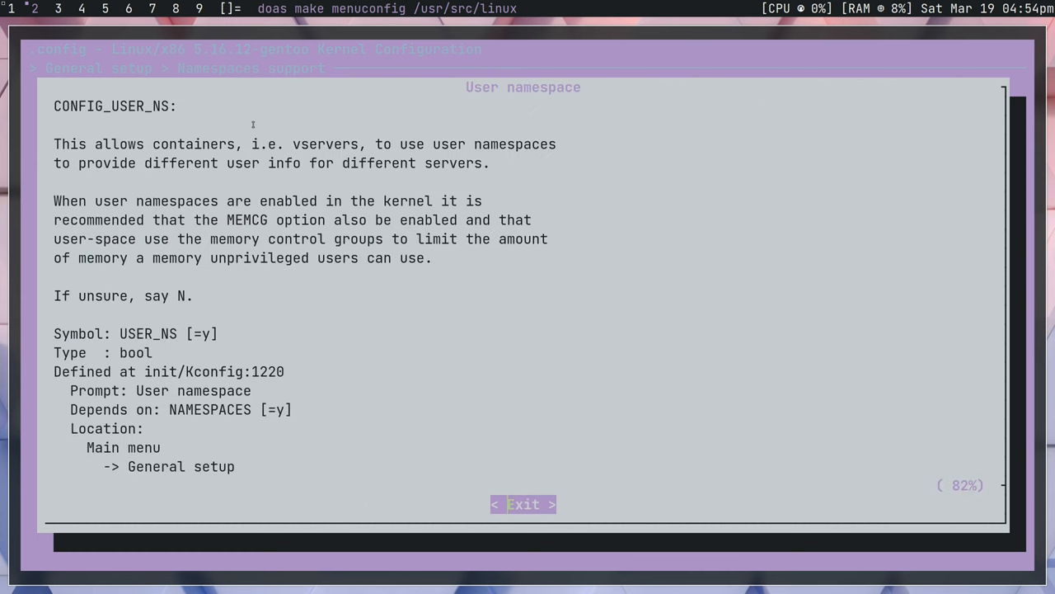
pyautogui.press('/')
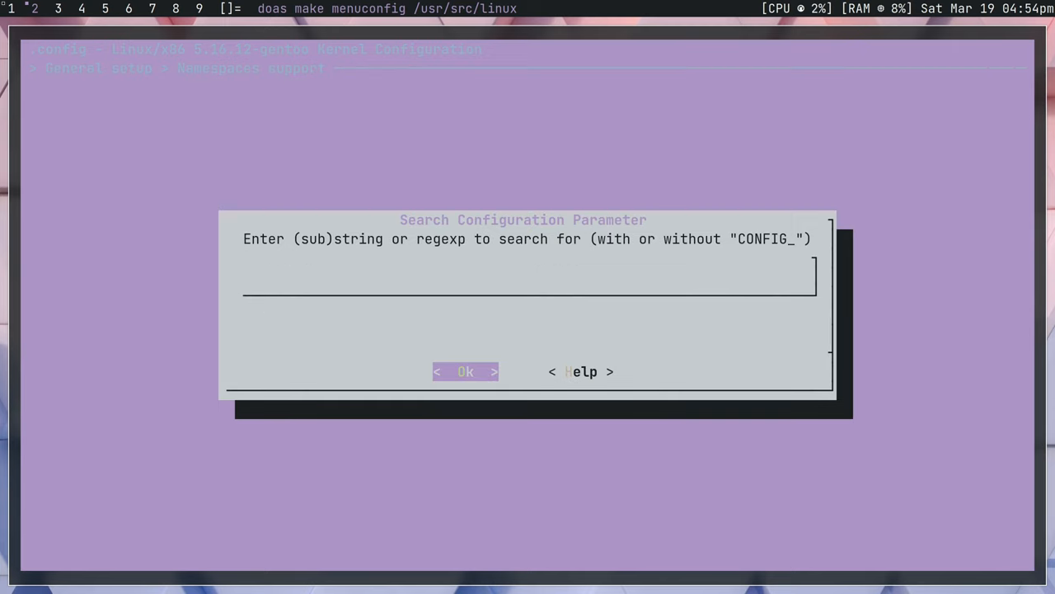
pyautogui.write('USER')
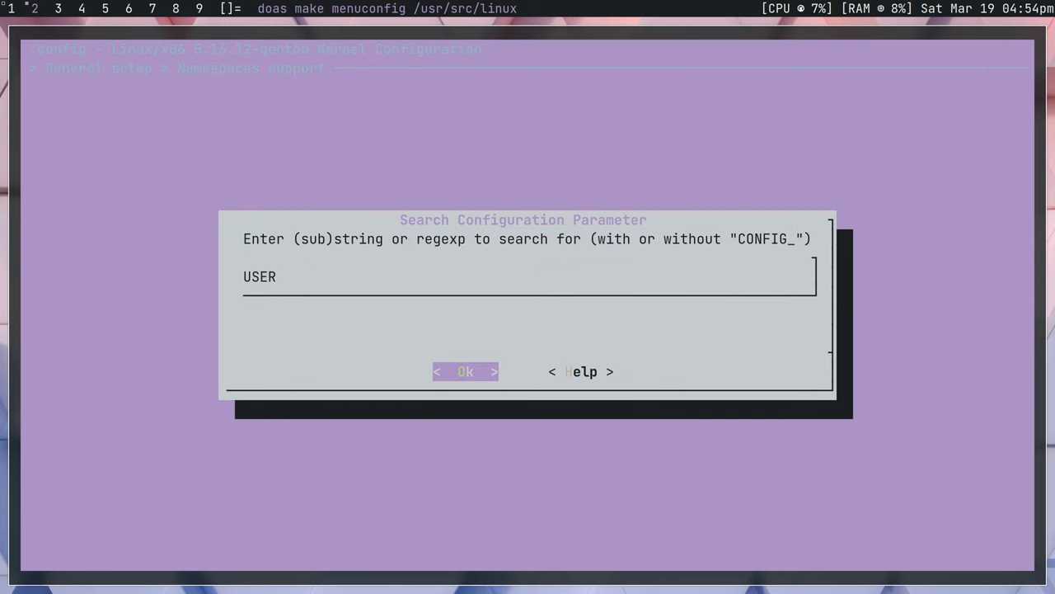
pyautogui.click(465, 371)
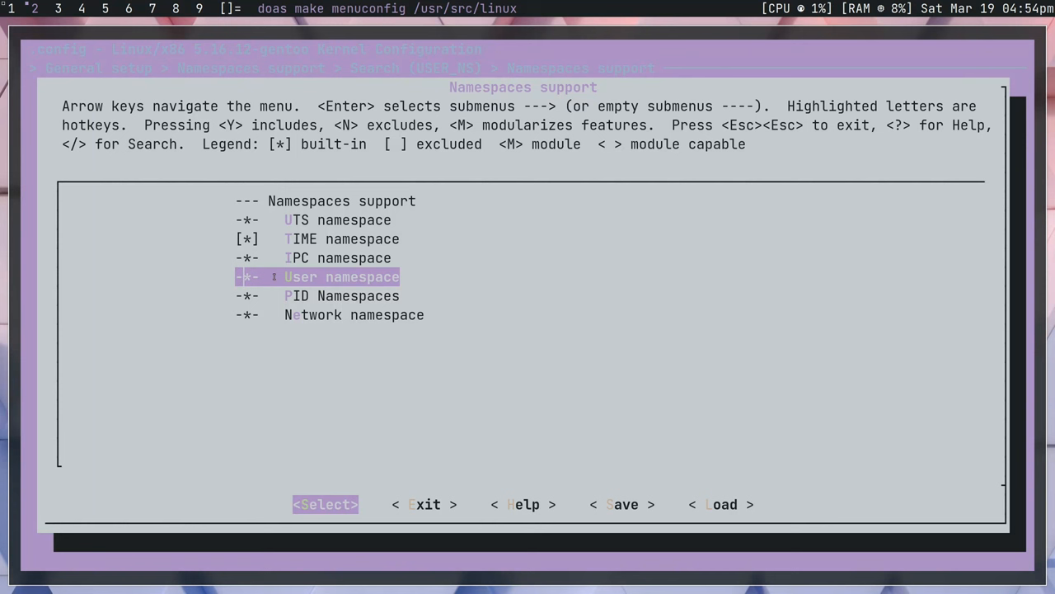
pyautogui.press('ctrl+c')
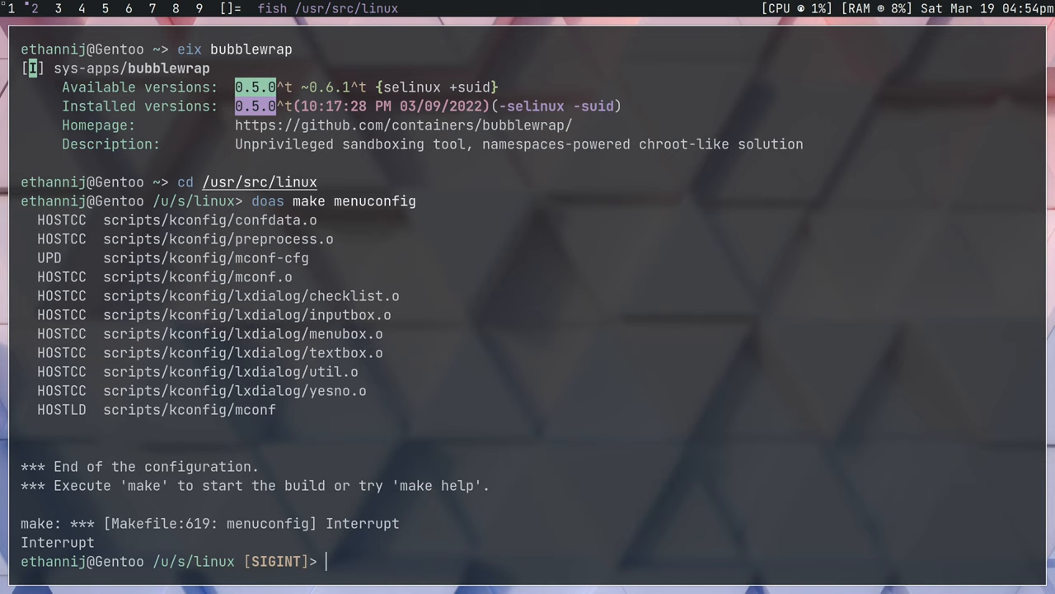
# - Cancel the 'doas make -j16' kernel build-and-install command and start typing 'doas cp arch'
pyautogui.write('doas me')
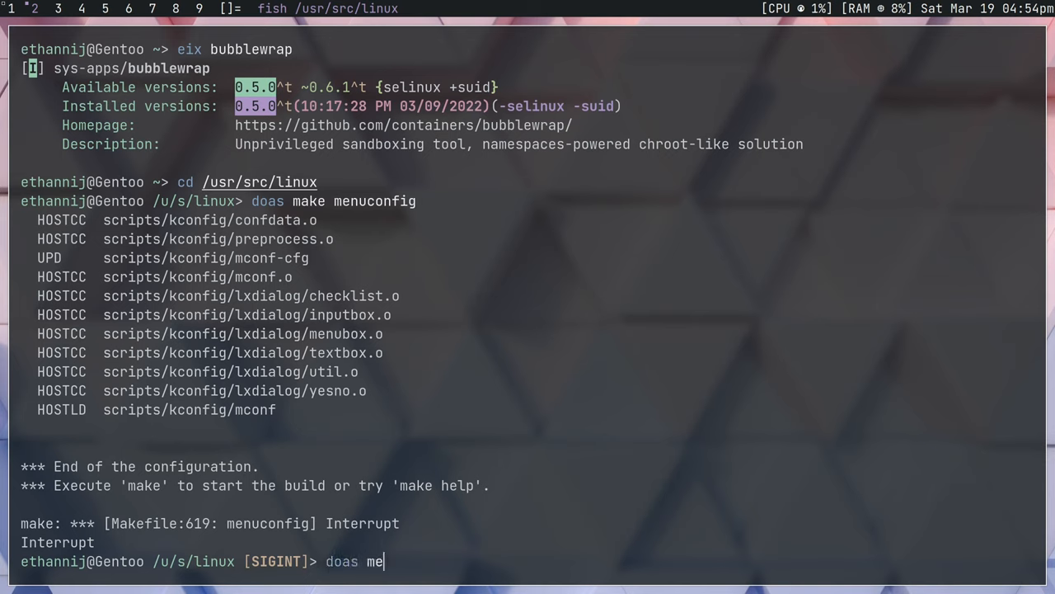
pyautogui.write('ake -j')
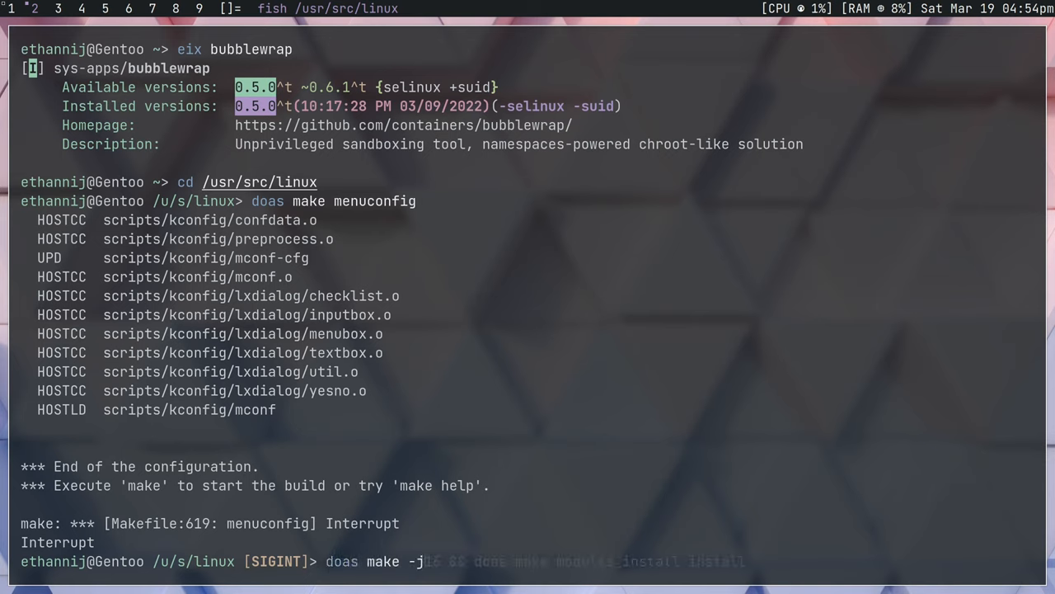
pyautogui.write('16')
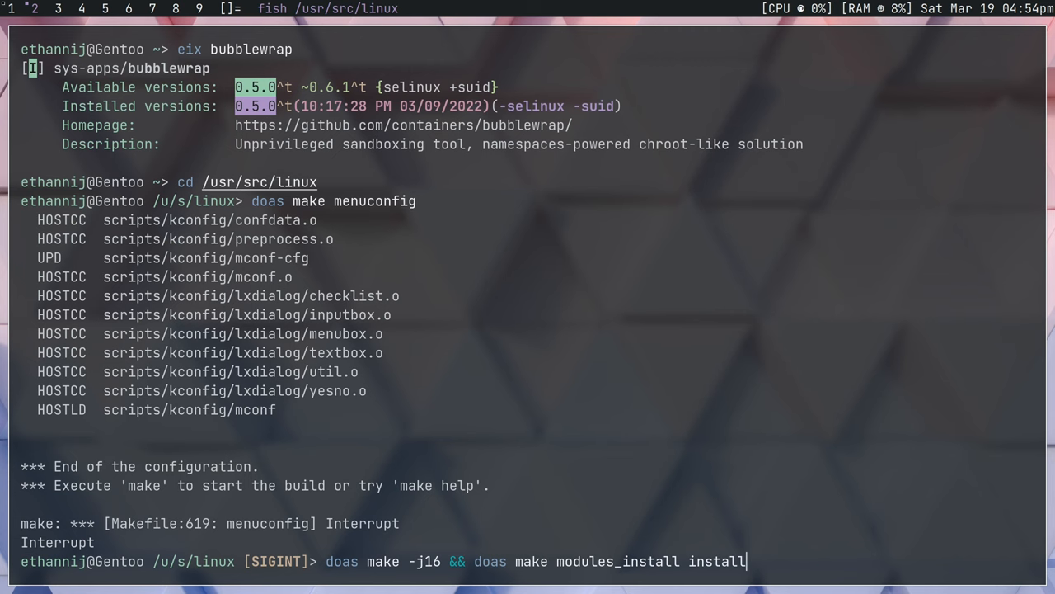
pyautogui.press('ctrl+c')
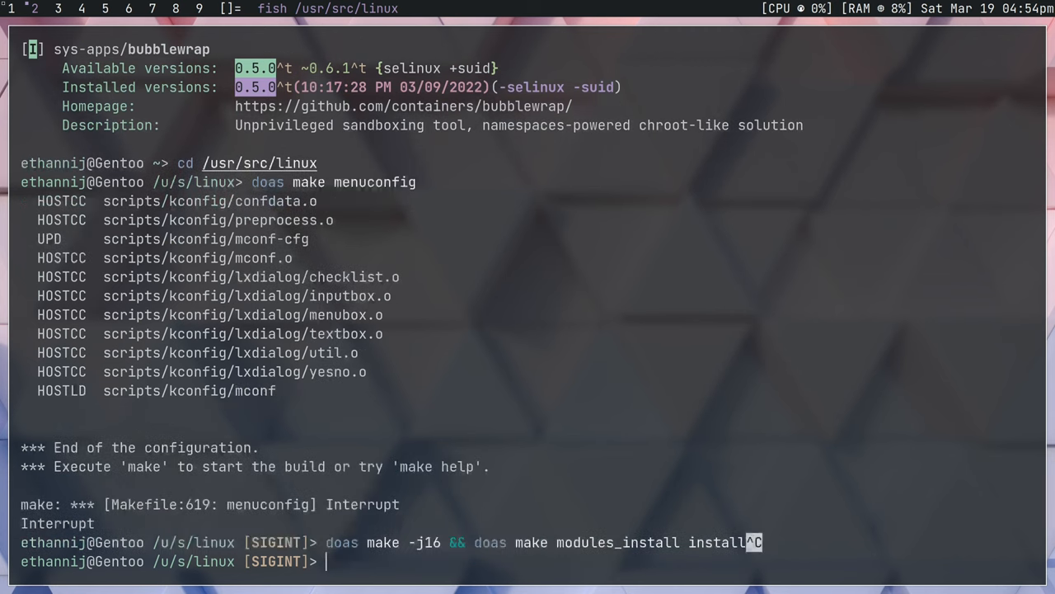
pyautogui.write('doas cp ar')
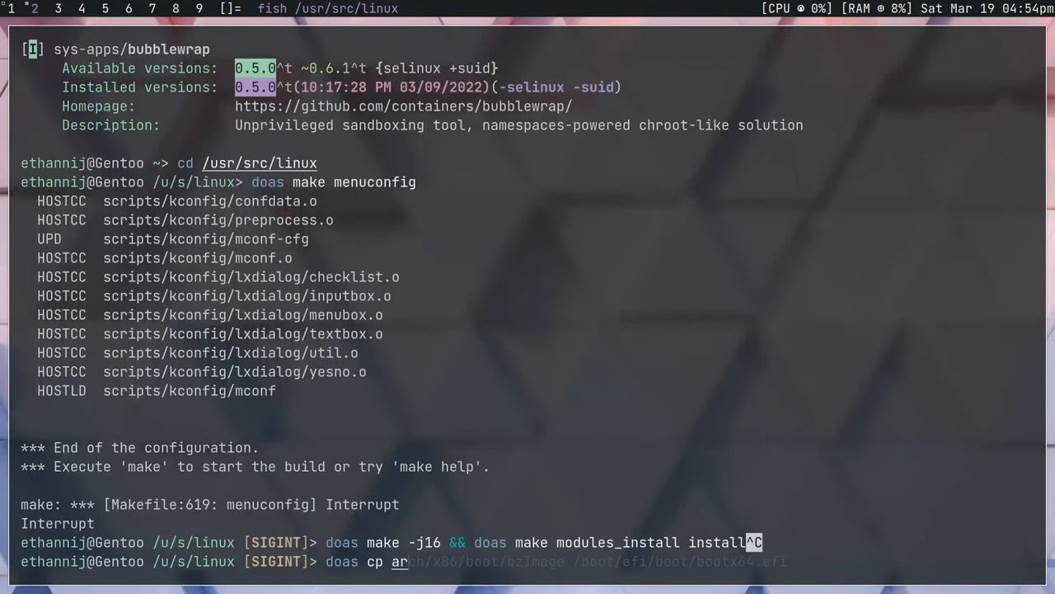
pyautogui.write('ch')
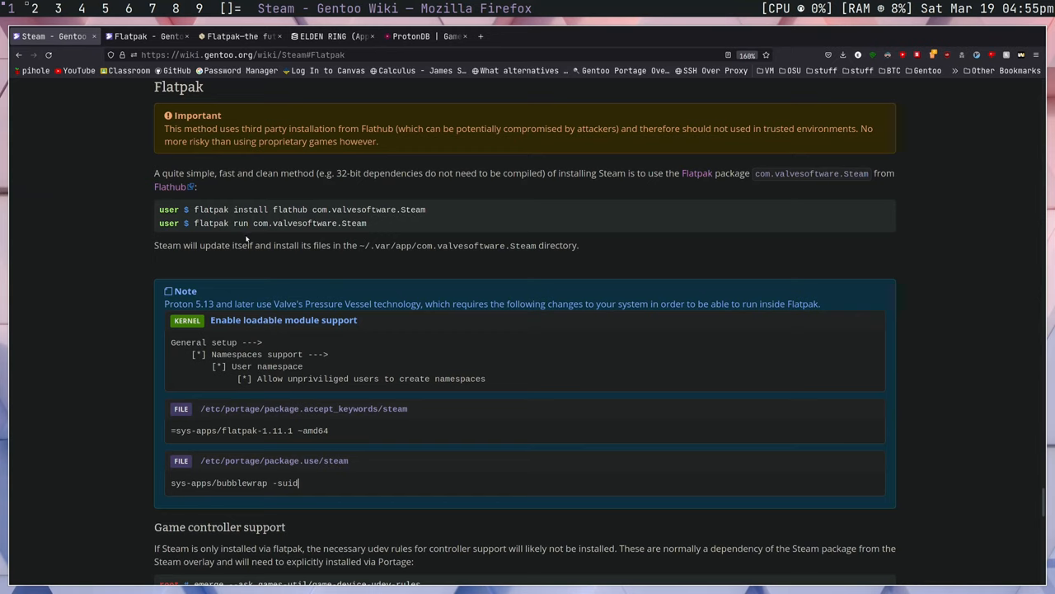
pyautogui.moveTo(267, 202)
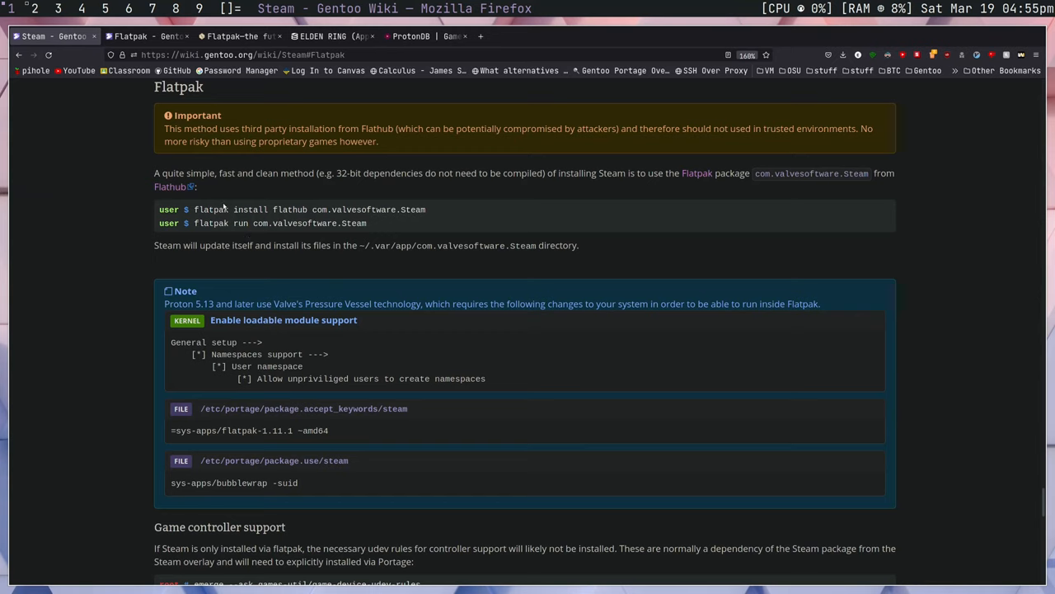
pyautogui.moveTo(233, 208)
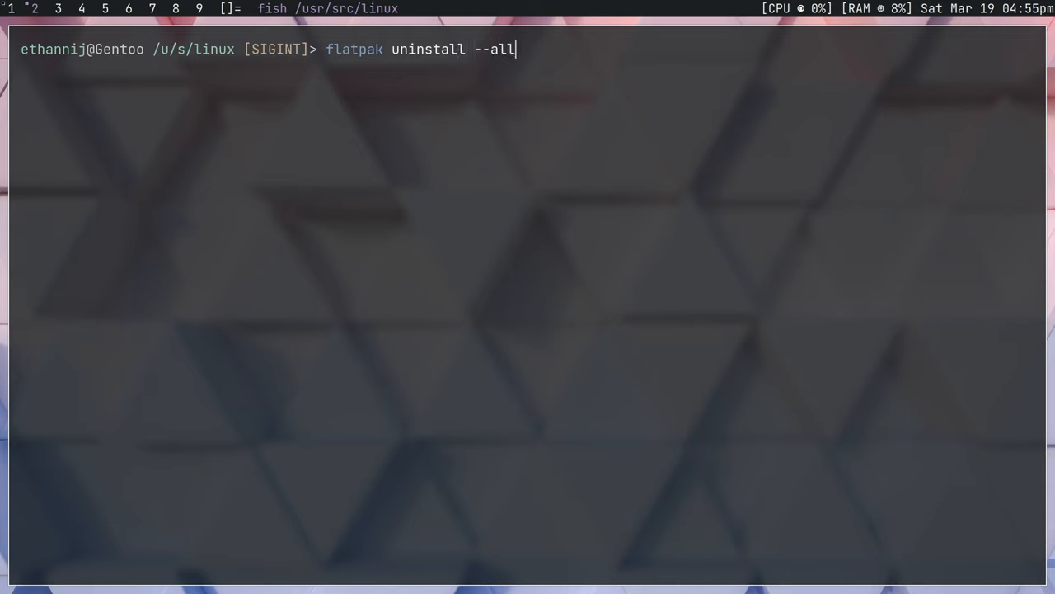
# - Clear the half-typed flatpak uninstall command for com.valvesoftware.Steam
pyautogui.press('BackSpace')
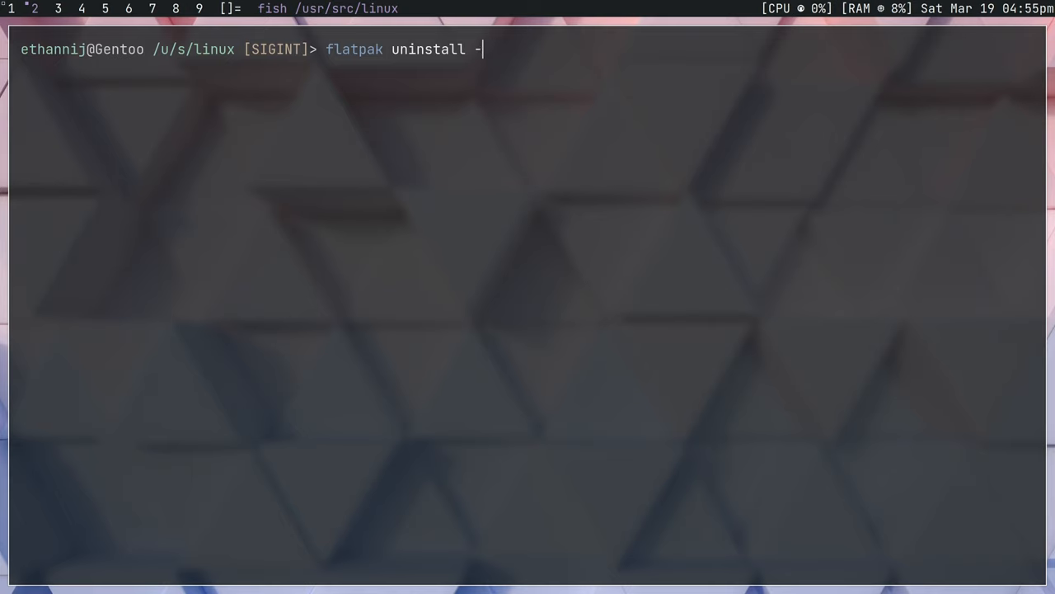
pyautogui.write('com.va.')
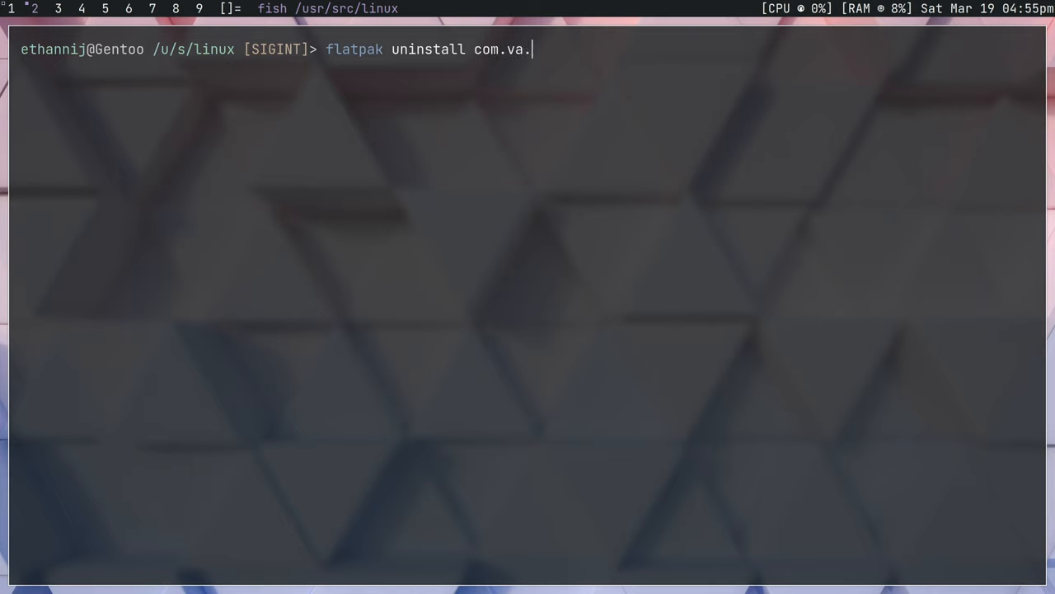
pyautogui.write('lvesoftware.Steam')
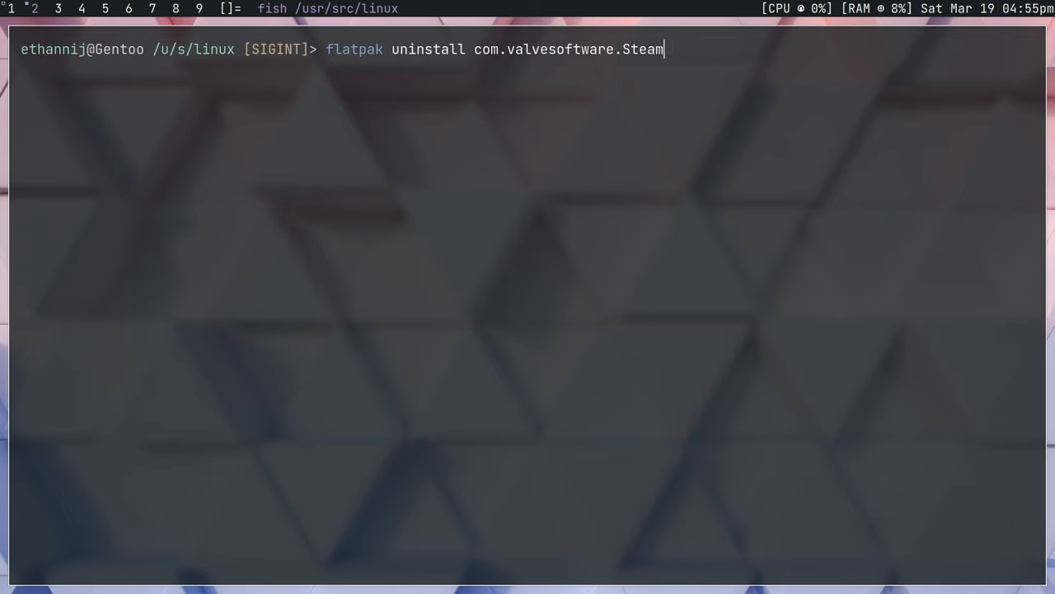
pyautogui.press('ctrl+c')
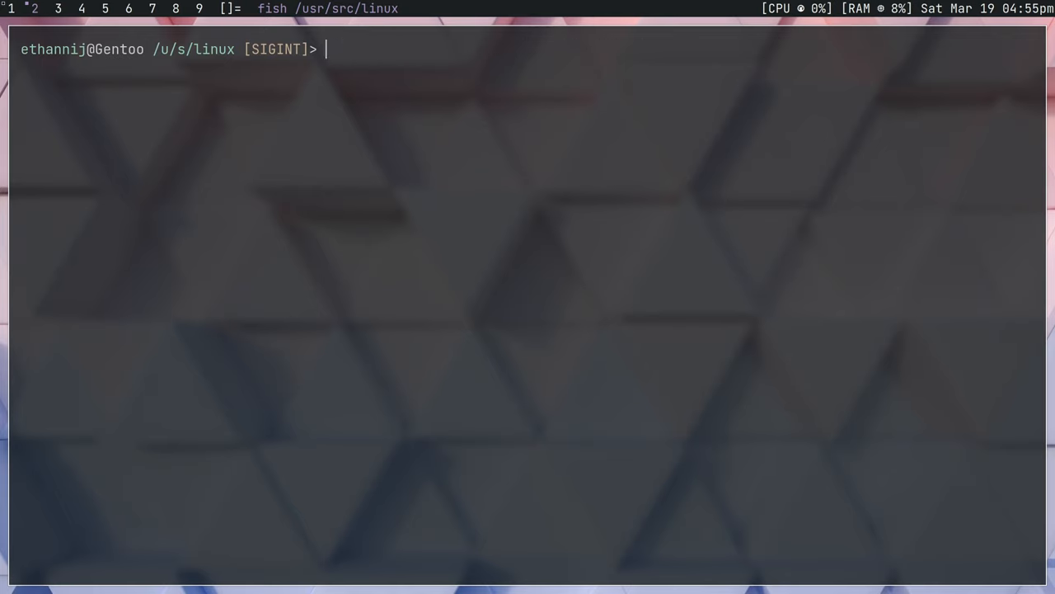
# - Browse ~/.var/app and list com.valvesoftware.Steam data, then return to the home directory
pyautogui.write('cd .')
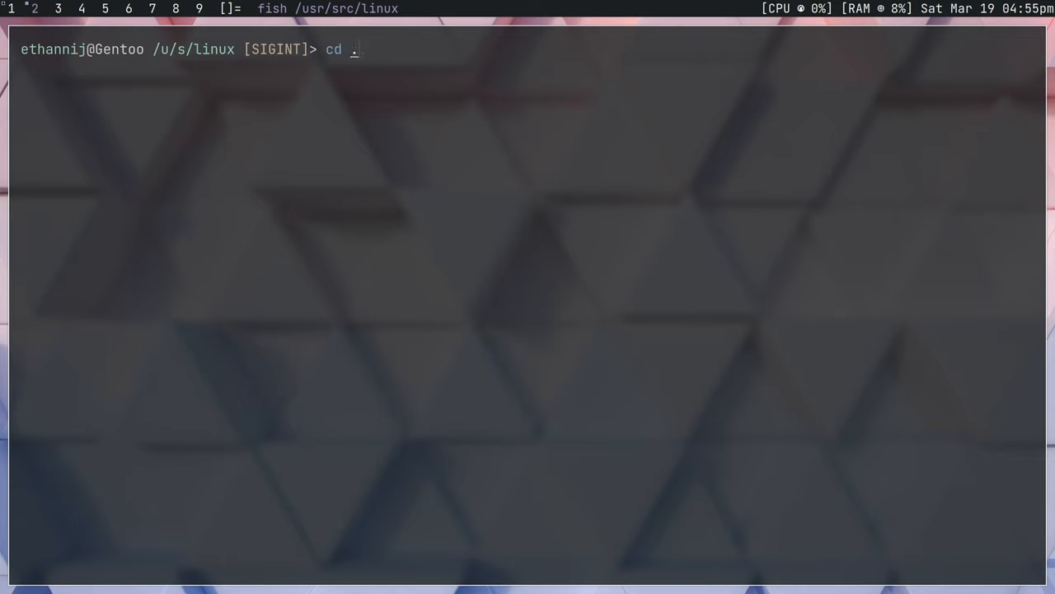
pyautogui.press('BackSpace')
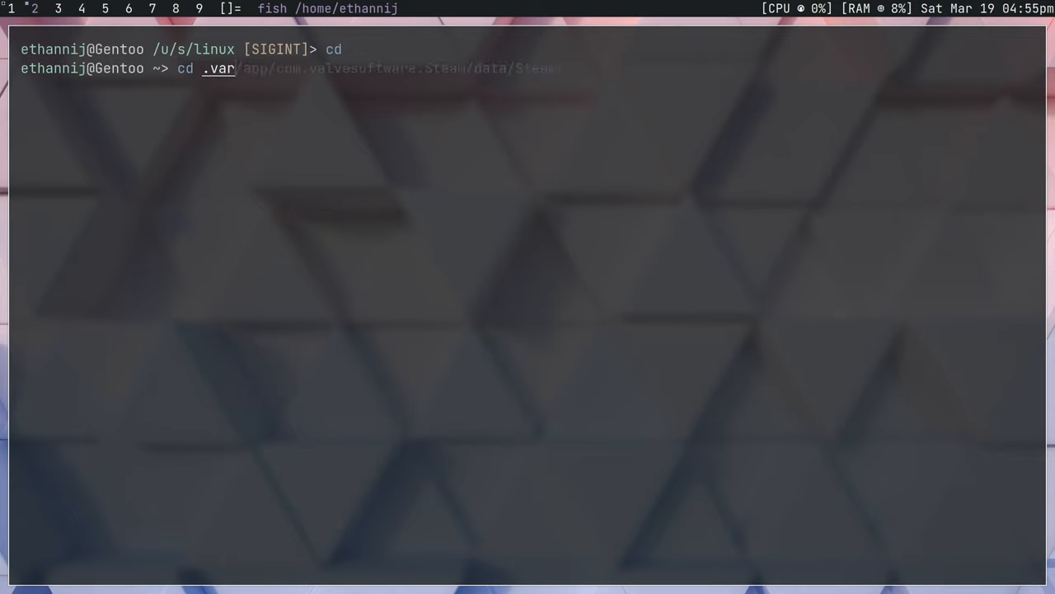
pyautogui.press('Return')
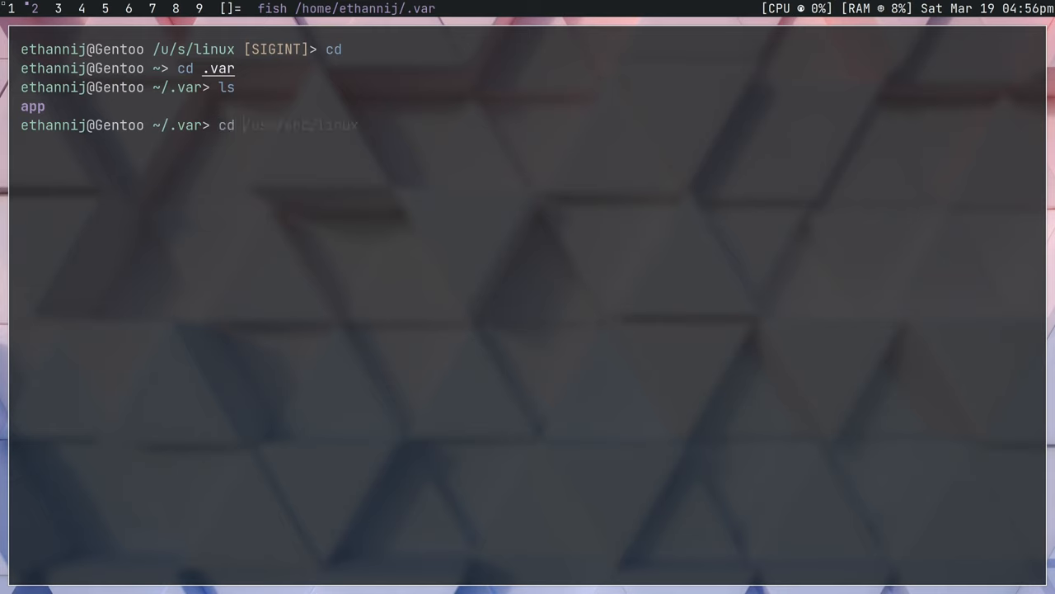
pyautogui.press('Return')
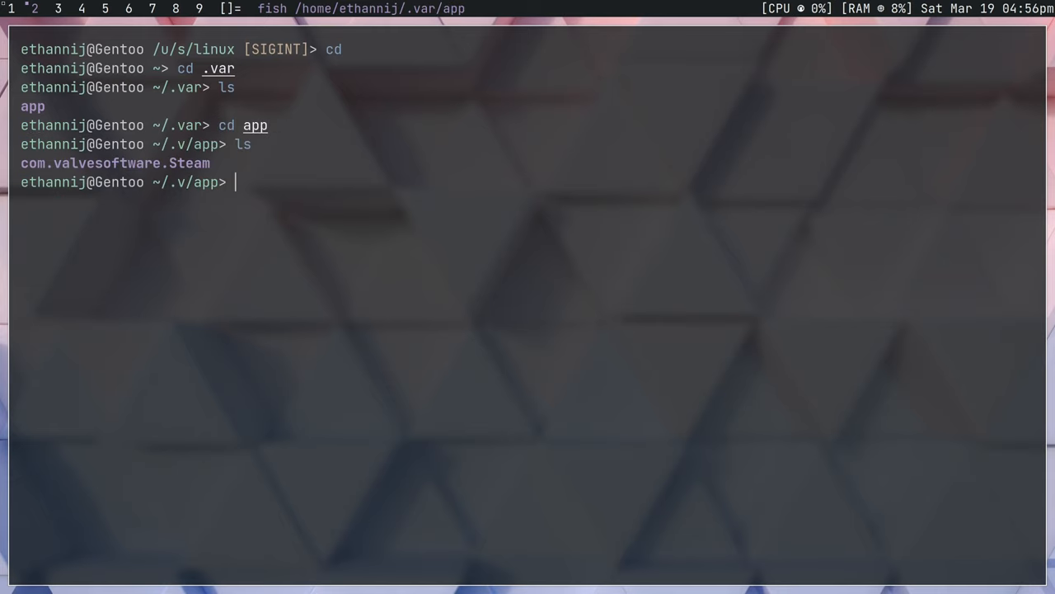
pyautogui.write('ls com.valvesoftware.Steam/')
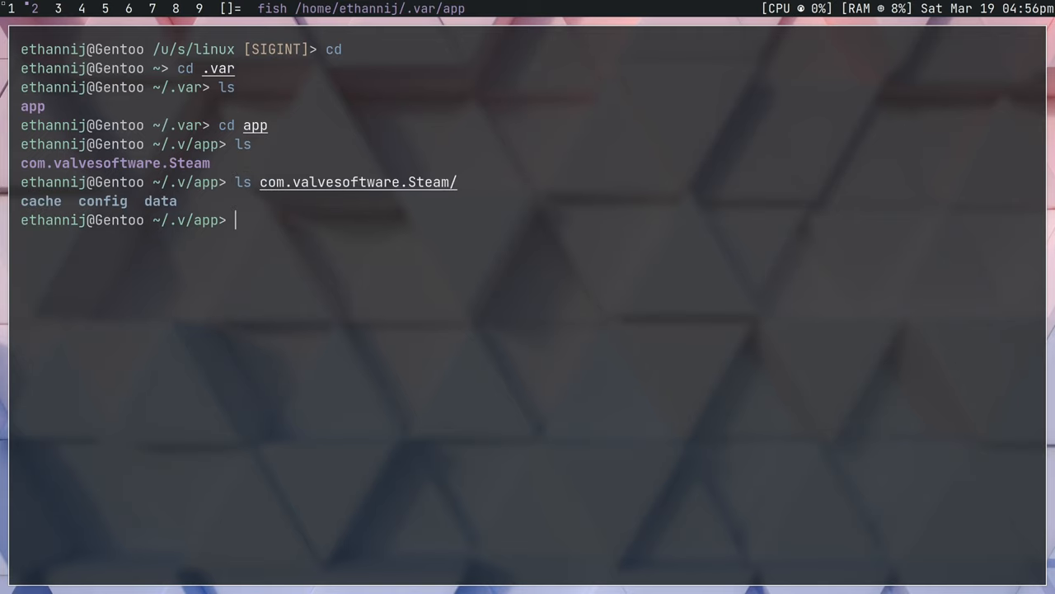
pyautogui.write('ls com.valvesoftware.Steam/data/Steam/')
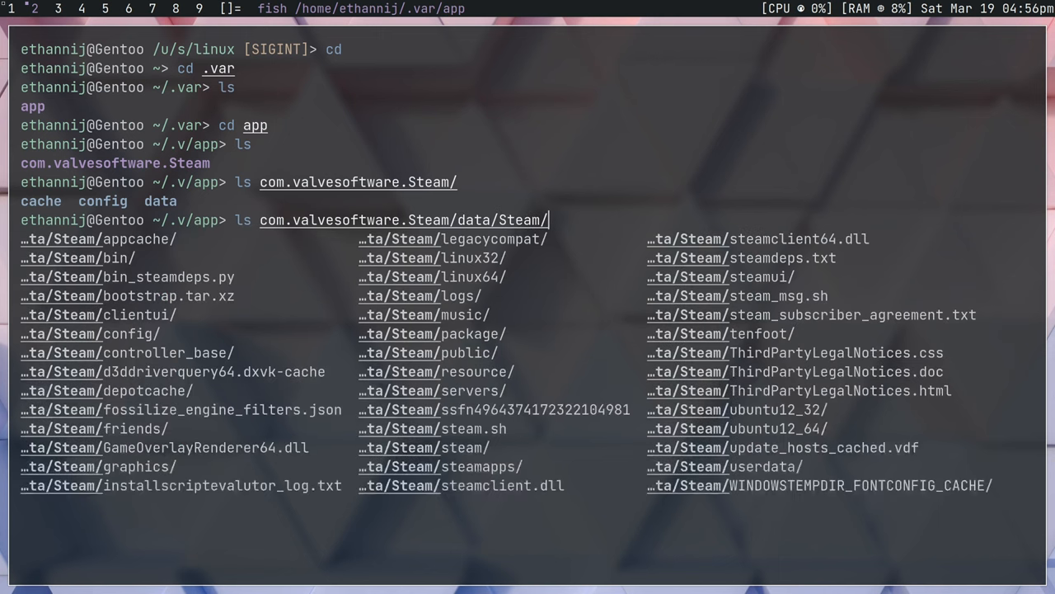
pyautogui.press('ctrl+c')
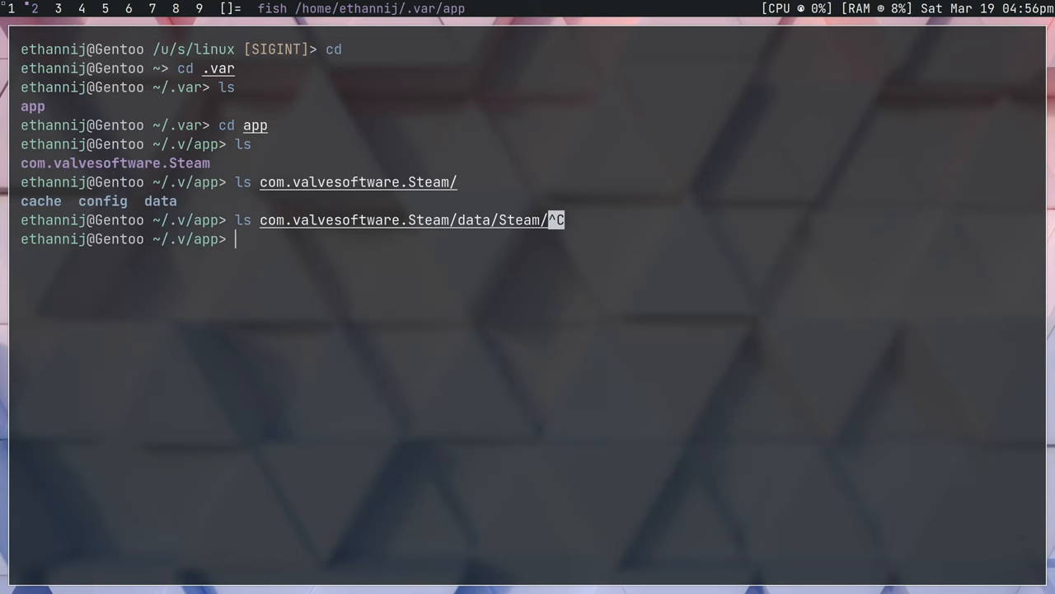
pyautogui.press('Return')
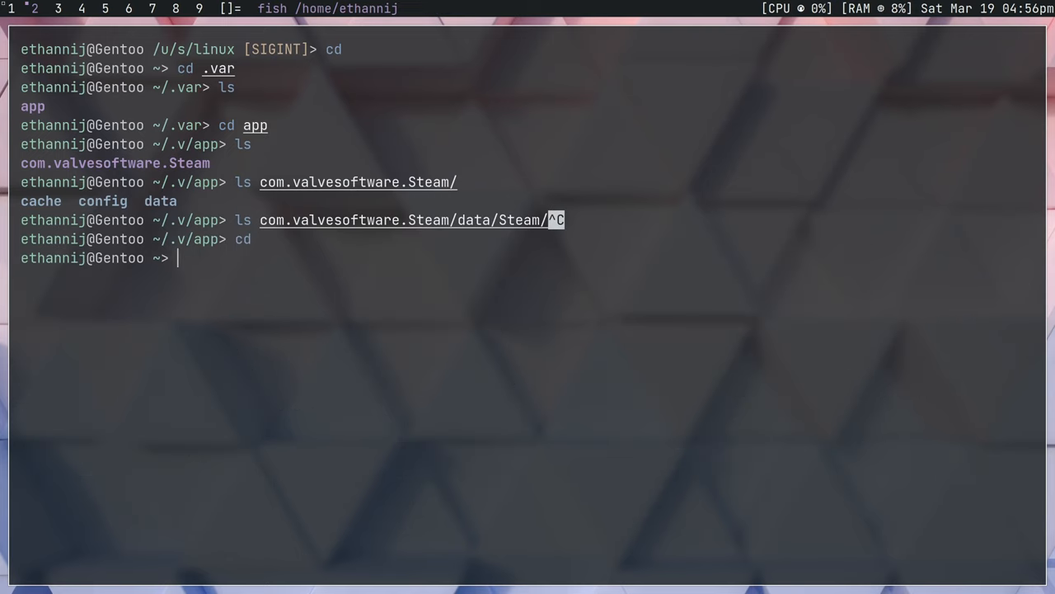
pyautogui.press('ctrl+l')
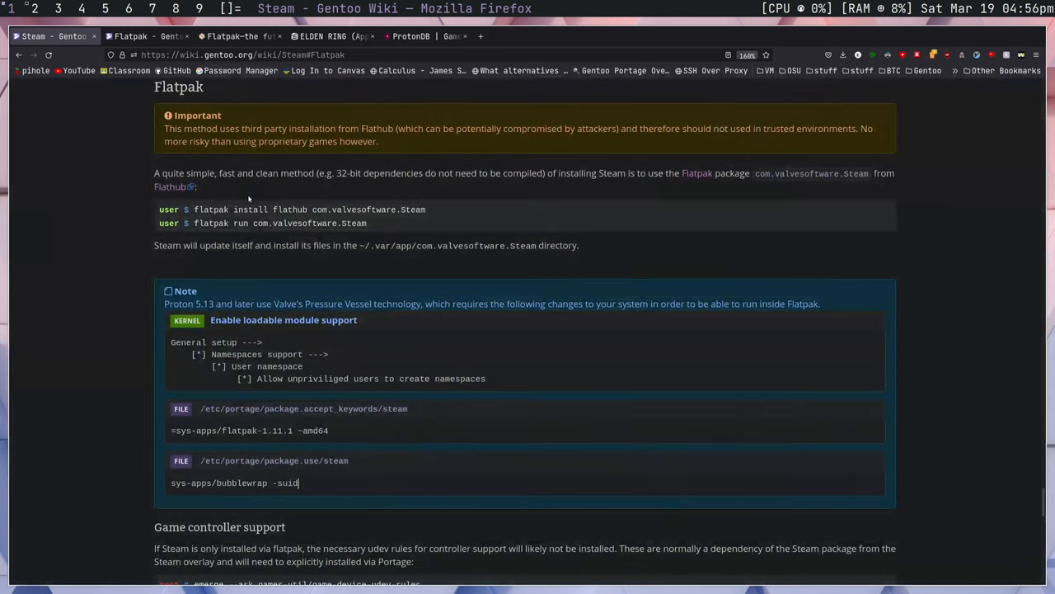
pyautogui.scroll(-3)
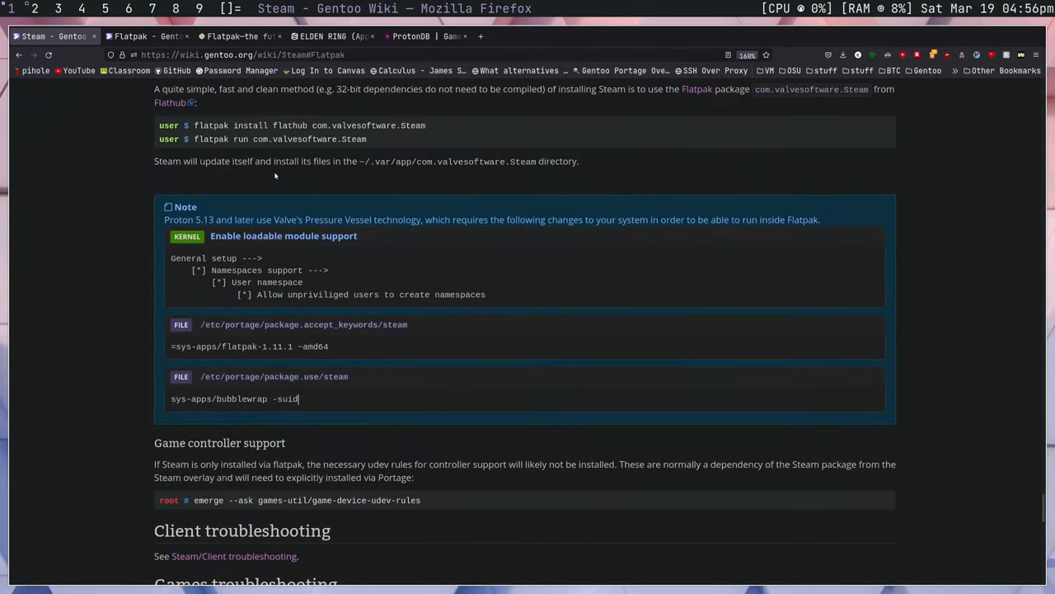
pyautogui.scroll(-3)
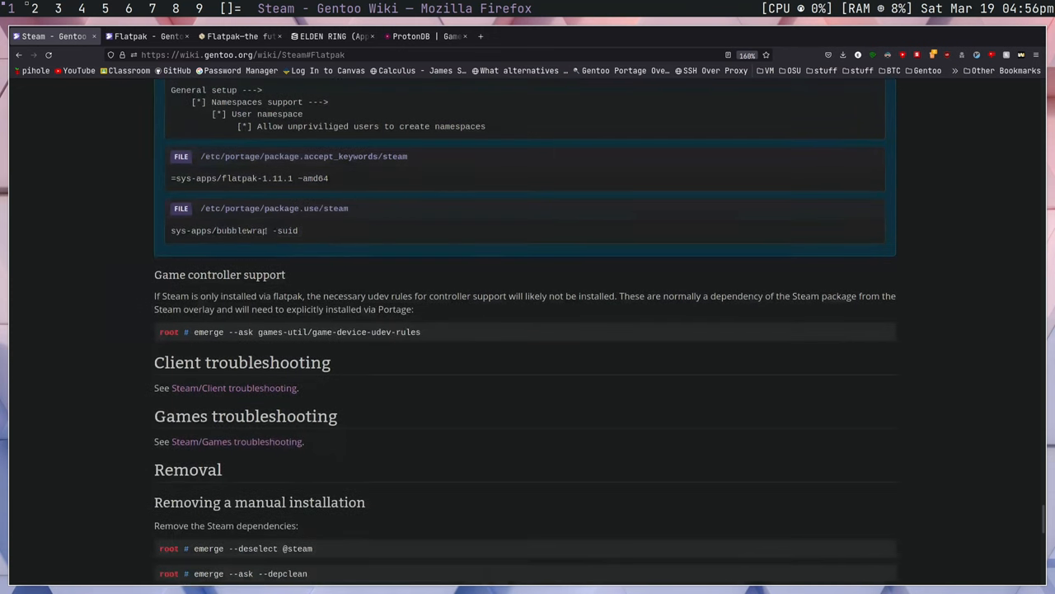
pyautogui.doubleClick(278, 295)
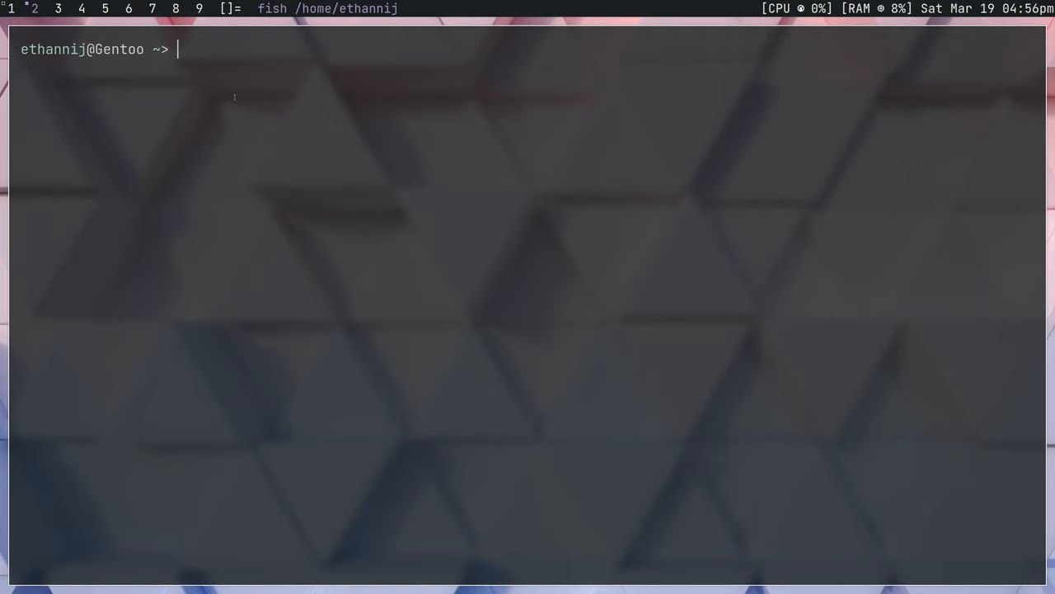
# - Launch Steam with 'flatpak run com.valvesoftware.Steam' and switch to workspace 3
pyautogui.write('flatpak')
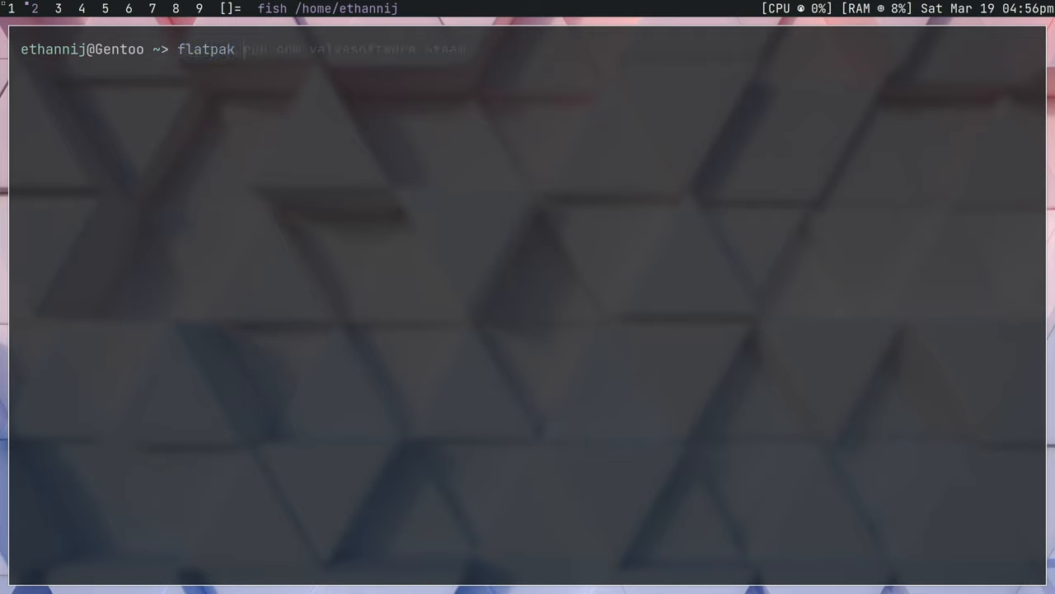
pyautogui.write('run')
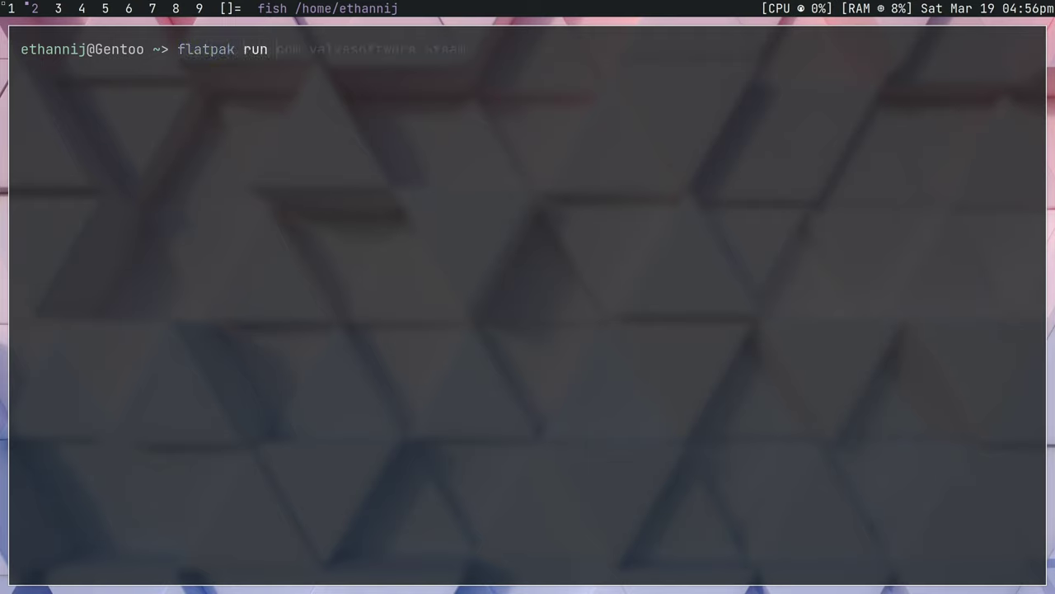
pyautogui.write('com')
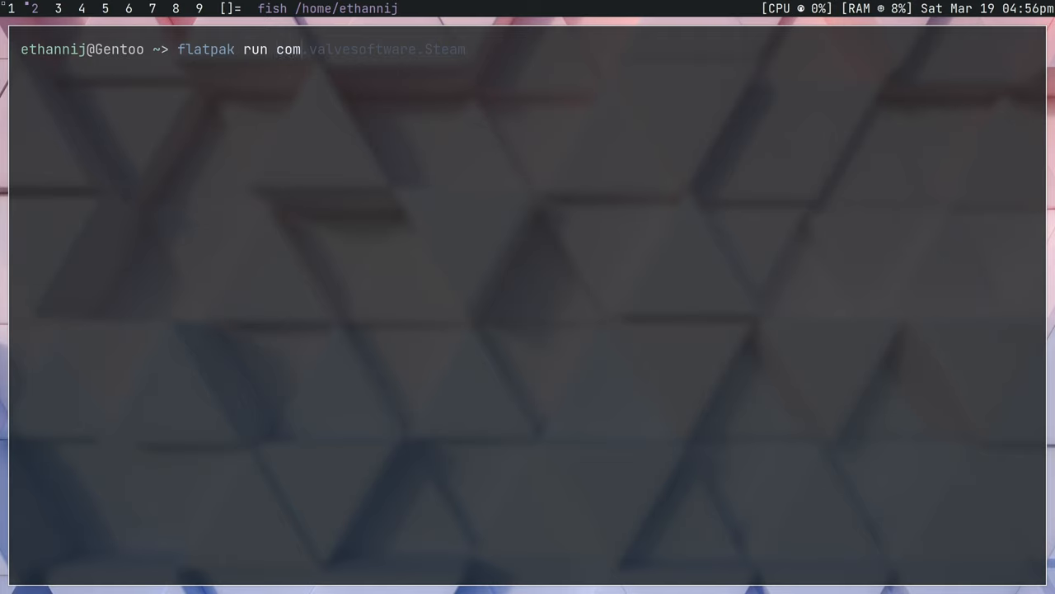
pyautogui.write('.valvesoftware.Steam')
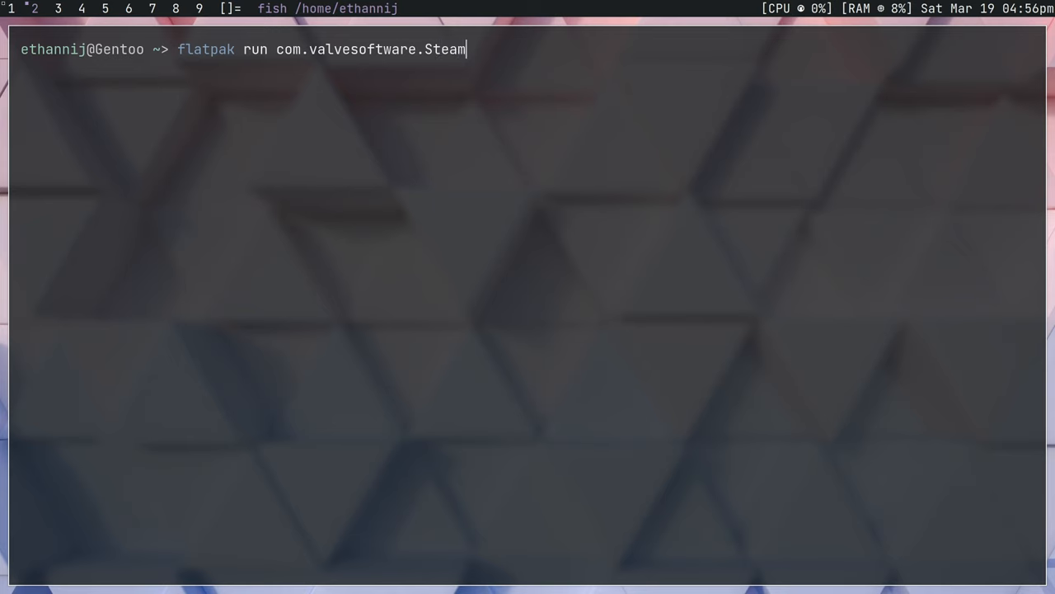
pyautogui.press('Return')
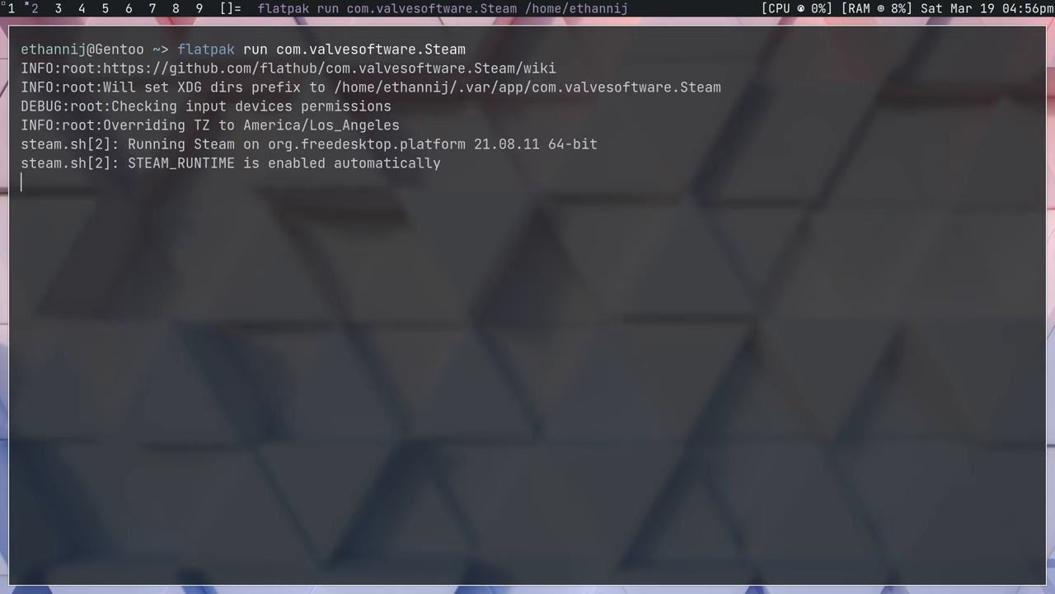
pyautogui.click(57, 8)
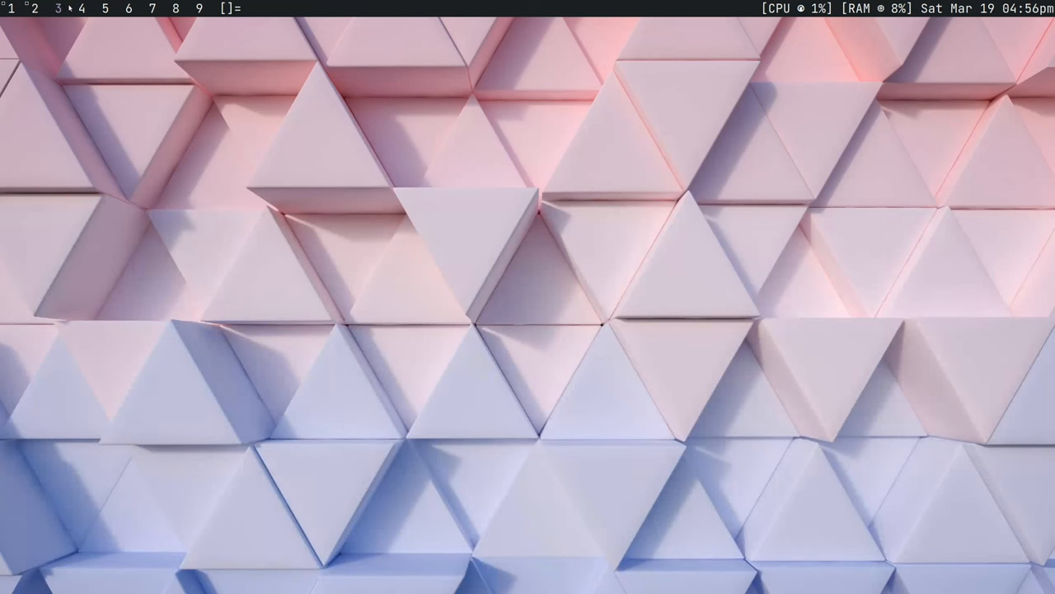
pyautogui.moveTo(227, 152)
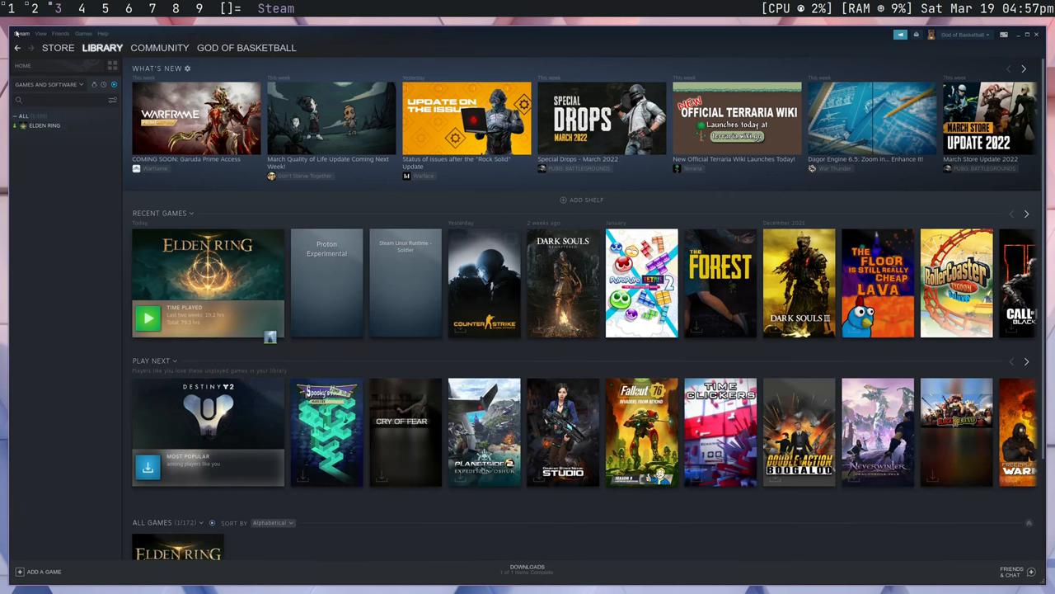
# - Confirm Steam Play is enabled for all titles with Proton Experimental, then close Settings
pyautogui.click(21, 33)
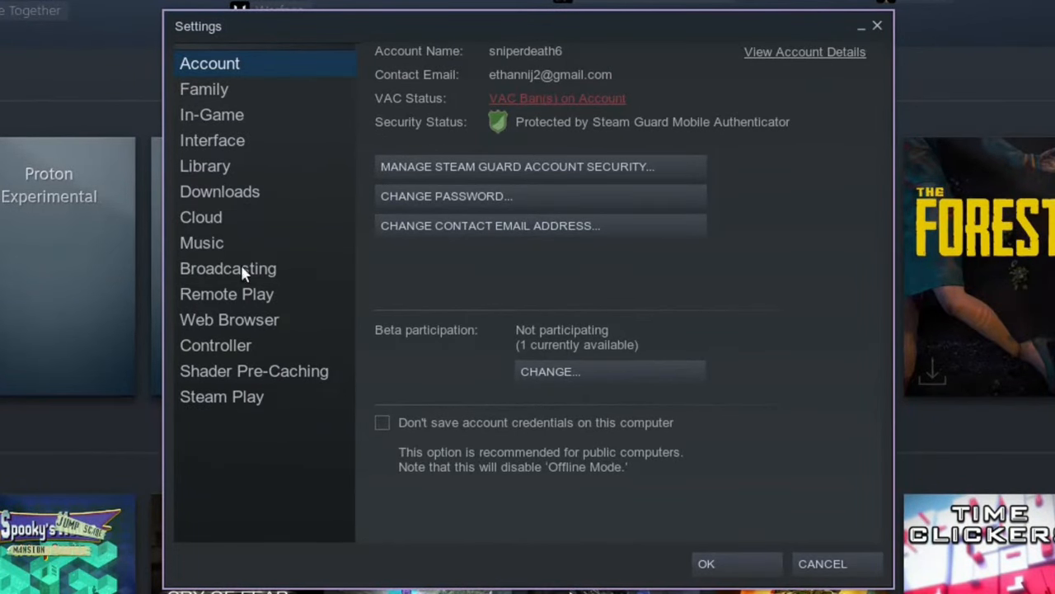
pyautogui.click(222, 395)
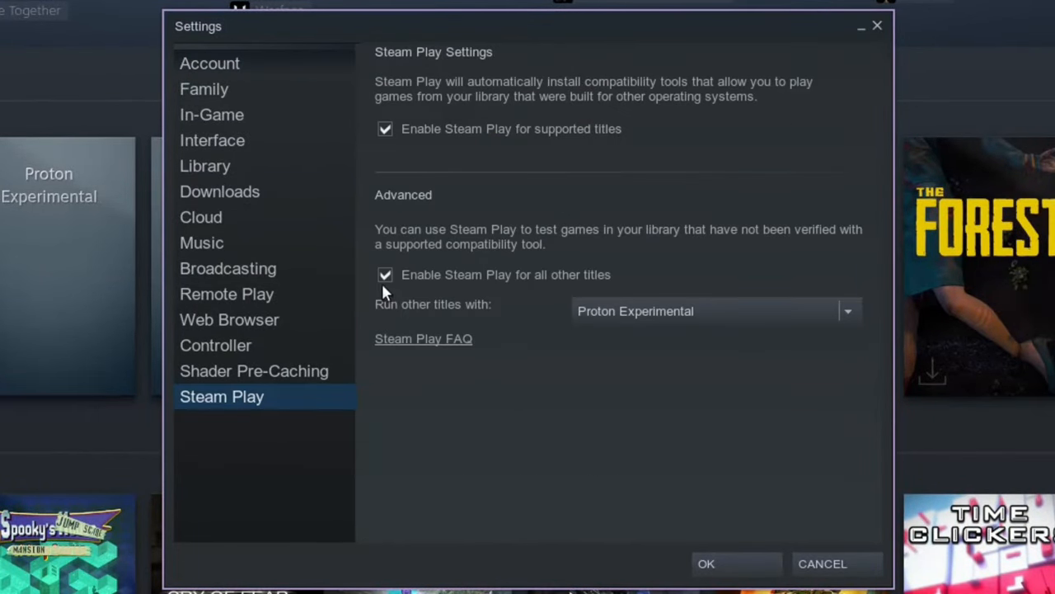
pyautogui.moveTo(386, 280)
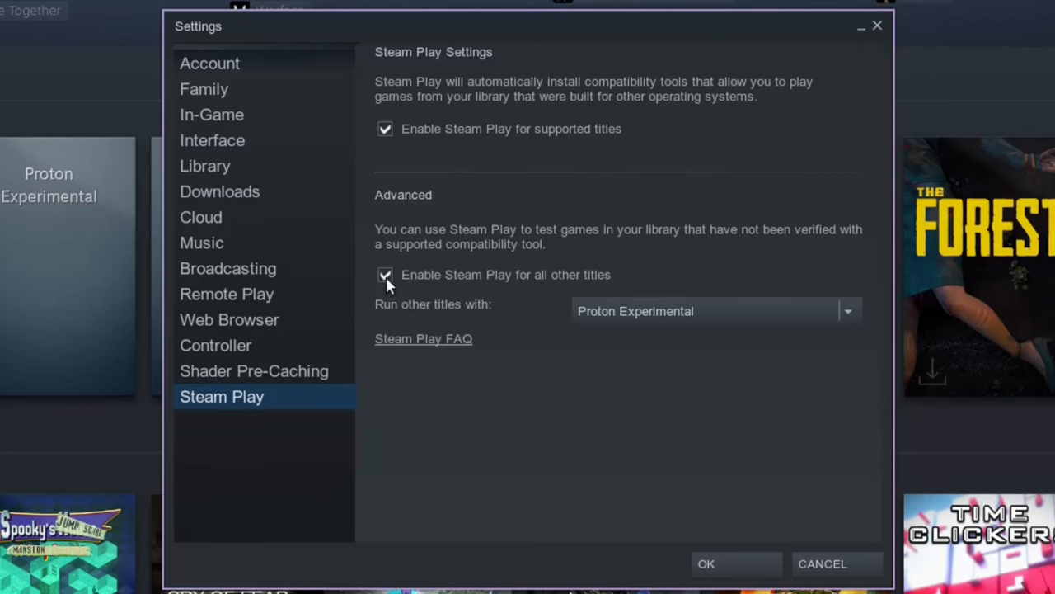
pyautogui.moveTo(805, 513)
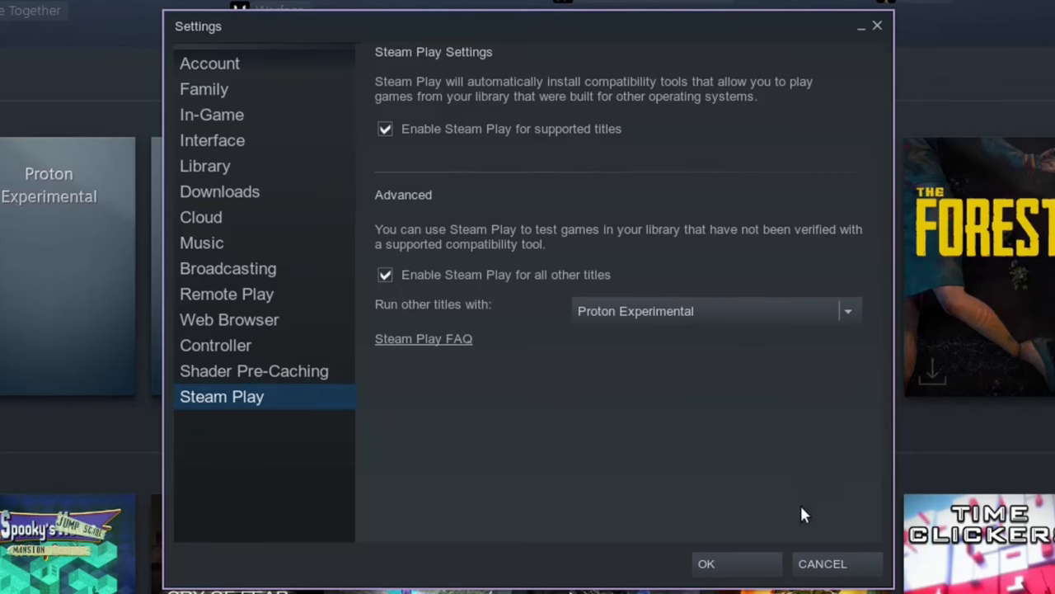
pyautogui.click(706, 563)
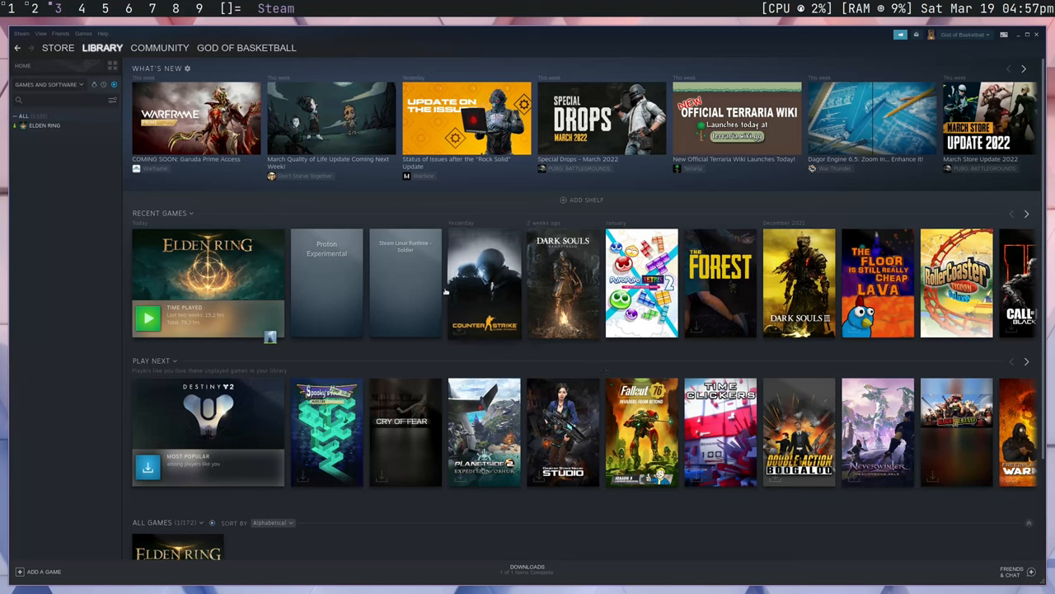
# - Open ELDEN RING's Properties from Recent Games, leaving the in-game Steam Overlay unchecked
pyautogui.rightClick(208, 280)
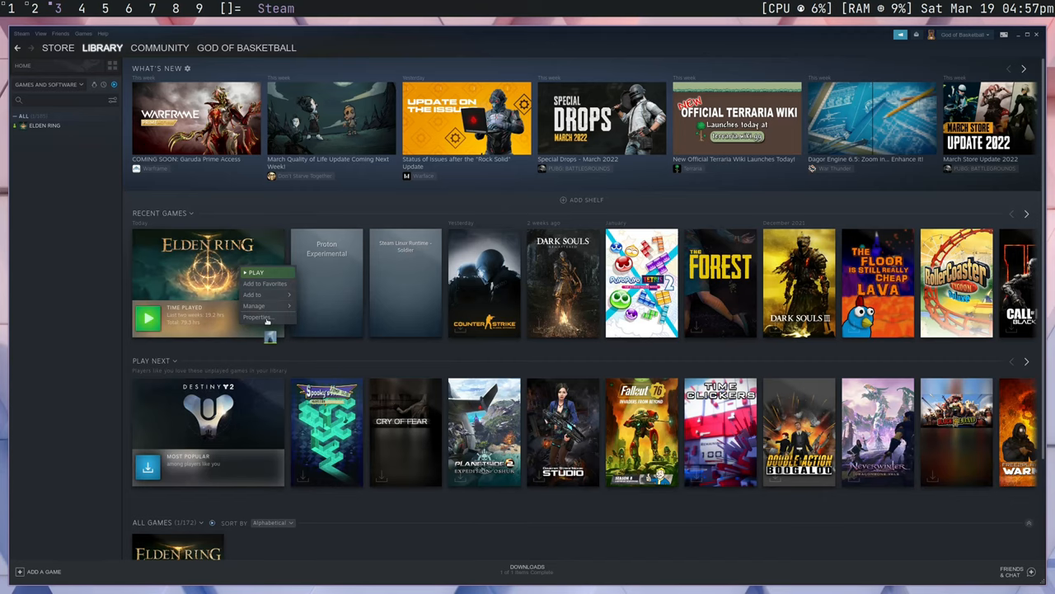
pyautogui.click(263, 318)
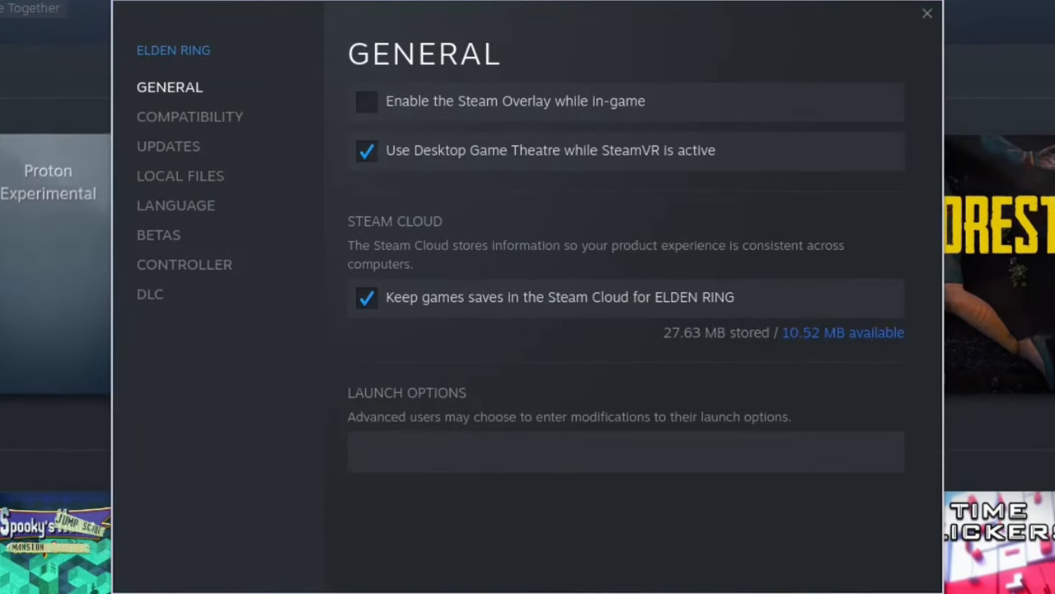
pyautogui.moveTo(523, 205)
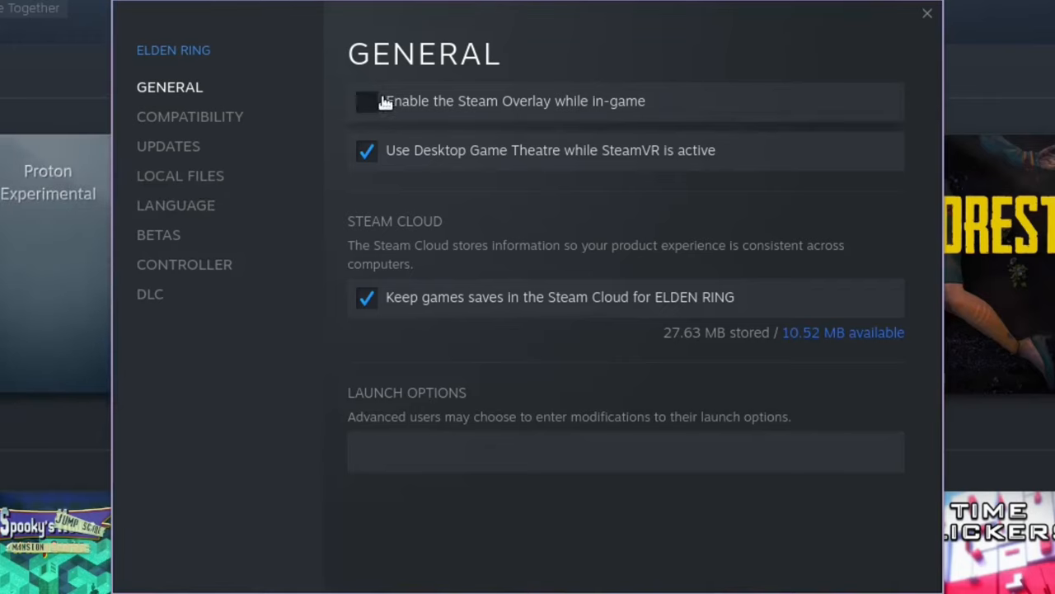
pyautogui.moveTo(375, 109)
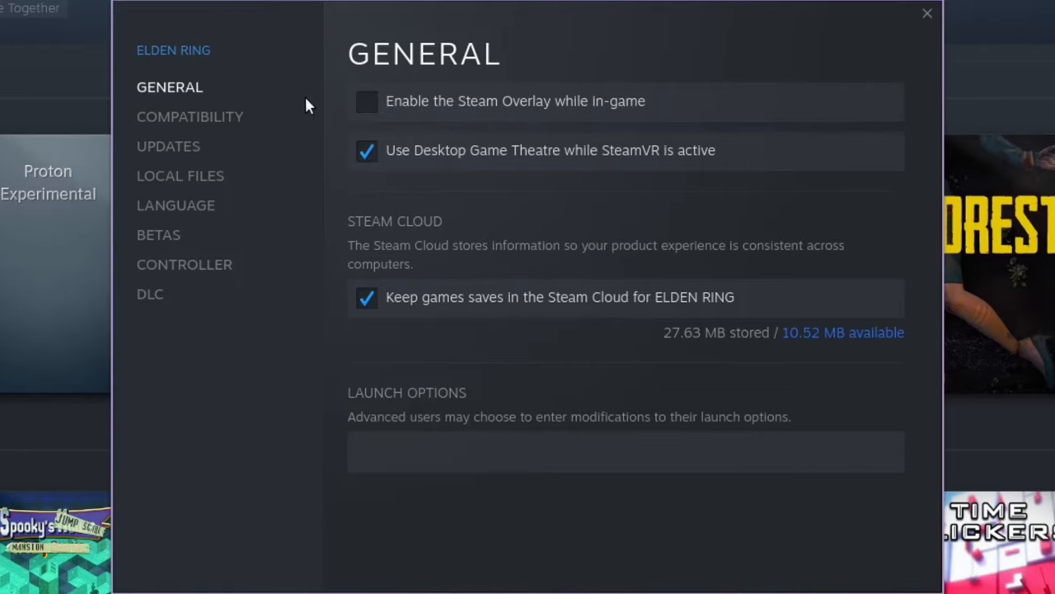
# - Force Proton Experimental as ELDEN RING's Steam Play compatibility tool
pyautogui.click(190, 116)
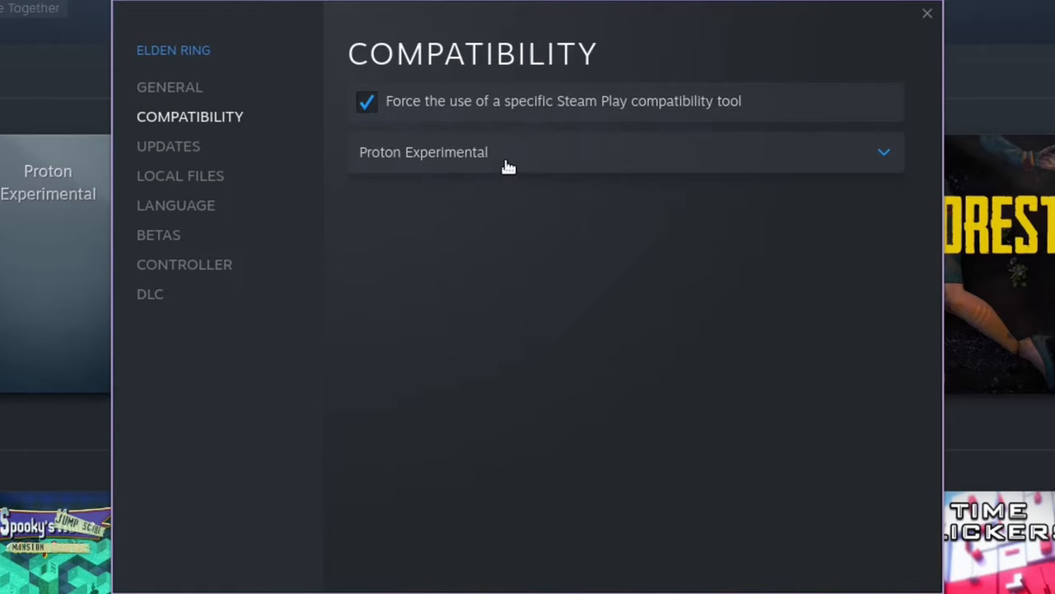
pyautogui.click(625, 152)
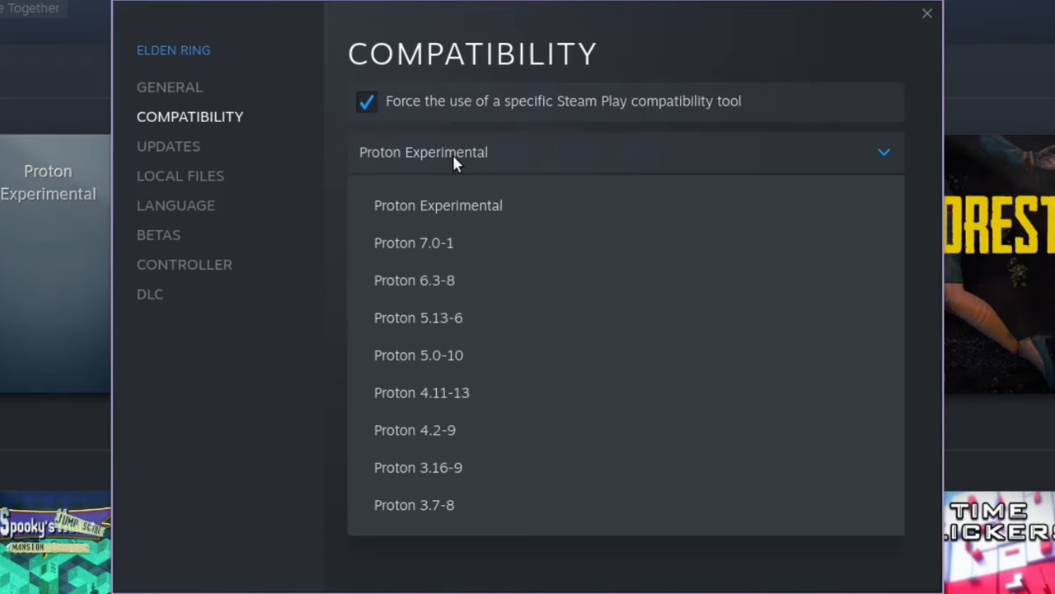
pyautogui.moveTo(452, 155)
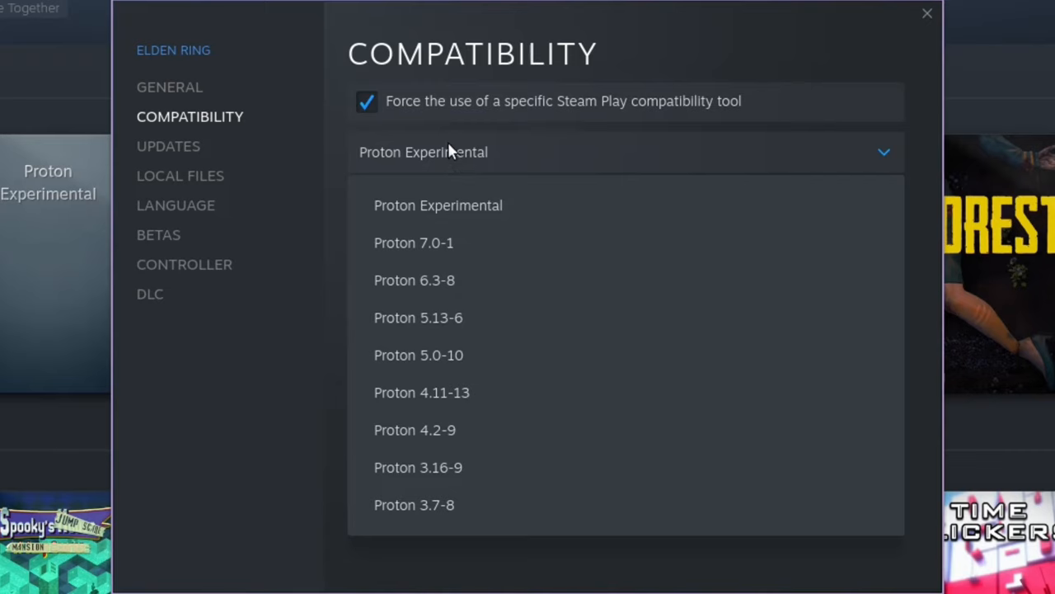
pyautogui.moveTo(452, 159)
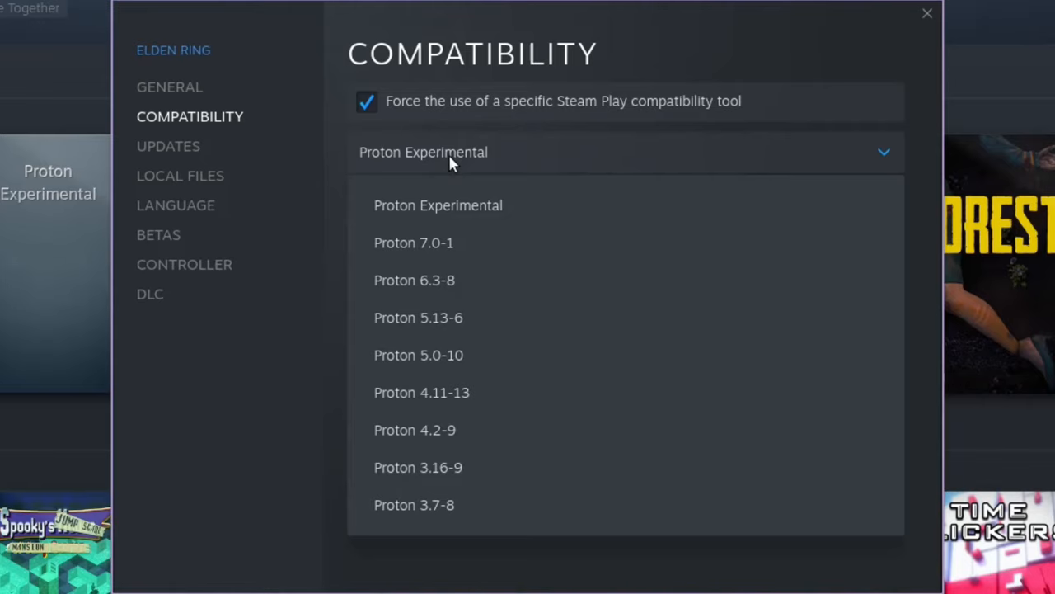
pyautogui.click(437, 205)
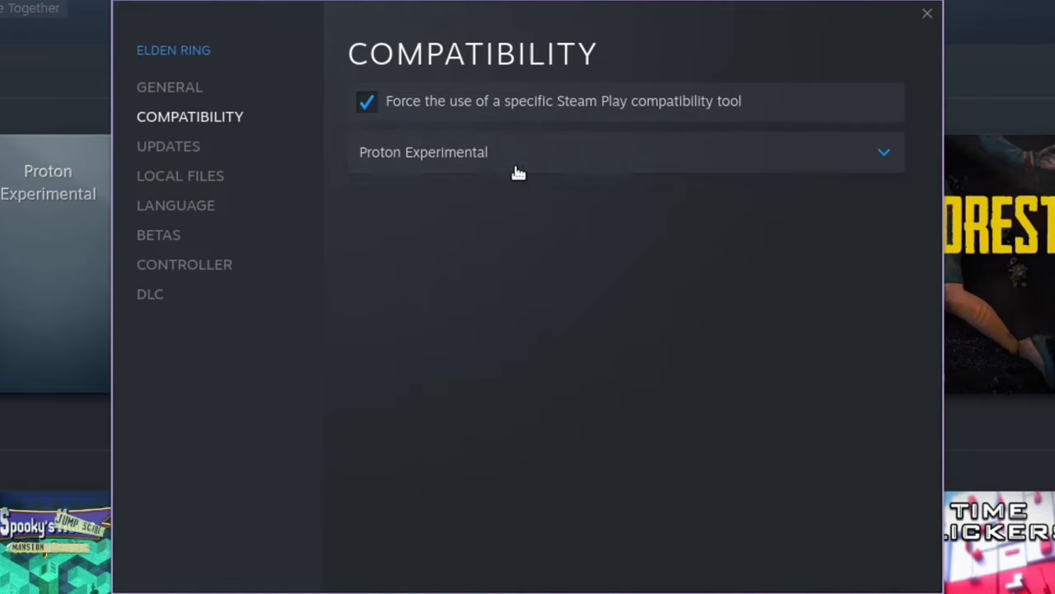
pyautogui.moveTo(482, 153)
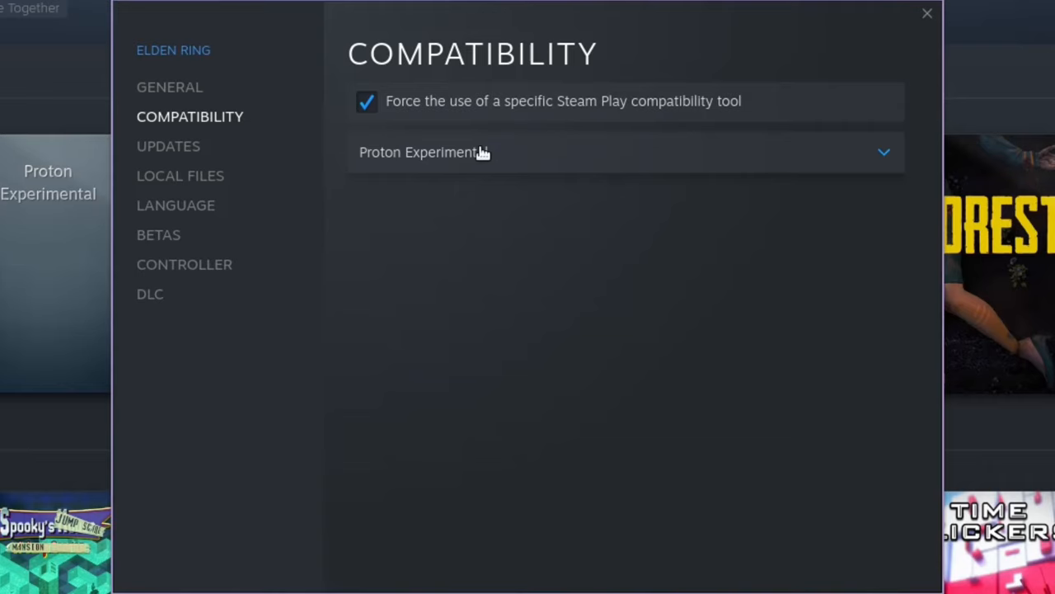
pyautogui.moveTo(566, 208)
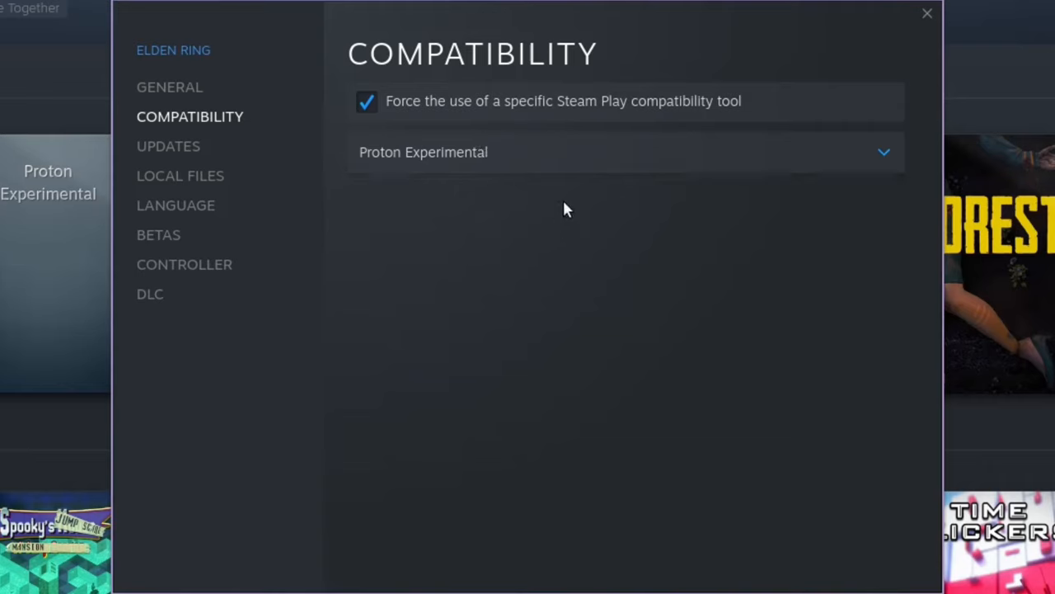
pyautogui.moveTo(412, 165)
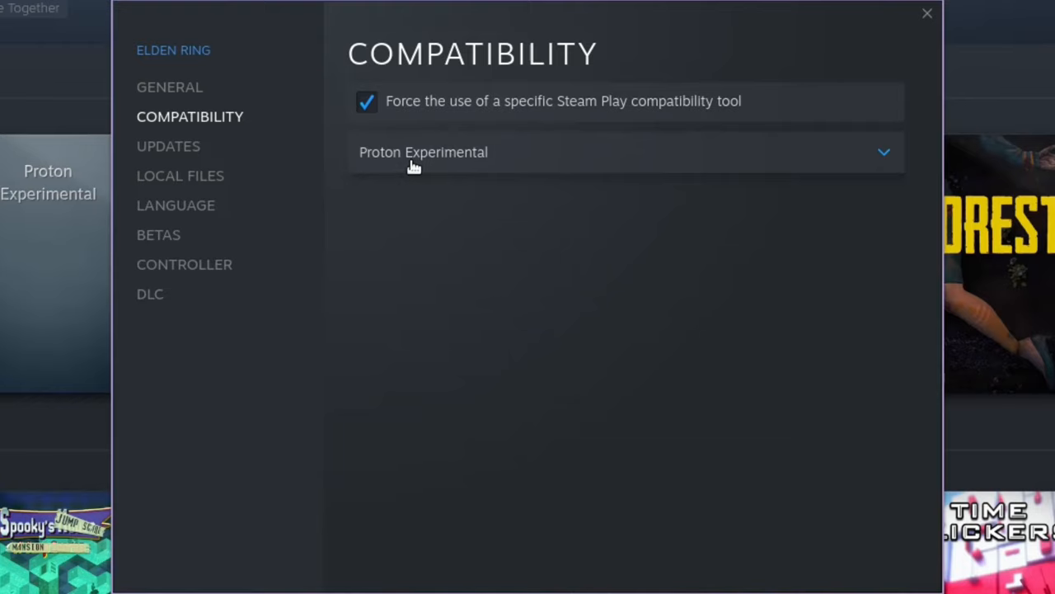
pyautogui.moveTo(452, 210)
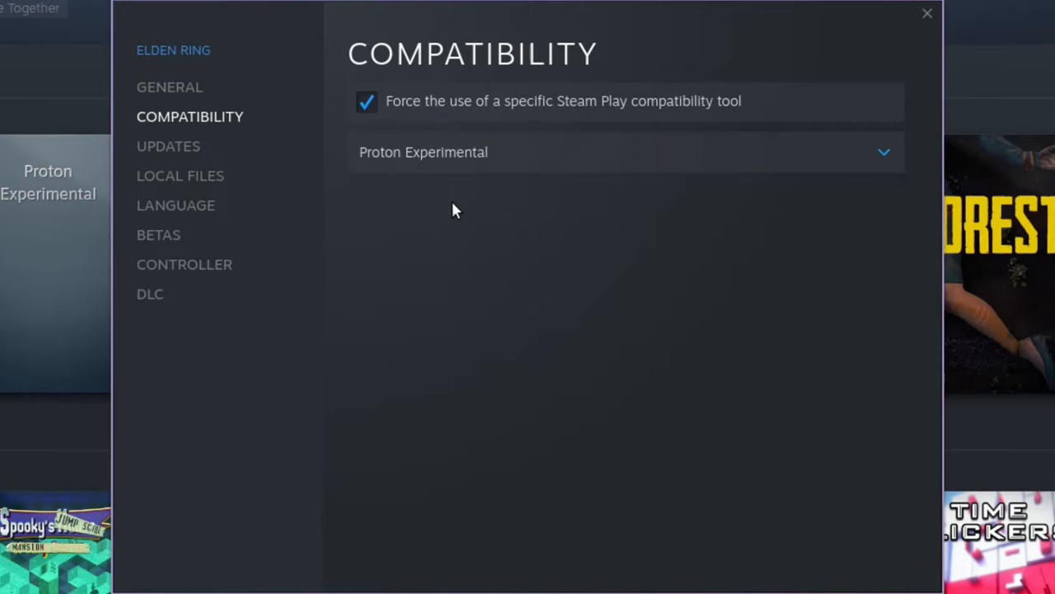
pyautogui.moveTo(391, 152)
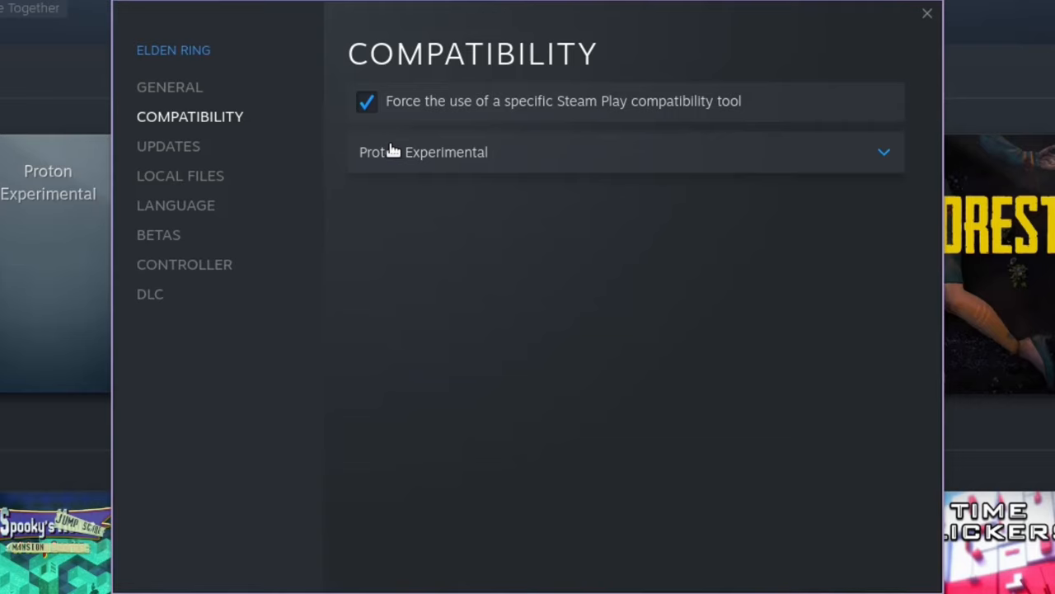
pyautogui.moveTo(369, 152)
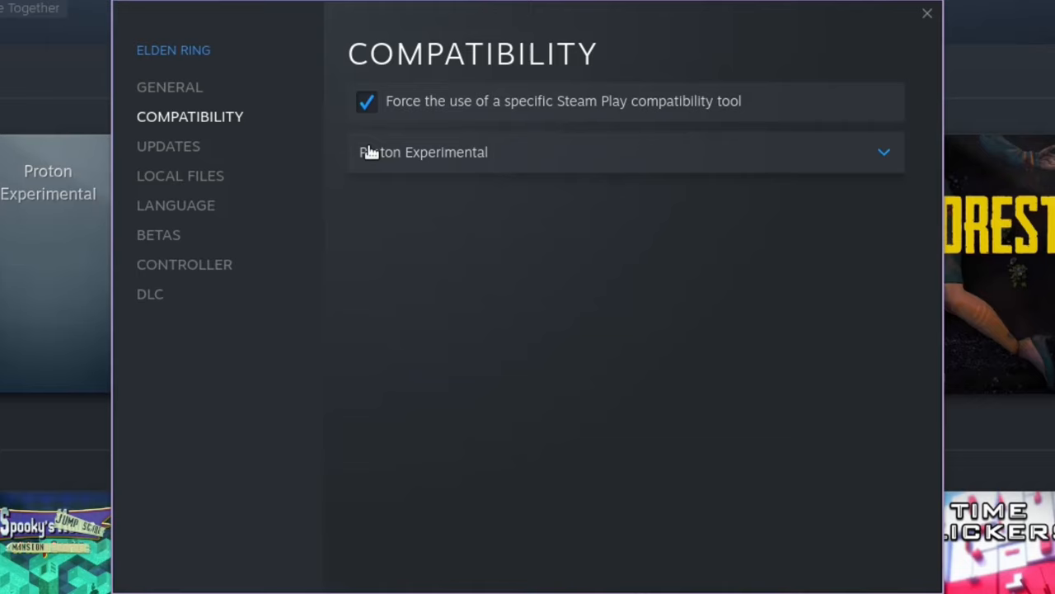
pyautogui.moveTo(218, 162)
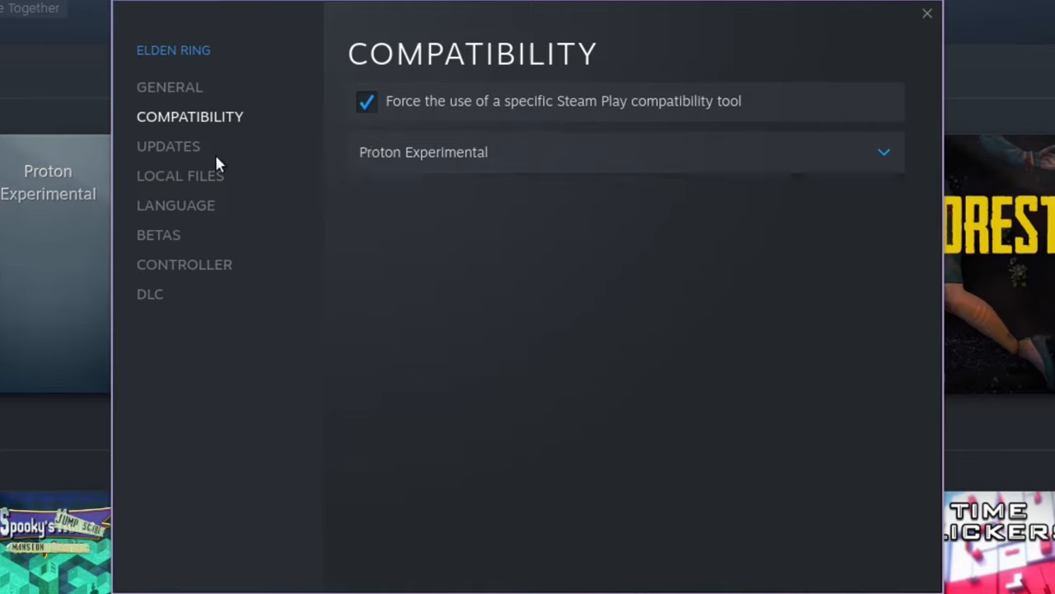
# - Show Elden Ring's Controller properties, with Steam Input enabled as a per-game override
pyautogui.click(184, 264)
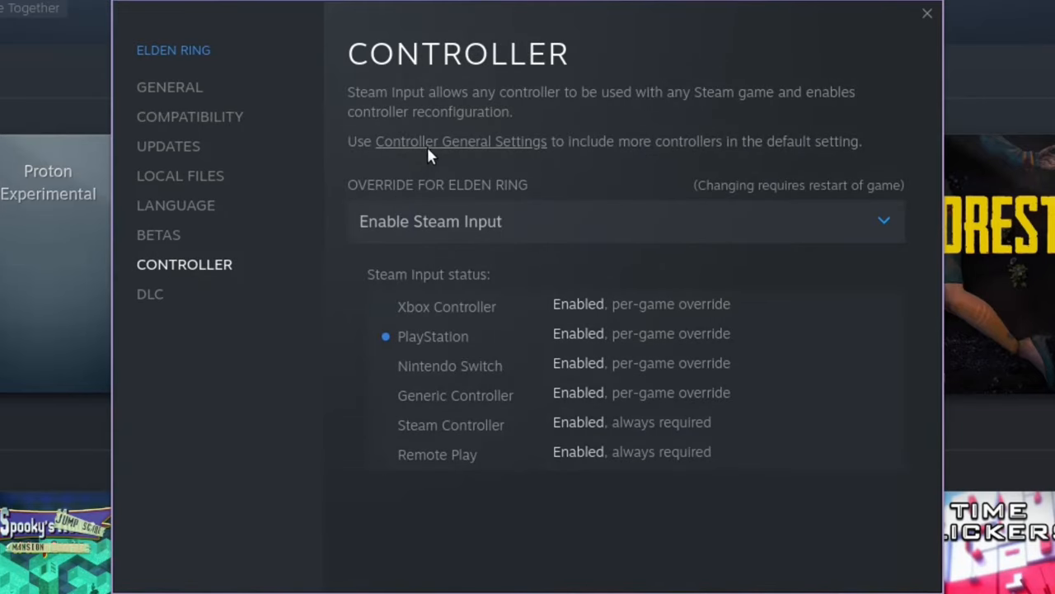
pyautogui.moveTo(466, 146)
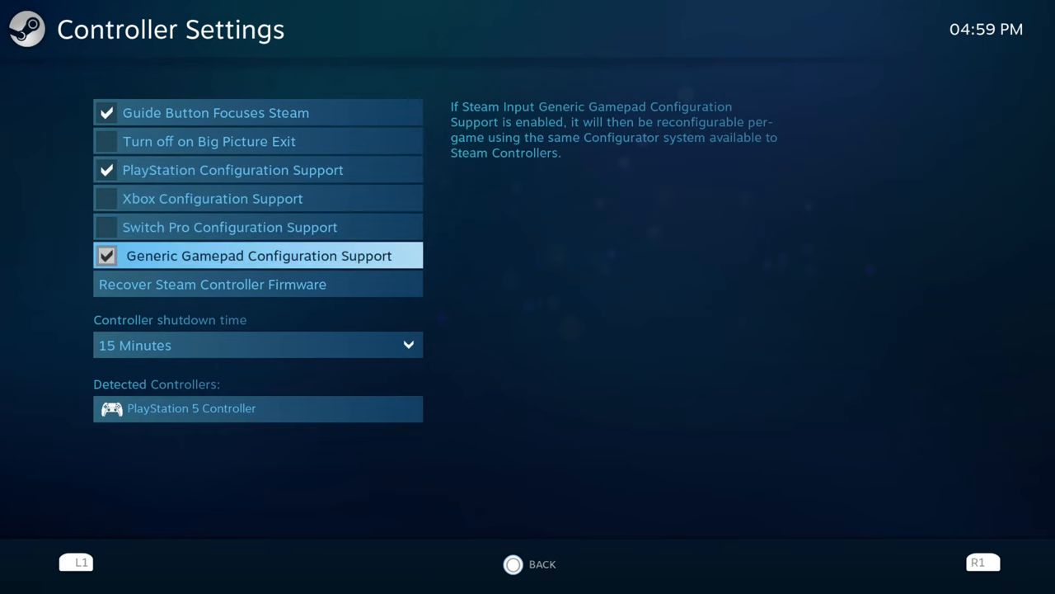
# - Set Elden Ring's Steam Input override to Enable Steam Input and close its Properties
pyautogui.click(258, 408)
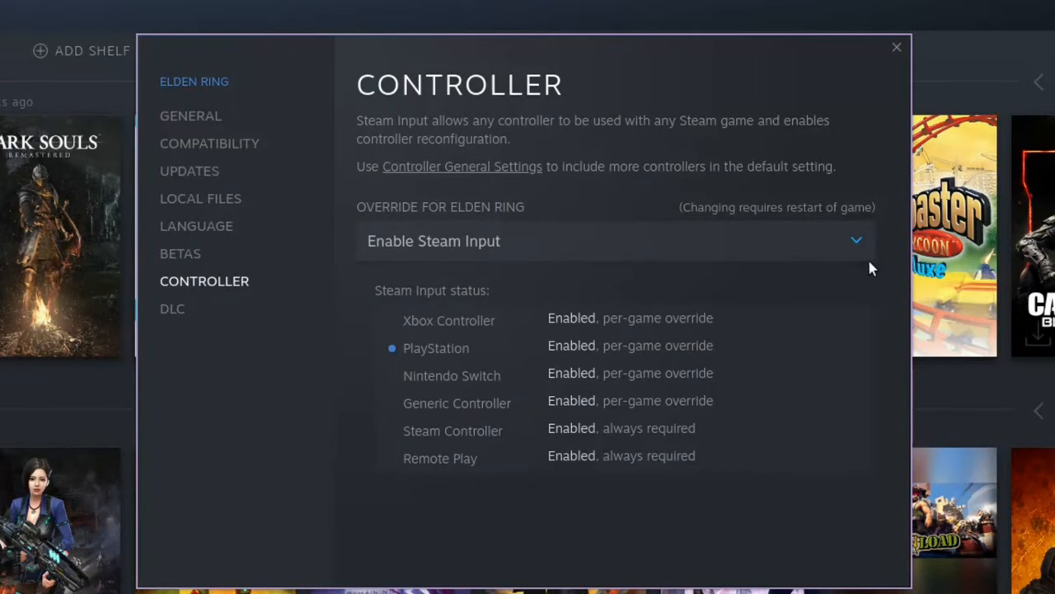
pyautogui.click(614, 240)
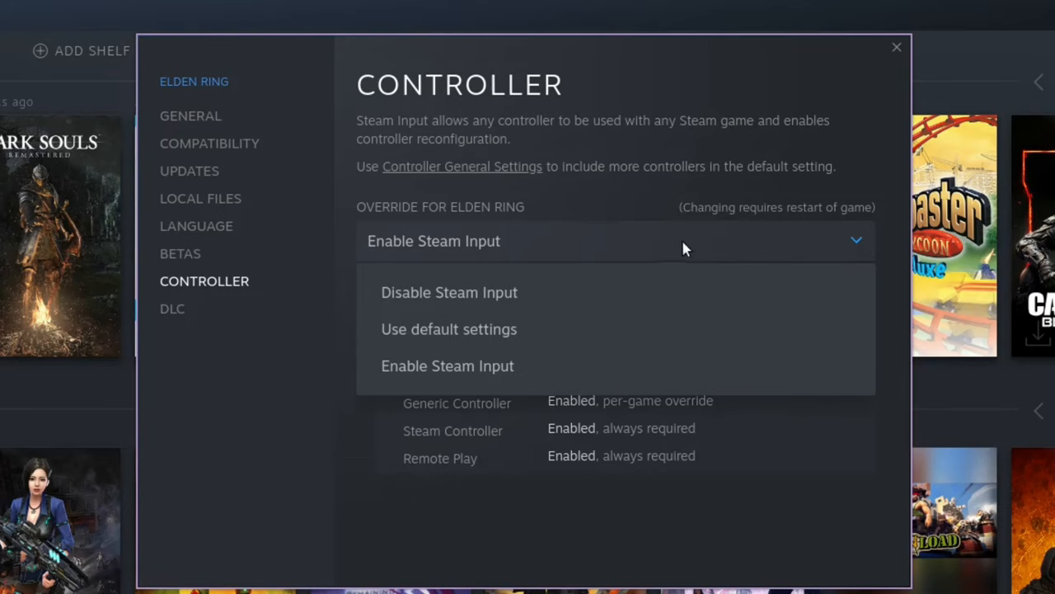
pyautogui.click(446, 365)
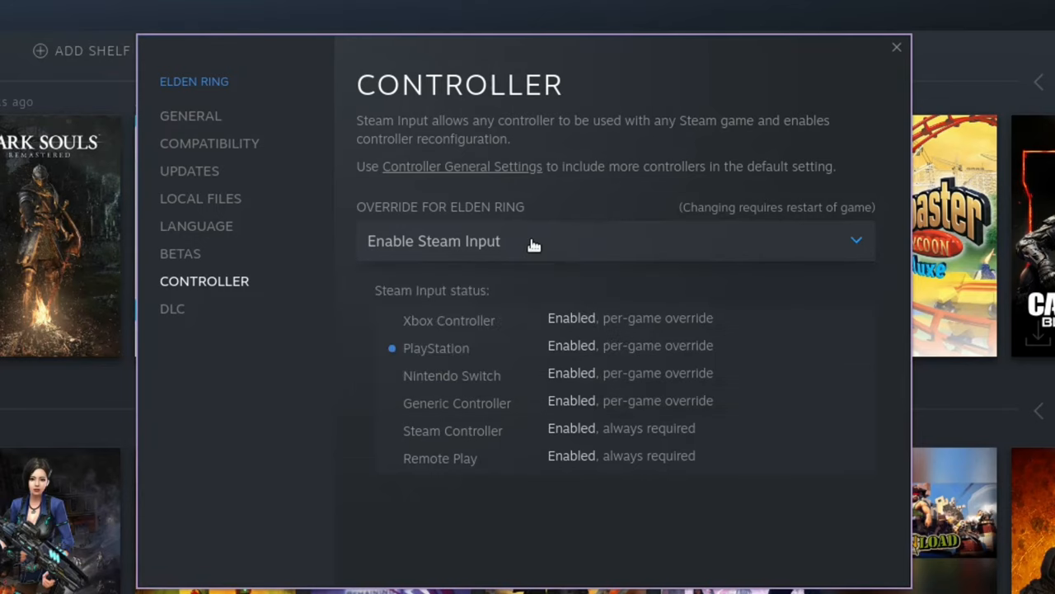
pyautogui.moveTo(905, 62)
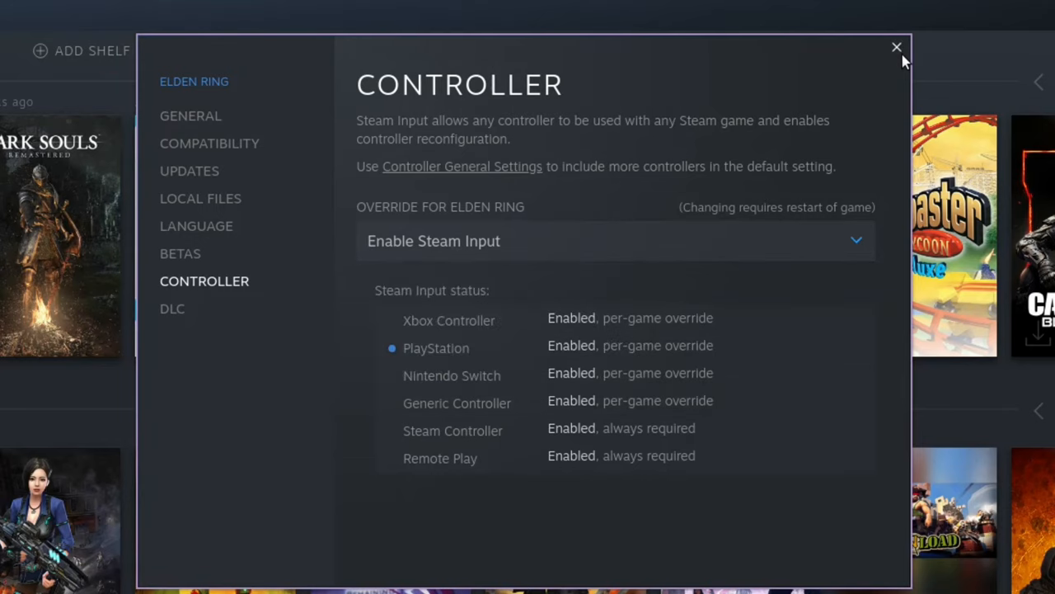
pyautogui.click(896, 47)
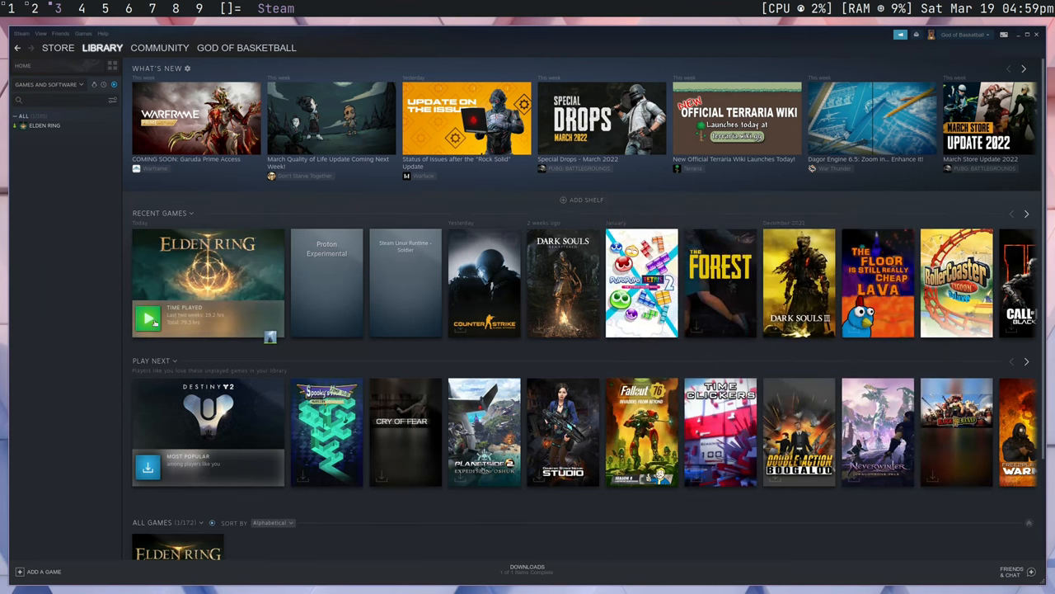
# - Play ELDEN RING itself, not the adventure guide, from its library page
pyautogui.click(208, 283)
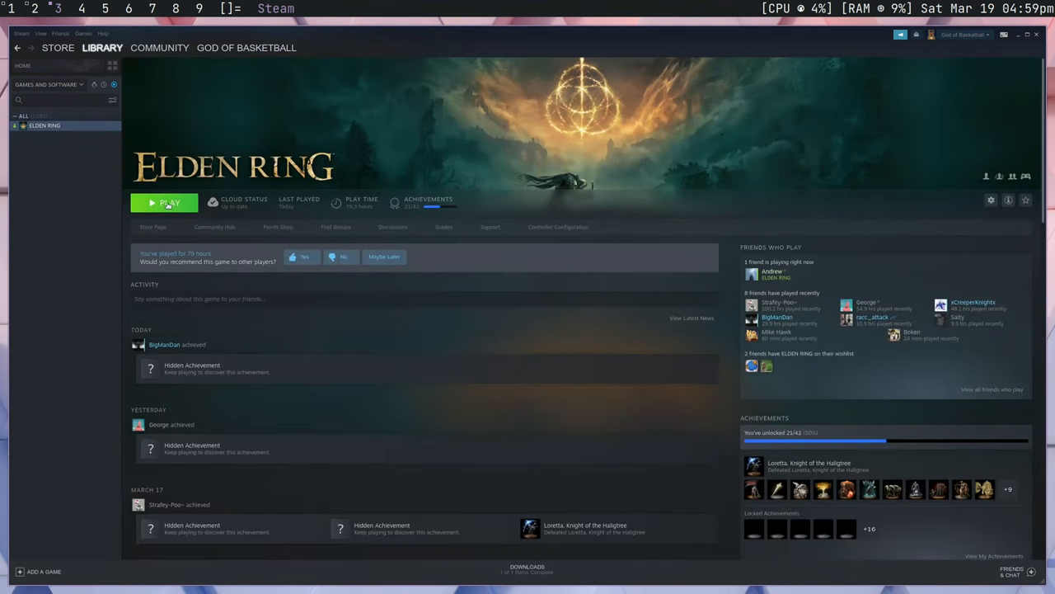
pyautogui.click(169, 203)
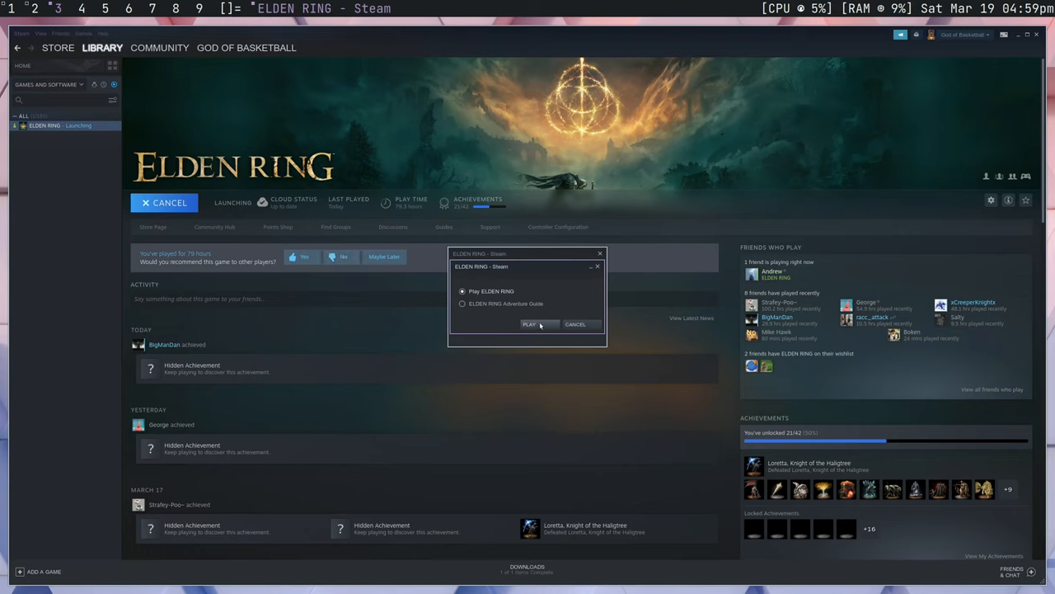
pyautogui.click(530, 324)
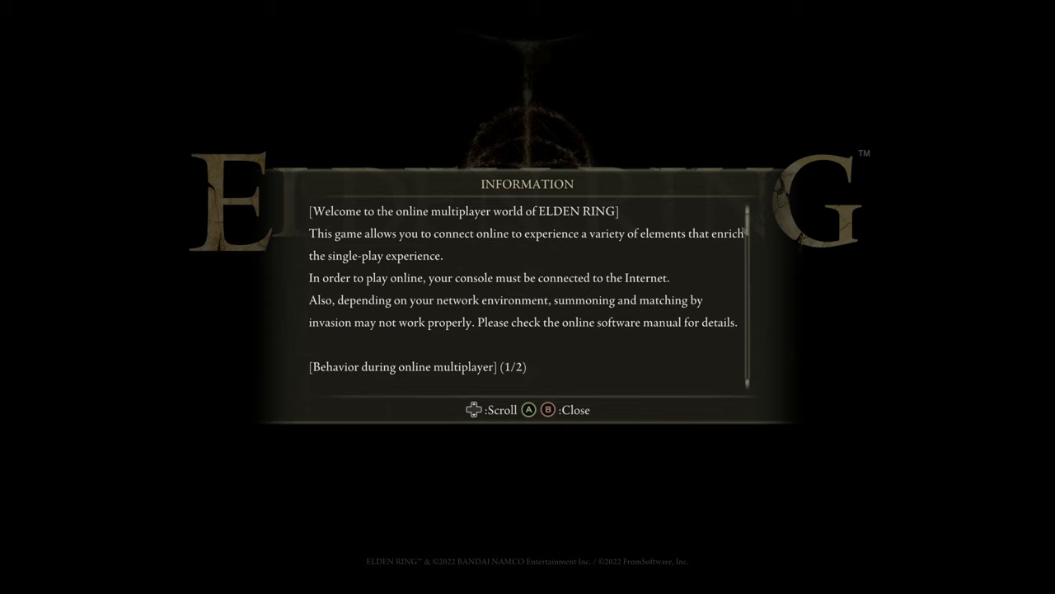
pyautogui.moveTo(713, 252)
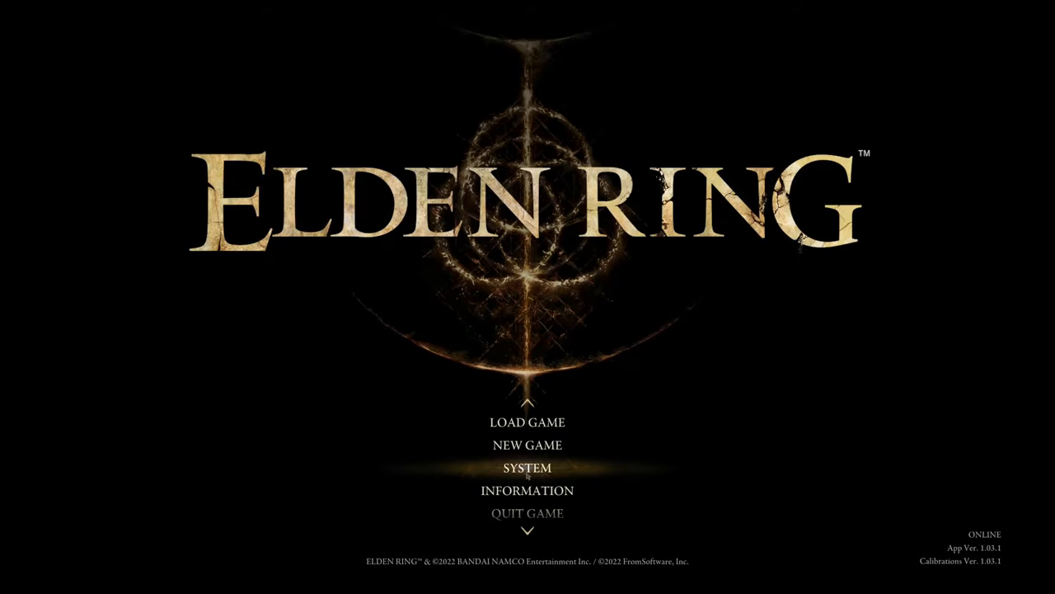
# - Check that Elden Ring's System > Network Launch Setting is Play Online
pyautogui.click(527, 468)
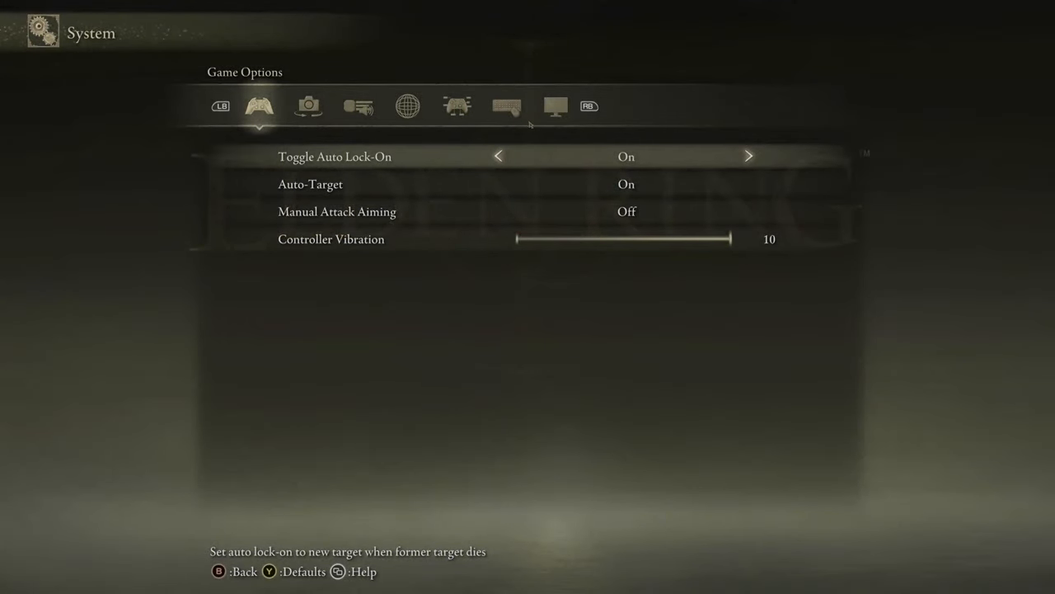
pyautogui.click(408, 105)
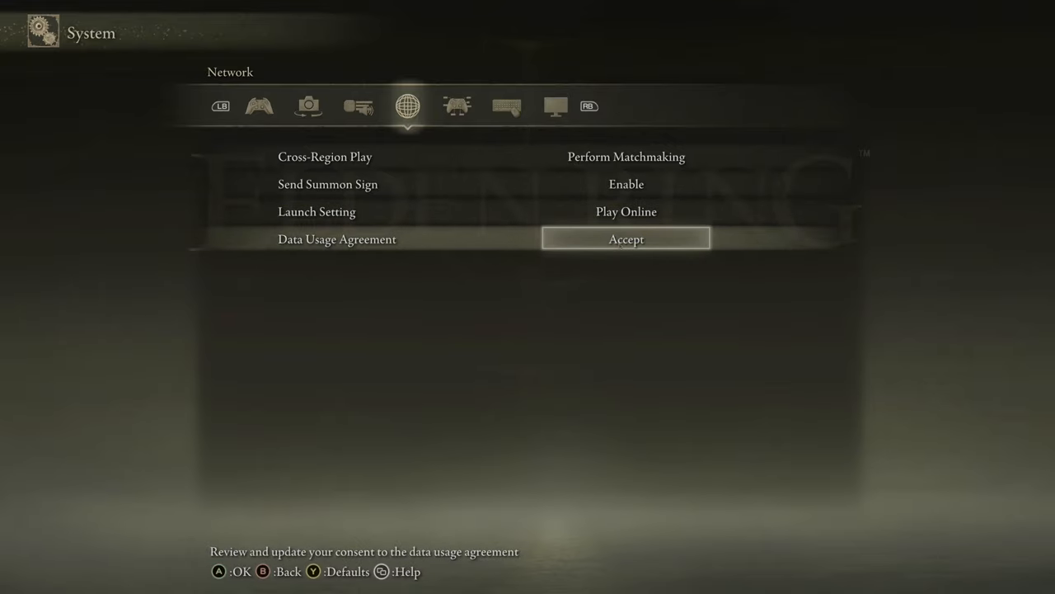
pyautogui.click(625, 238)
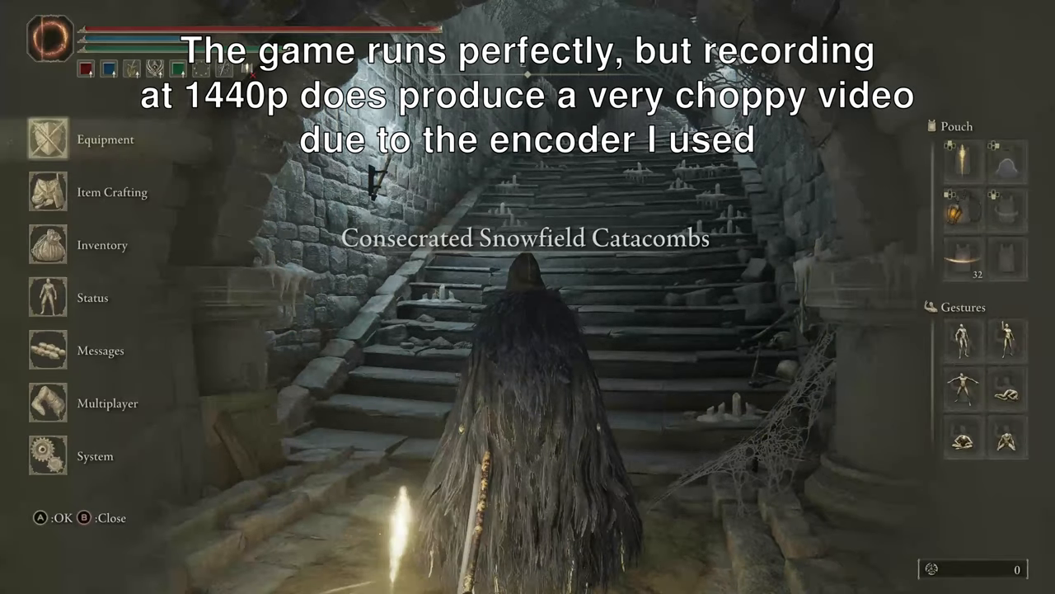
# - View the multiplayer items and password in the in-game menu, then close it
pyautogui.click(107, 403)
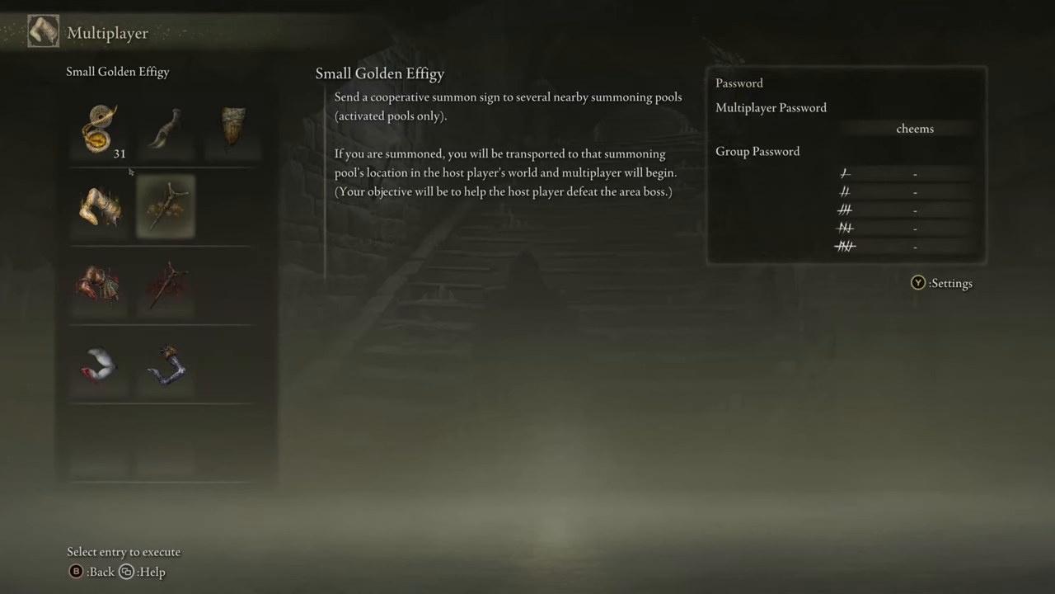
pyautogui.click(97, 365)
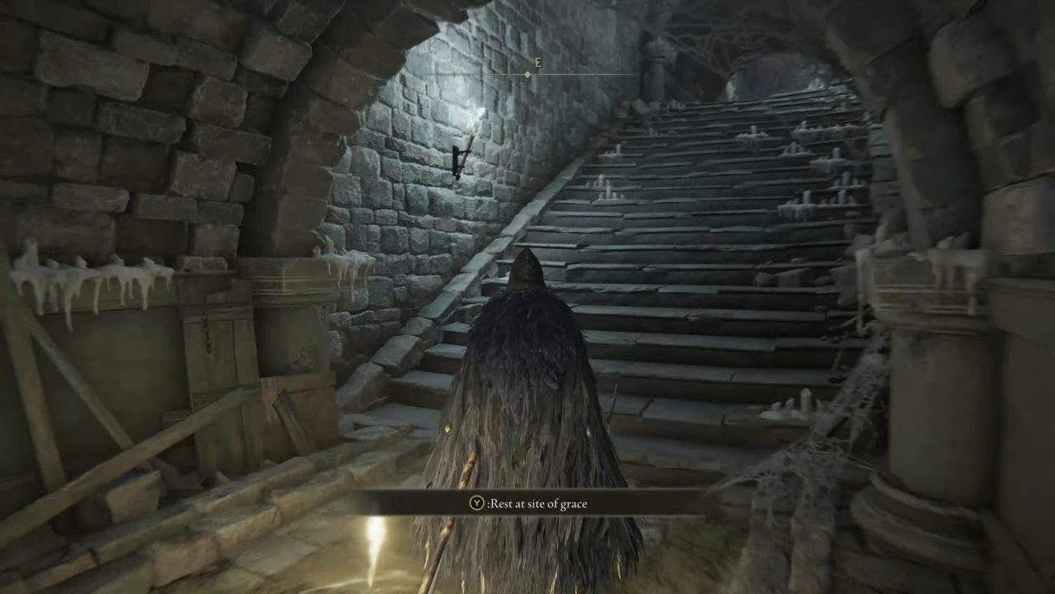
pyautogui.moveTo(528, 297)
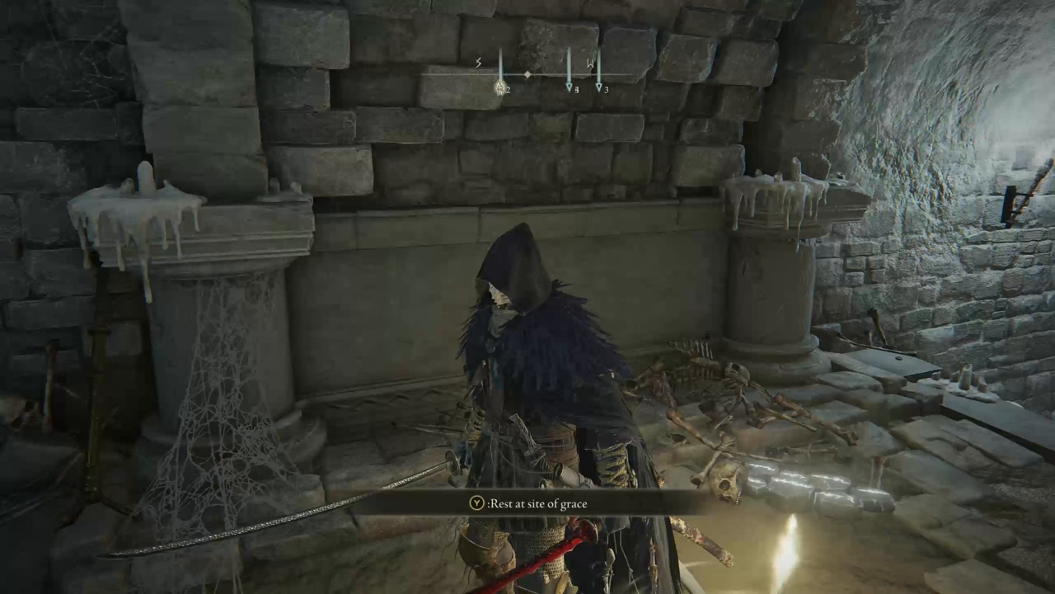